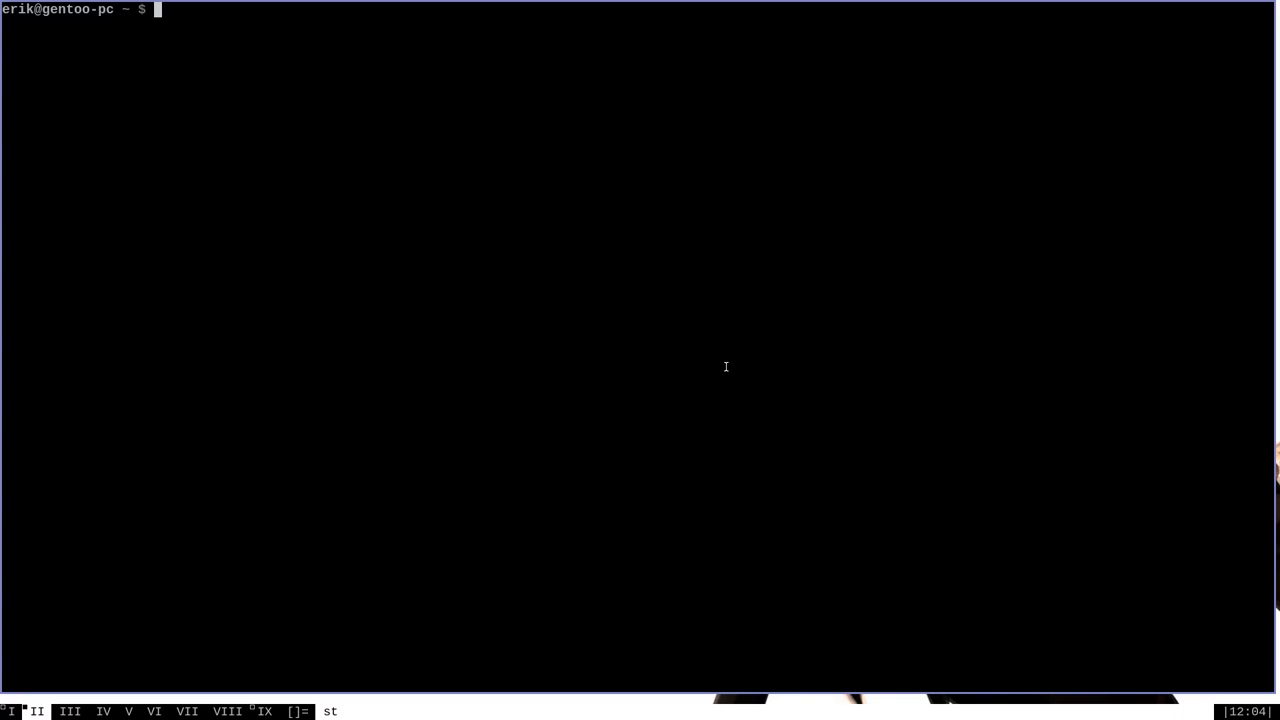
{"action": "mouse_move", "coordinate": [520, 158]}
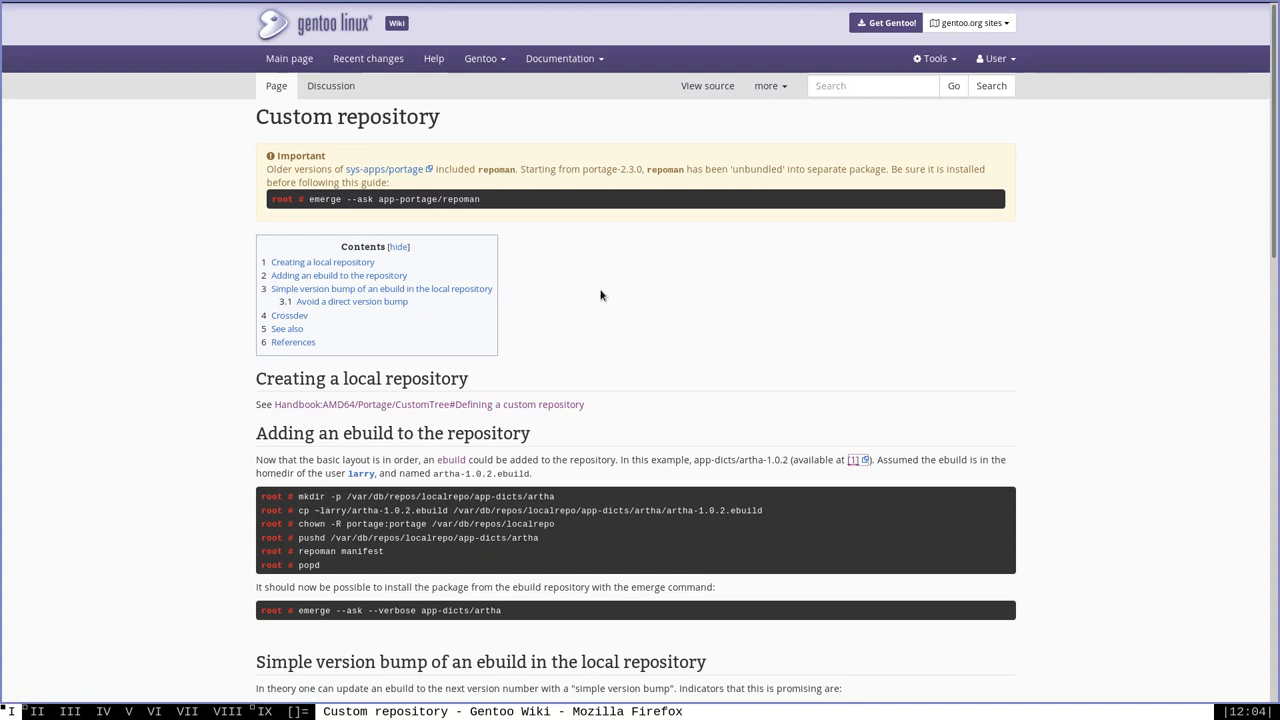
{"action": "mouse_move", "coordinate": [1044, 458]}
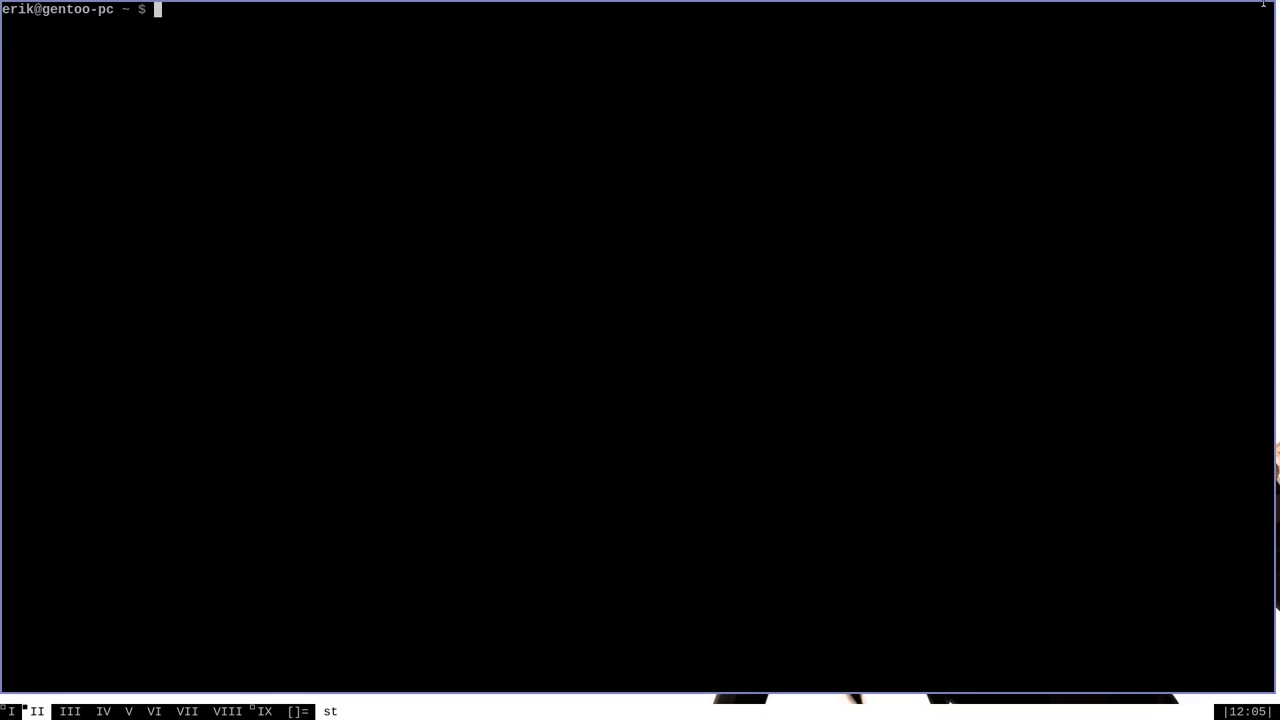
{"action": "type", "text": "cd"}
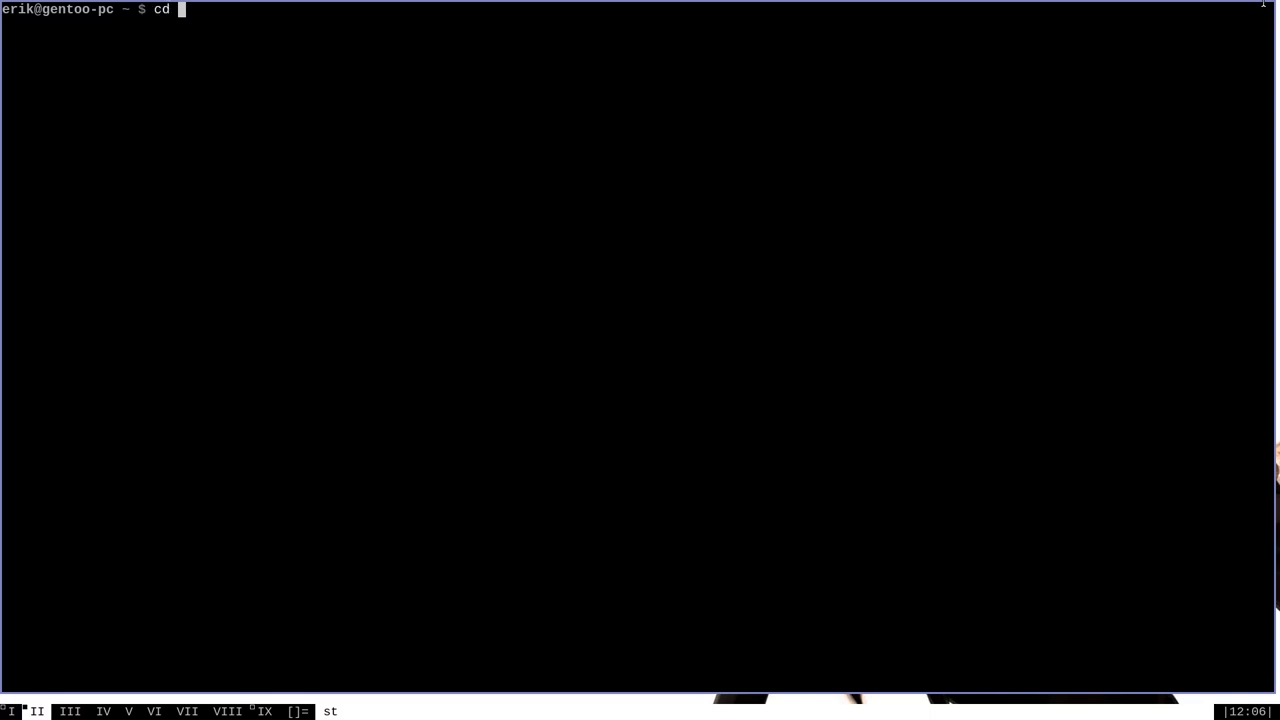
Move into /var/db and list its contents.
{"action": "type", "text": "/var/db"}
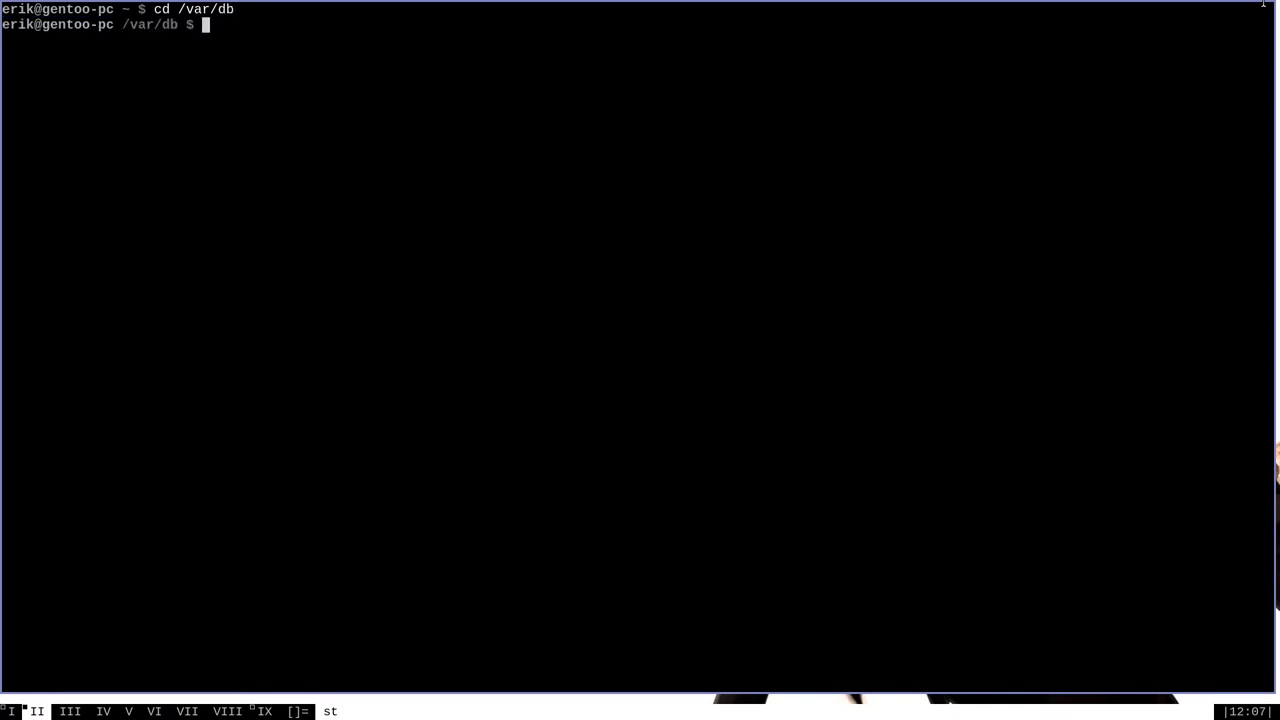
{"action": "type", "text": "ls -l"}
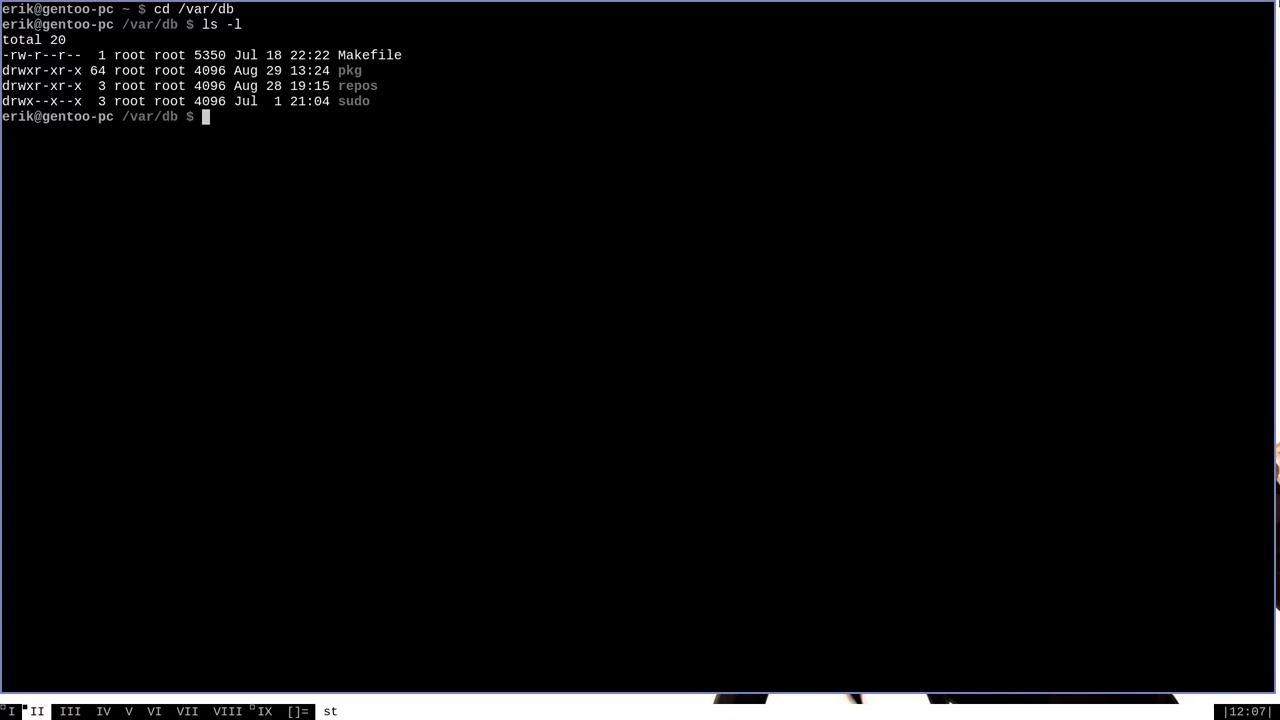
Create repos/custom1 with metadata and profiles subdirectories using sudo mkdir -p.
{"action": "type", "text": "sudo mkdir"}
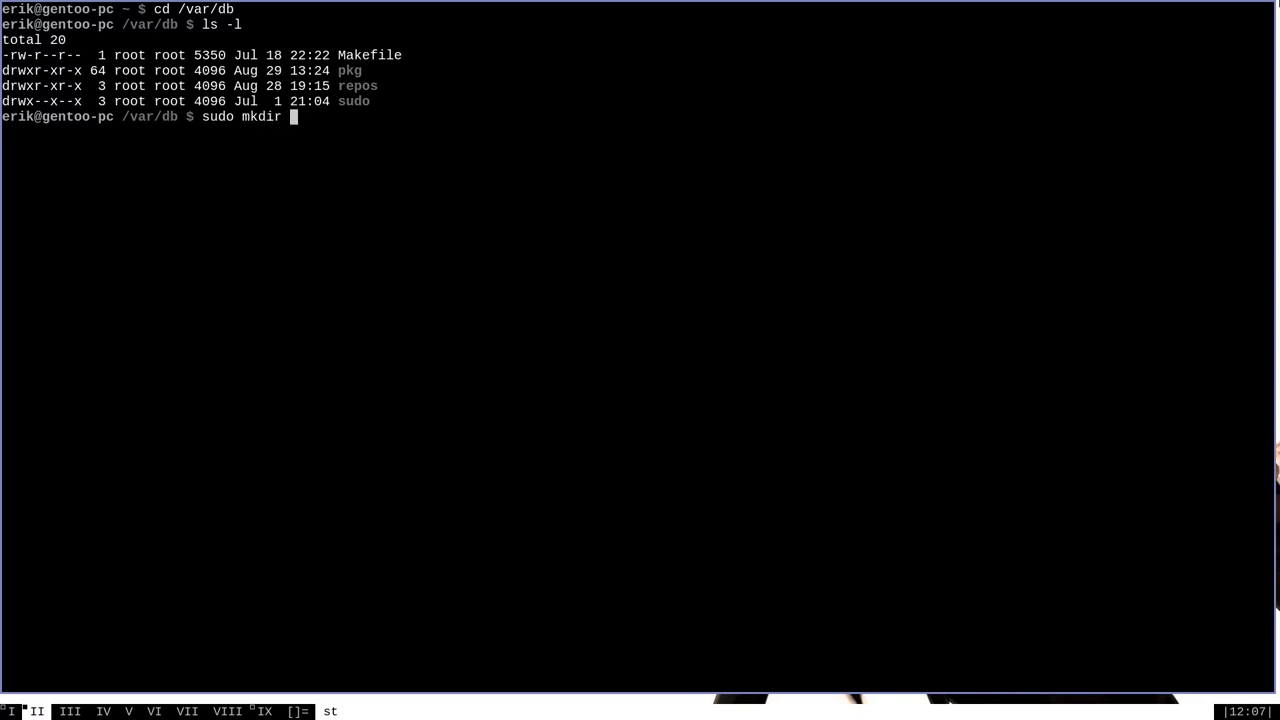
{"action": "type", "text": "-p"}
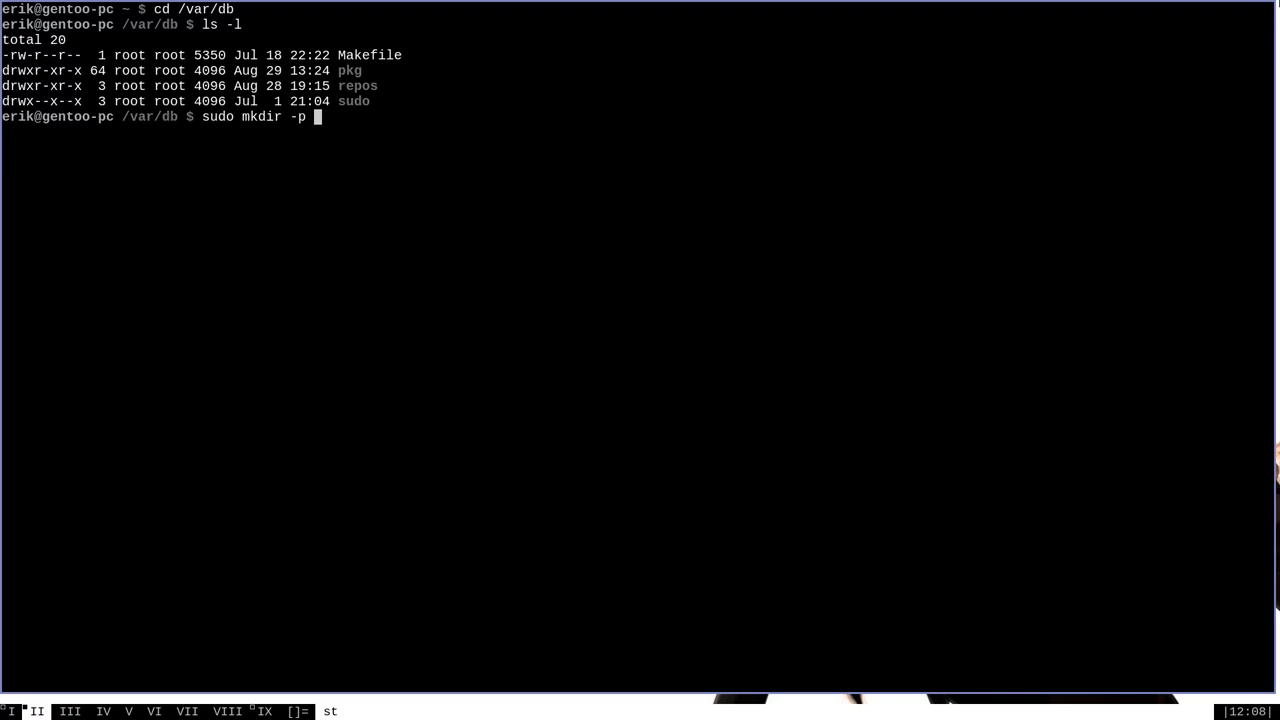
{"action": "type", "text": "r"}
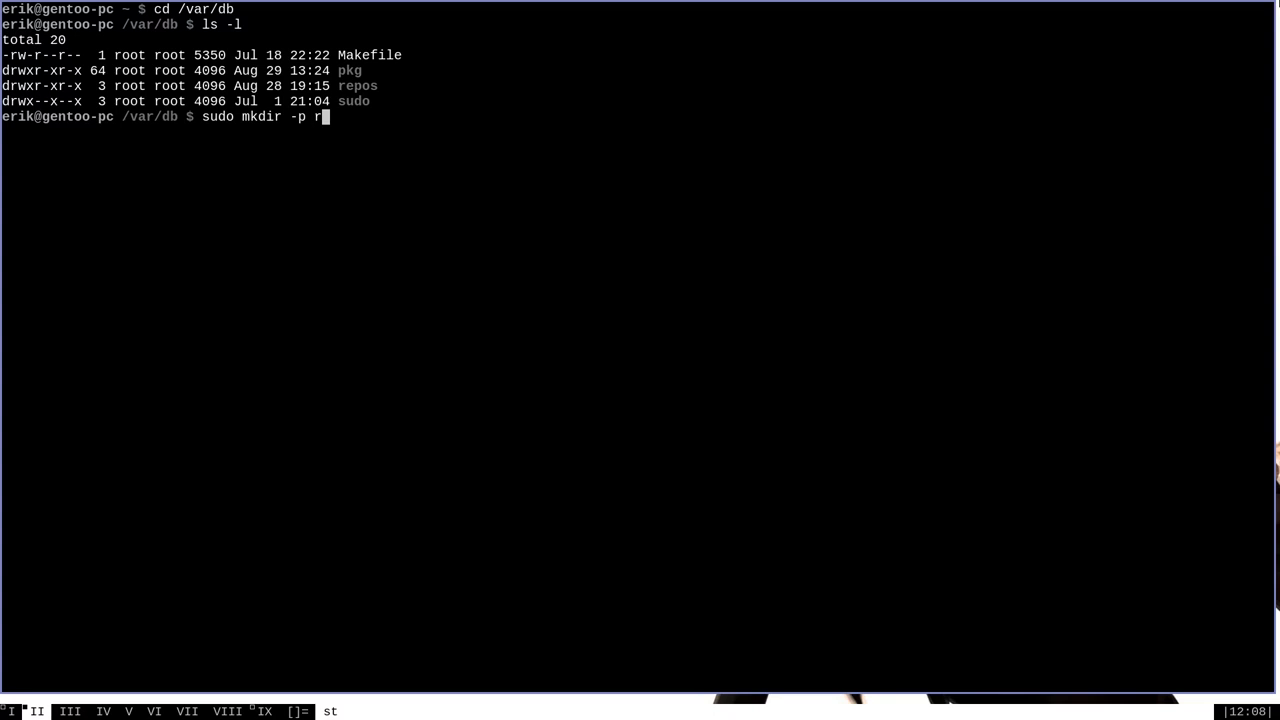
{"action": "type", "text": "epos"}
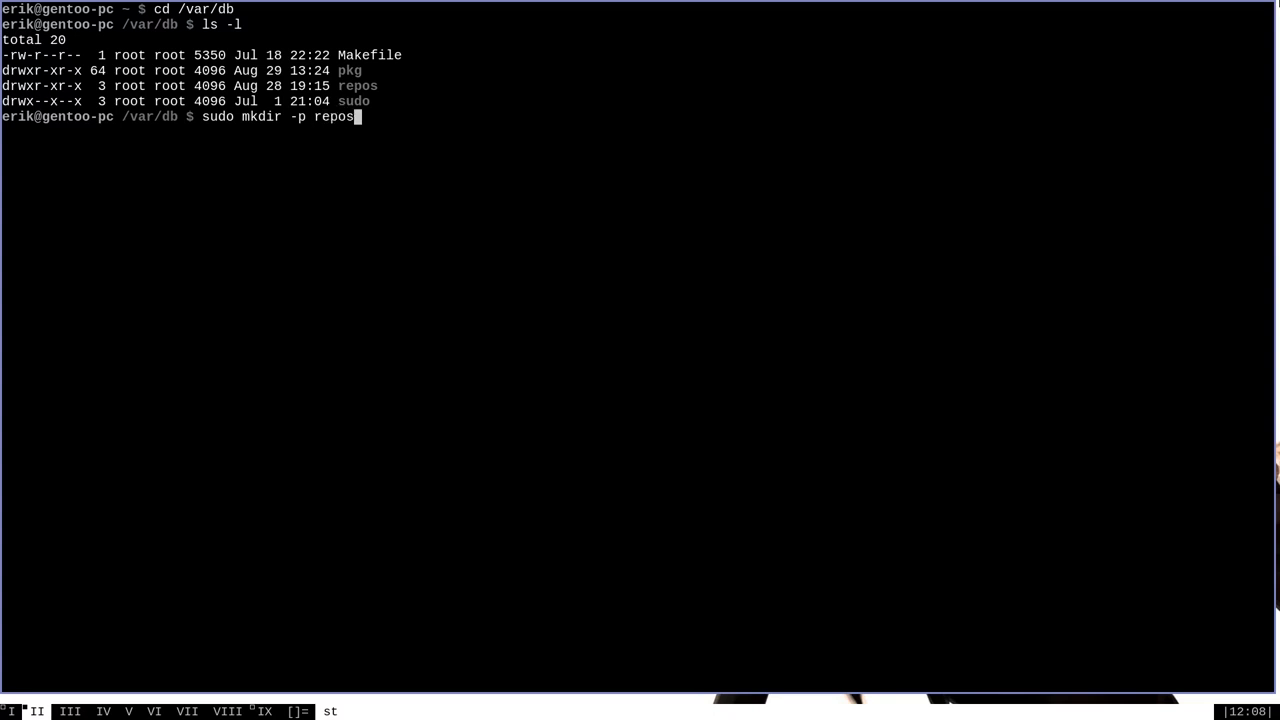
{"action": "type", "text": "/"}
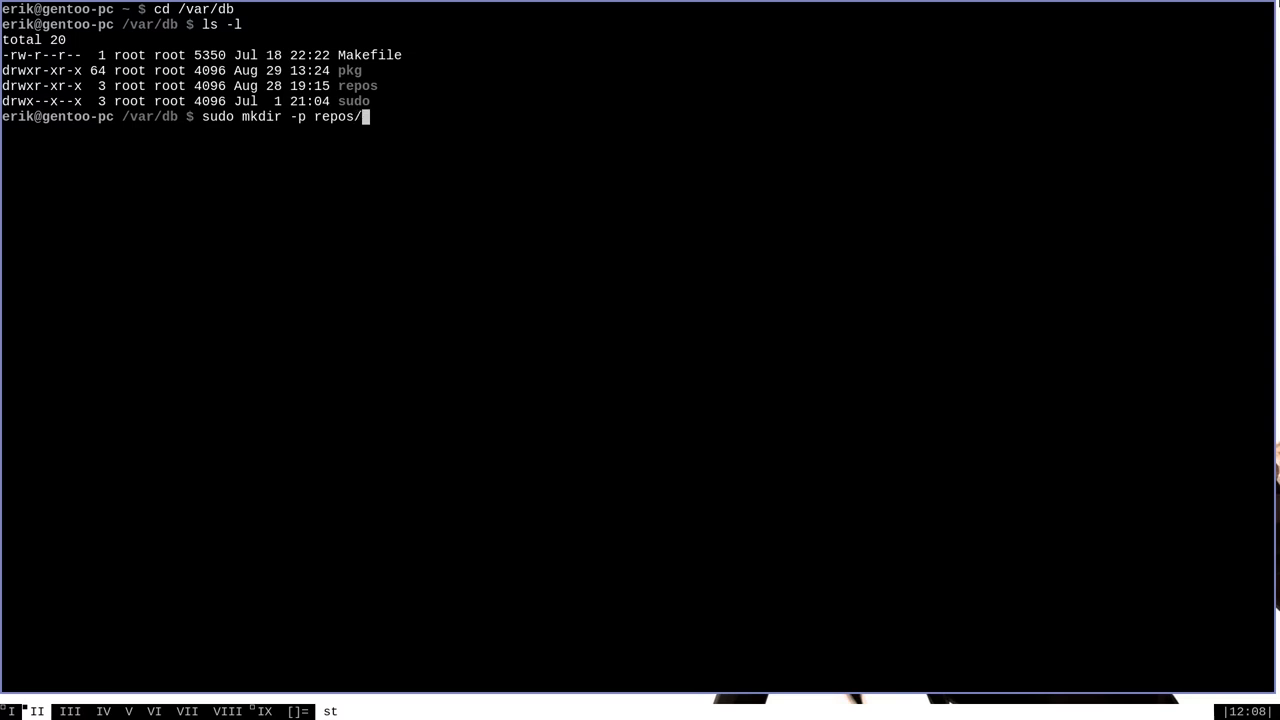
{"action": "type", "text": "custom1"}
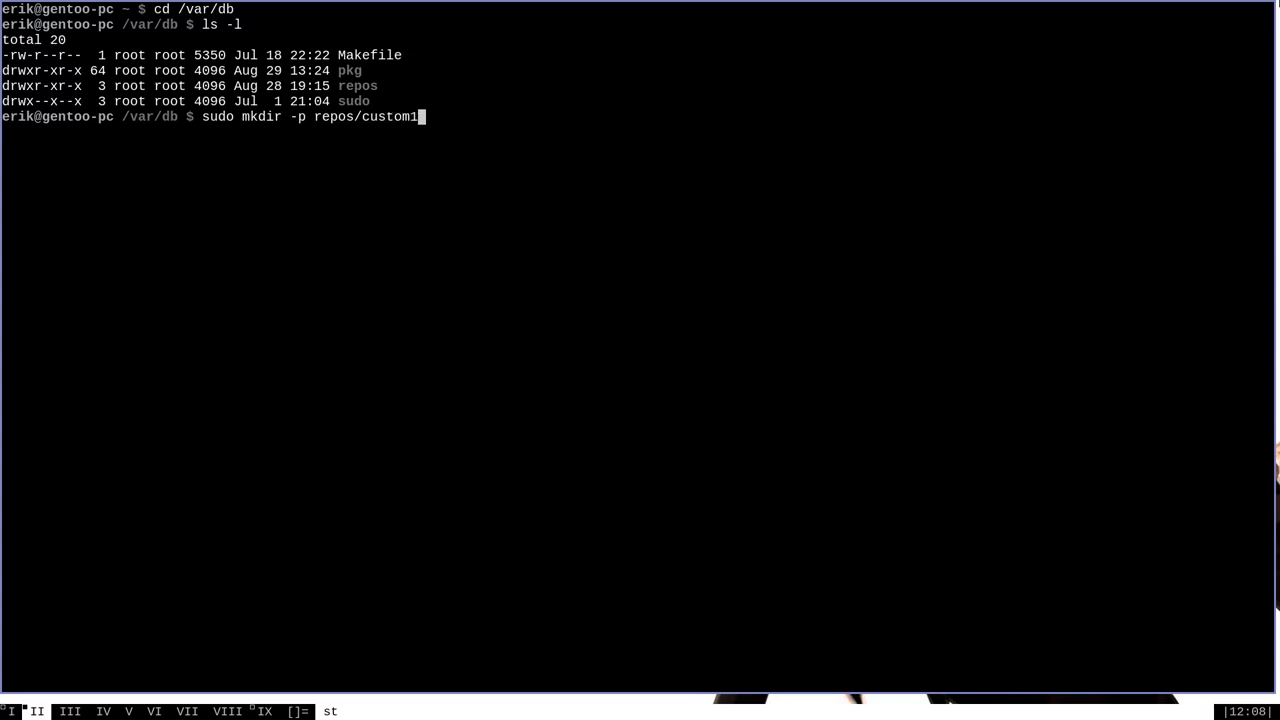
{"action": "type", "text": "/"}
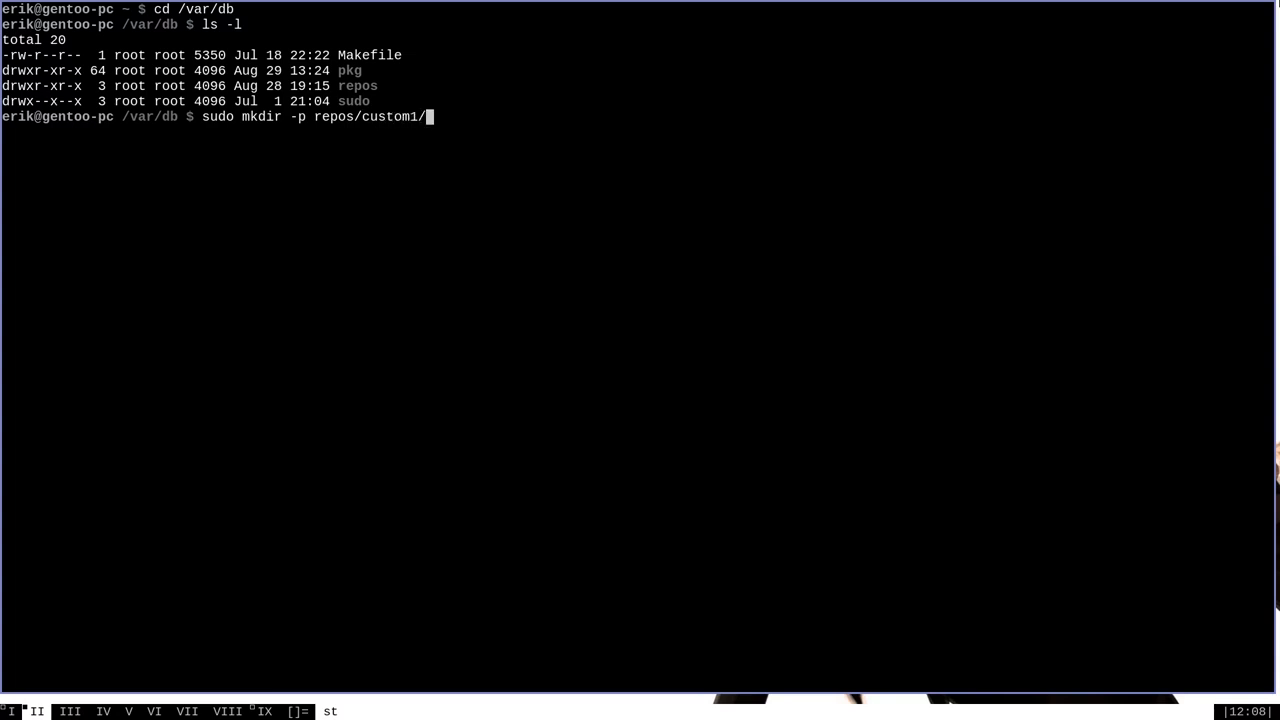
{"action": "type", "text": "{"}
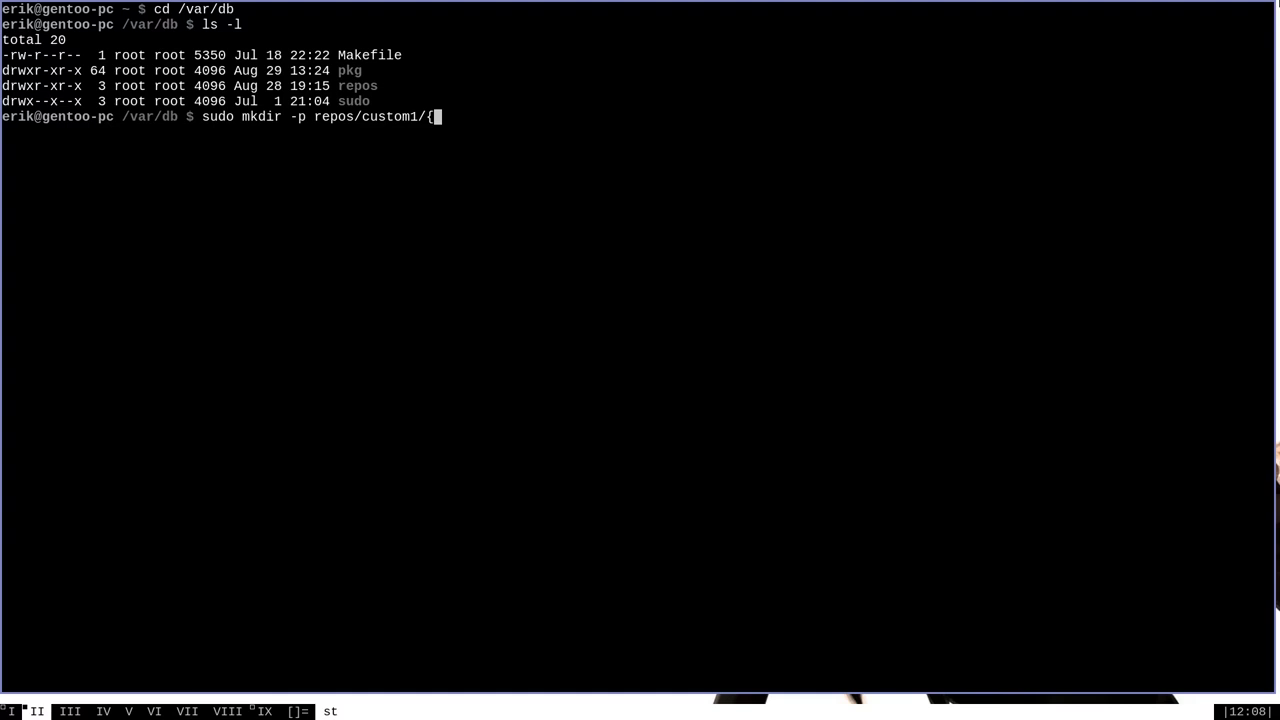
{"action": "type", "text": "metadata,pr"}
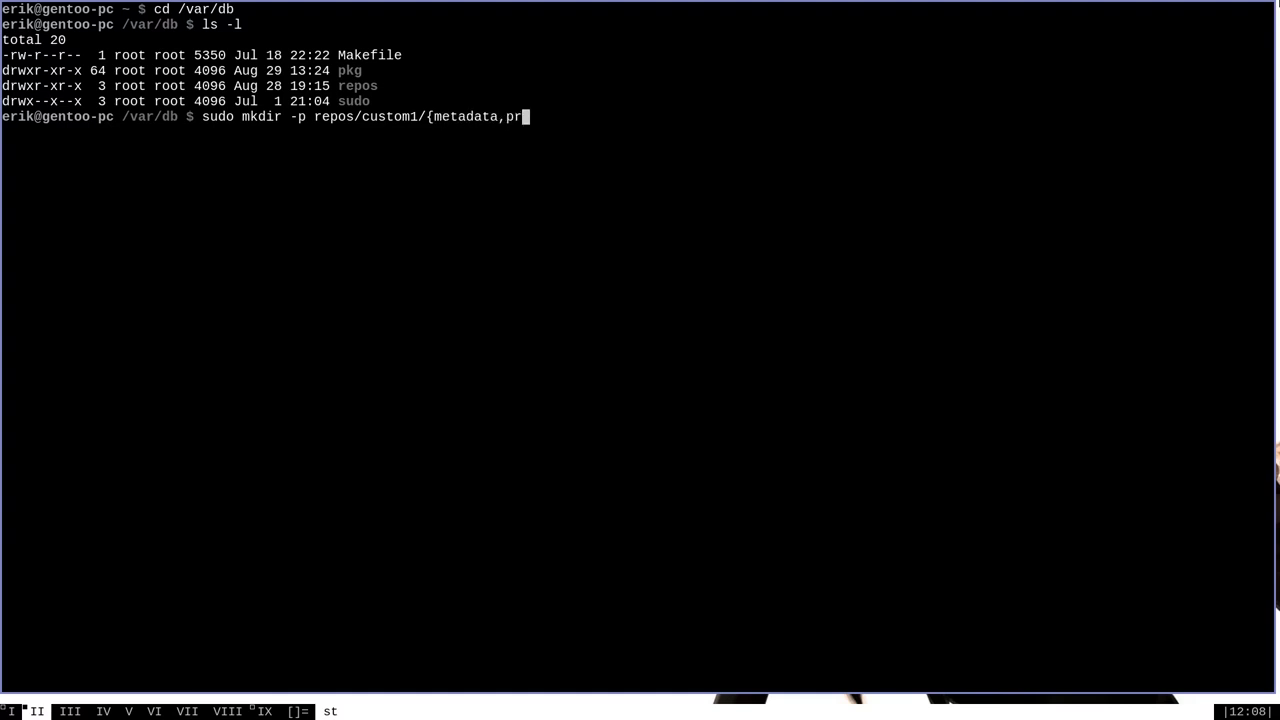
{"action": "type", "text": "ofiles"}
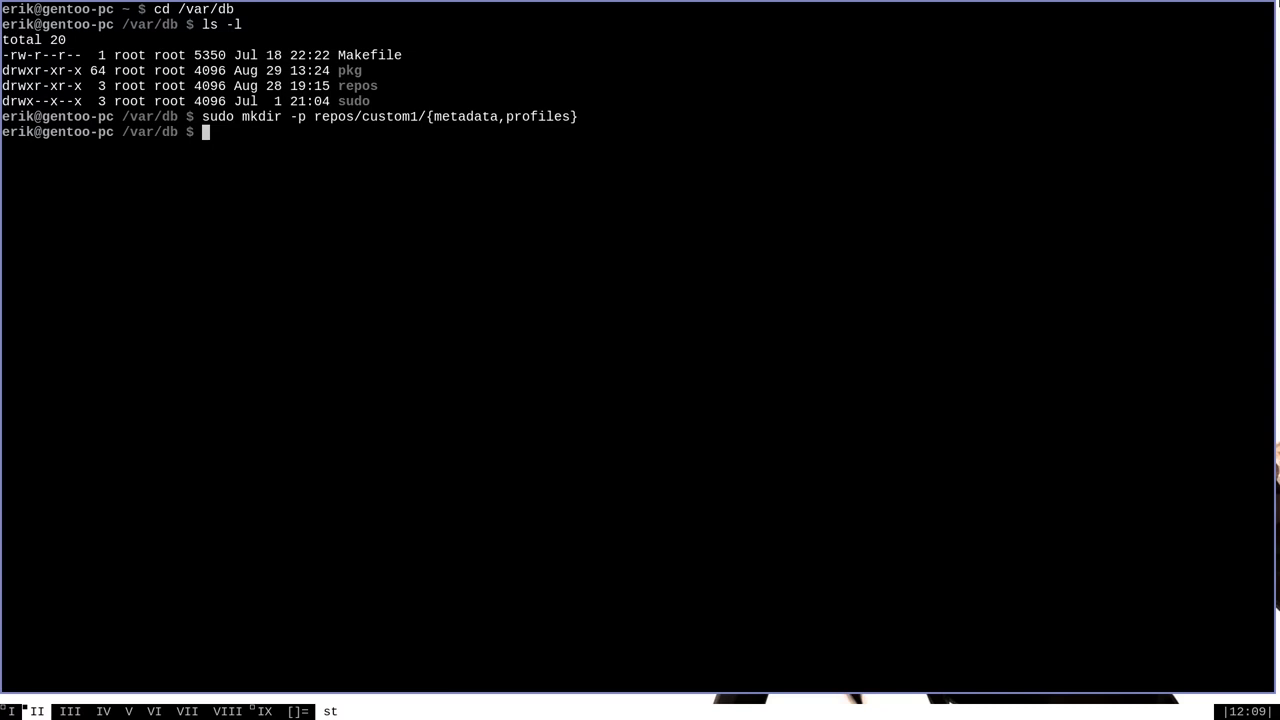
Recursively chown repos/custom1 to portage:portage.
{"action": "type", "text": "sudo"}
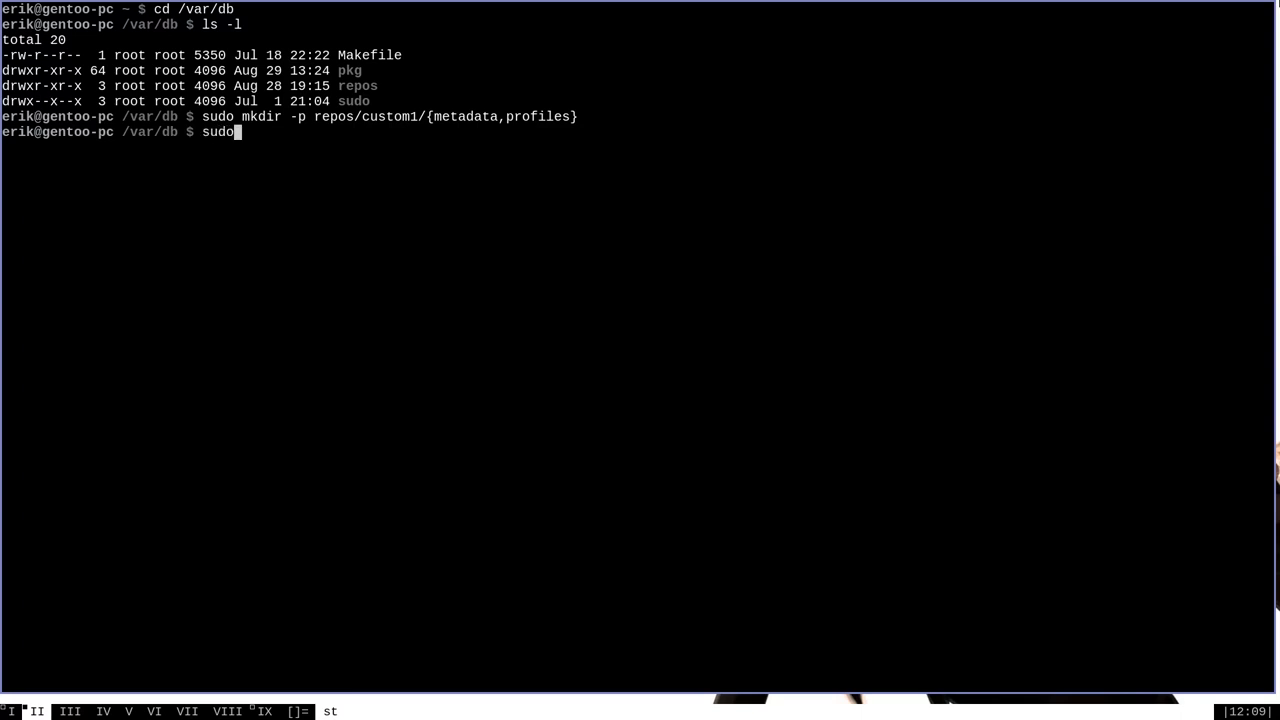
{"action": "type", "text": "chown -"}
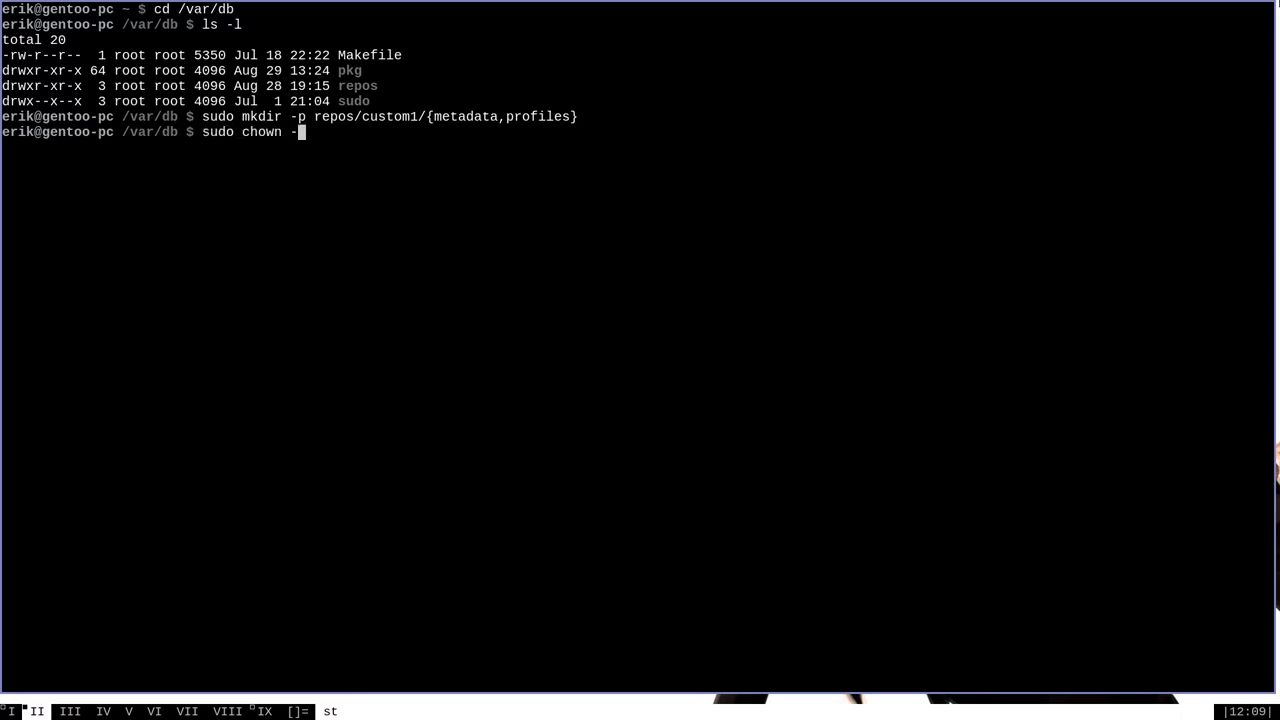
{"action": "type", "text": "R"}
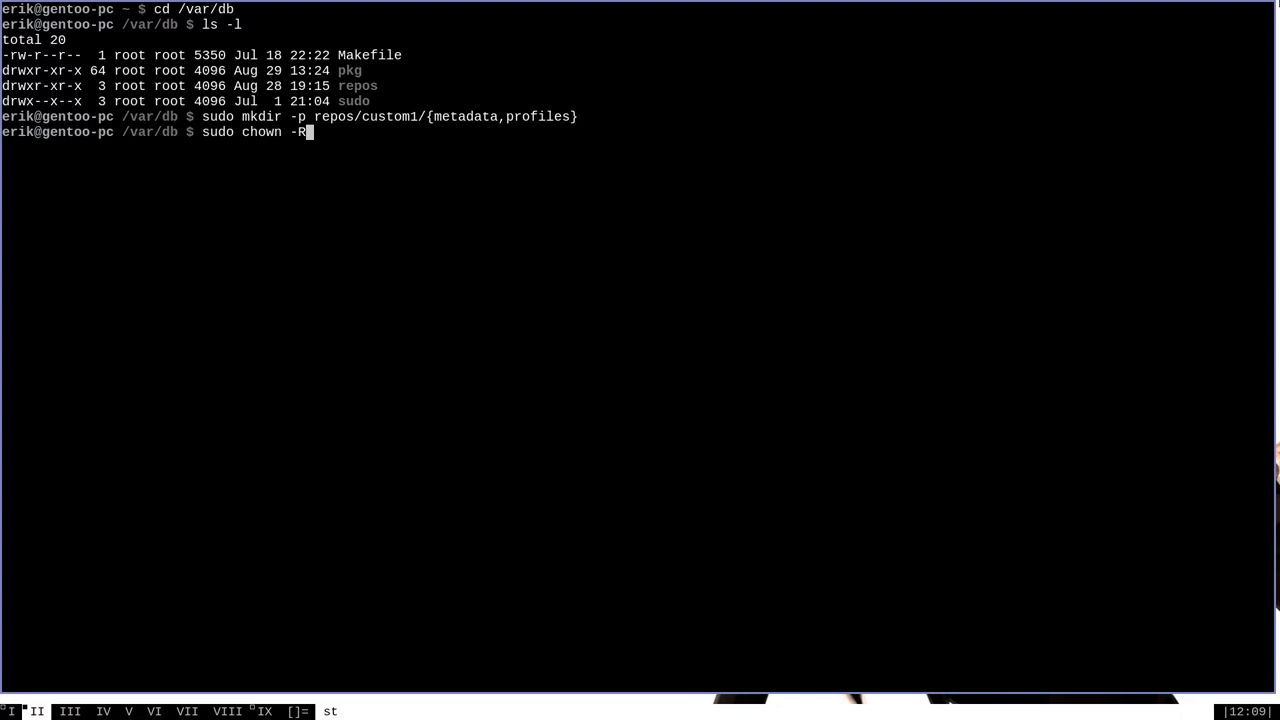
{"action": "type", "text": "portage"}
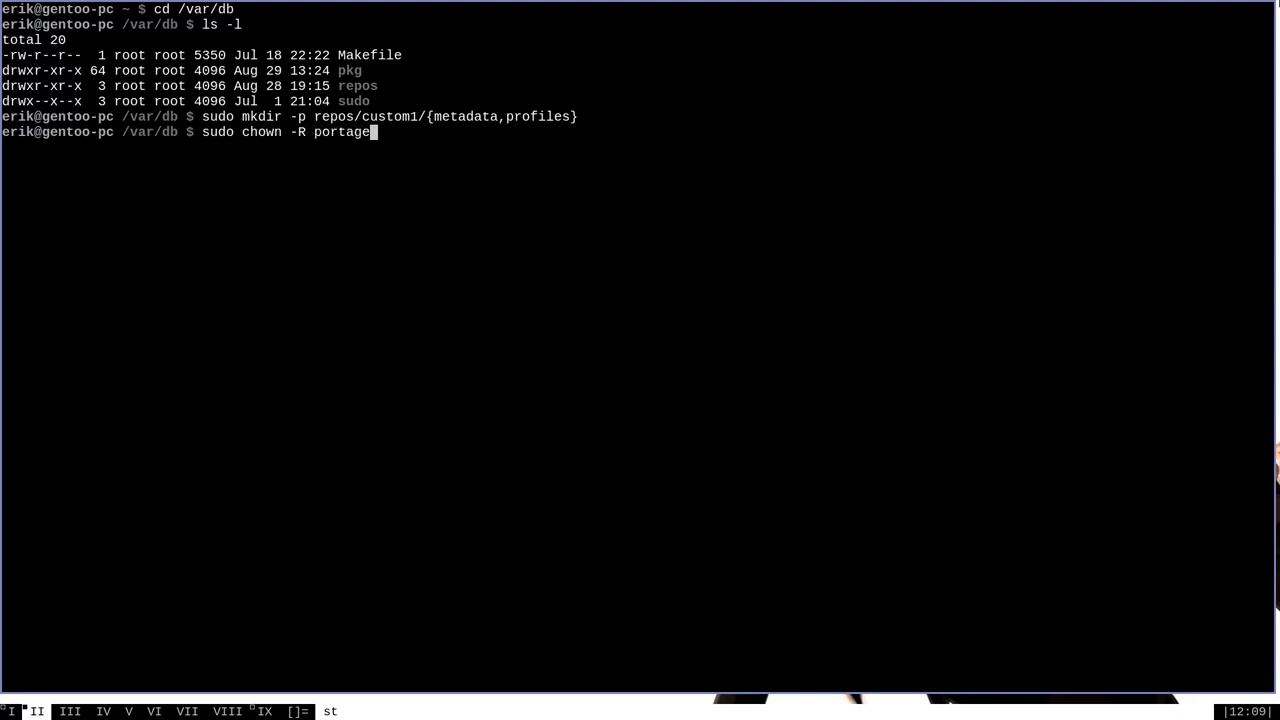
{"action": "type", "text": ":portage repos"}
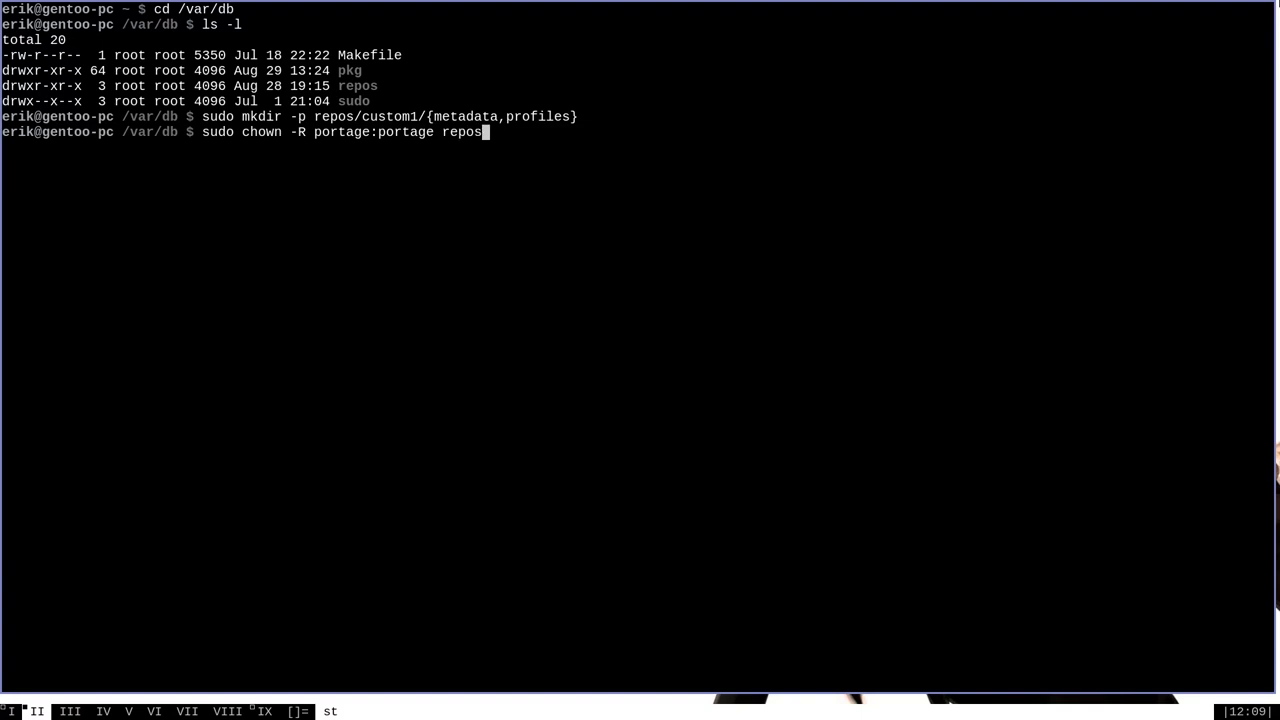
{"action": "type", "text": "/custom1/"}
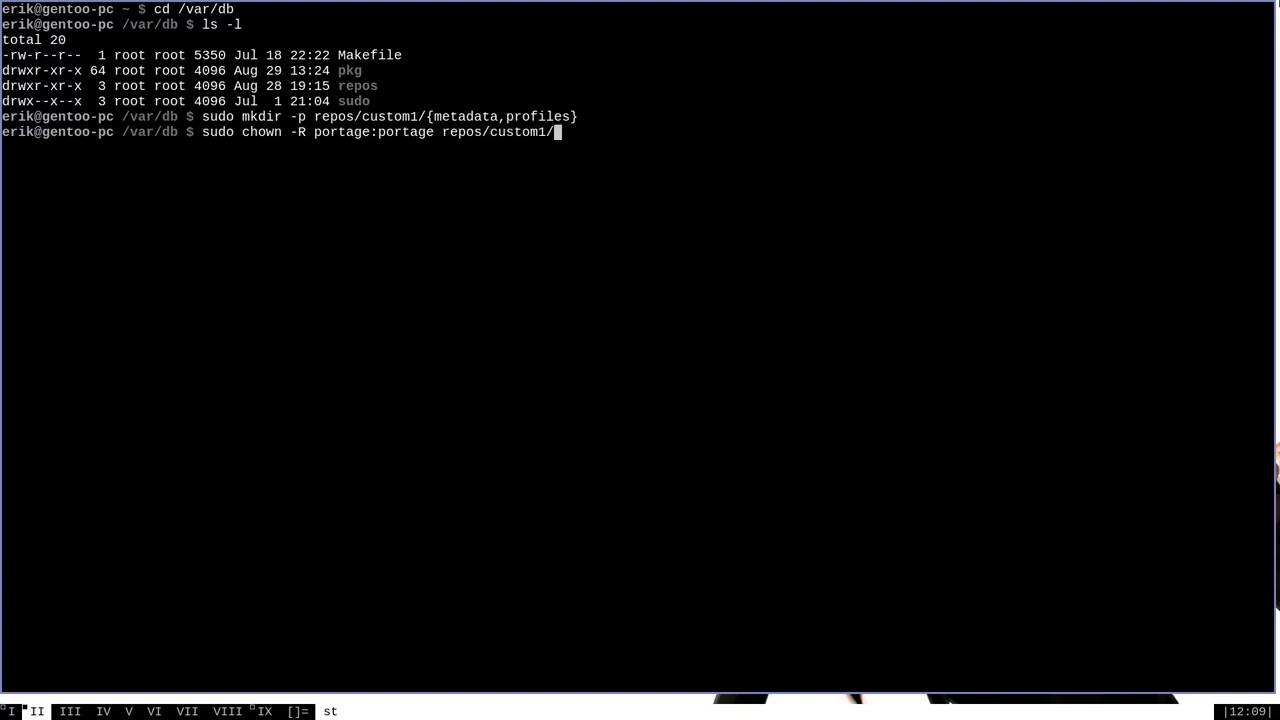
{"action": "key", "text": "BackSpace"}
{"action": "type", "text": "ls -l"}
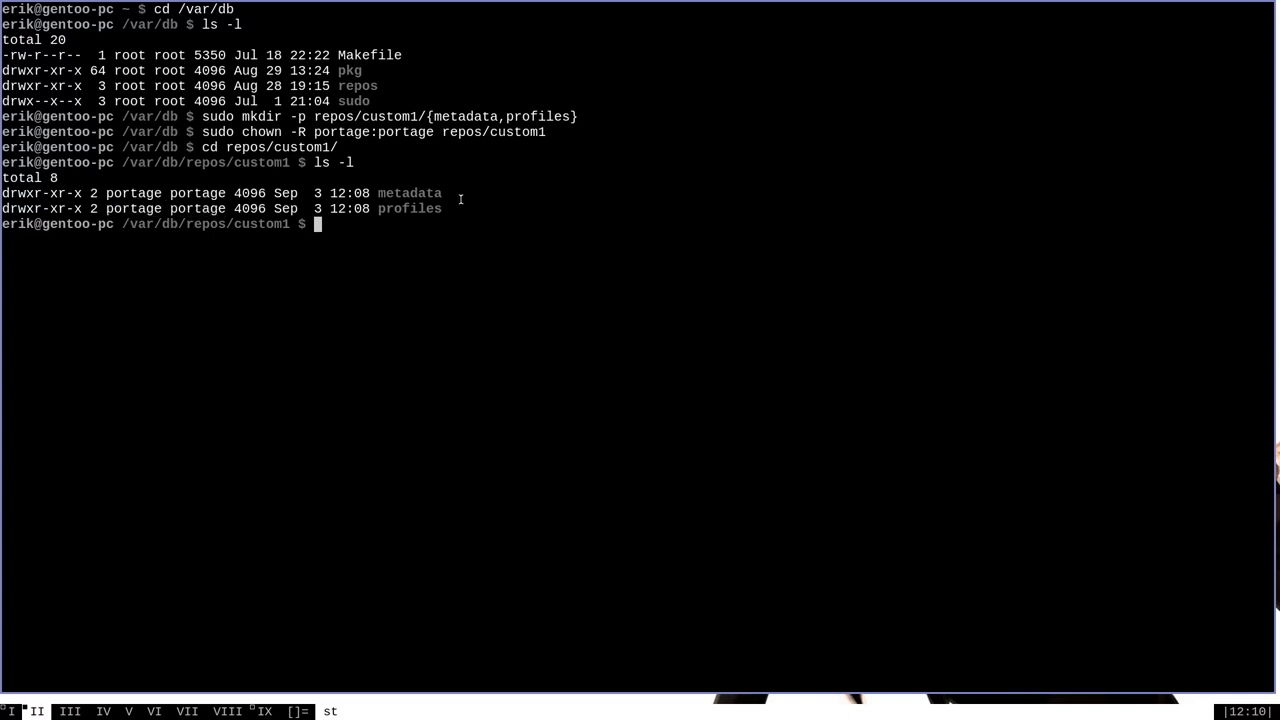
{"action": "mouse_move", "coordinate": [552, 208]}
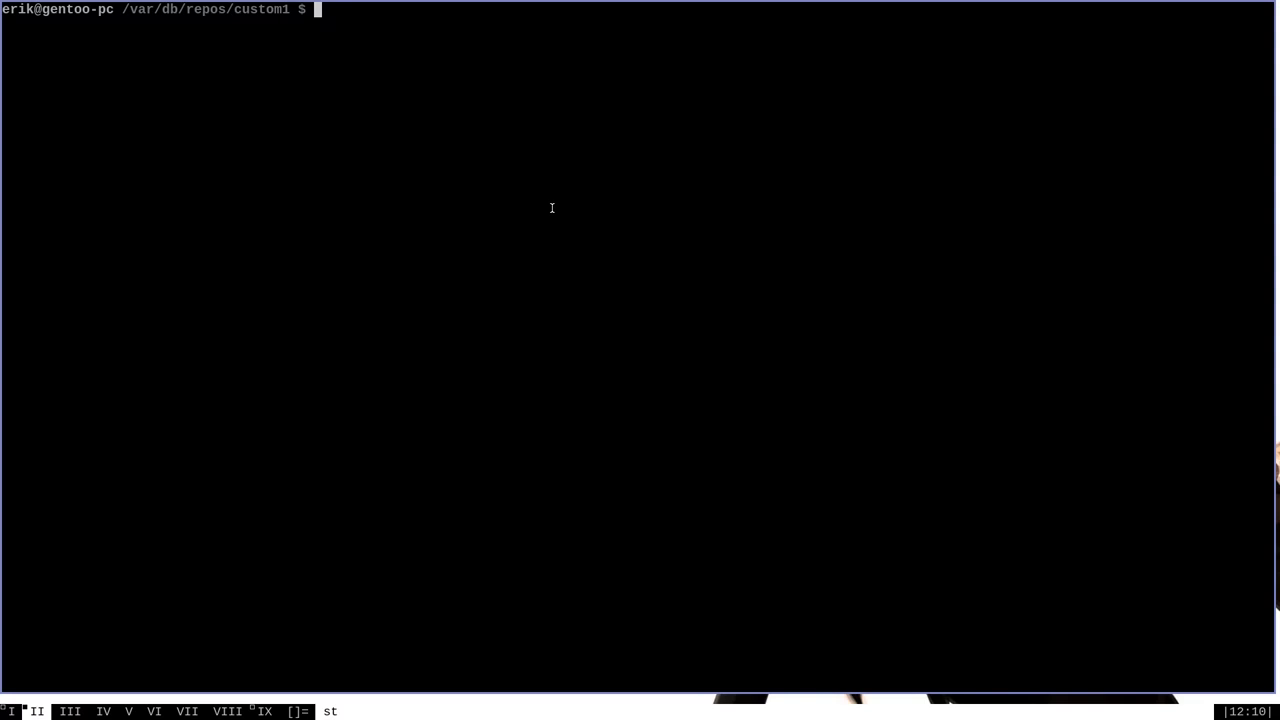
Write the name custom1 into a new profiles/repo_name via sudo vim and save it.
{"action": "type", "text": "su"}
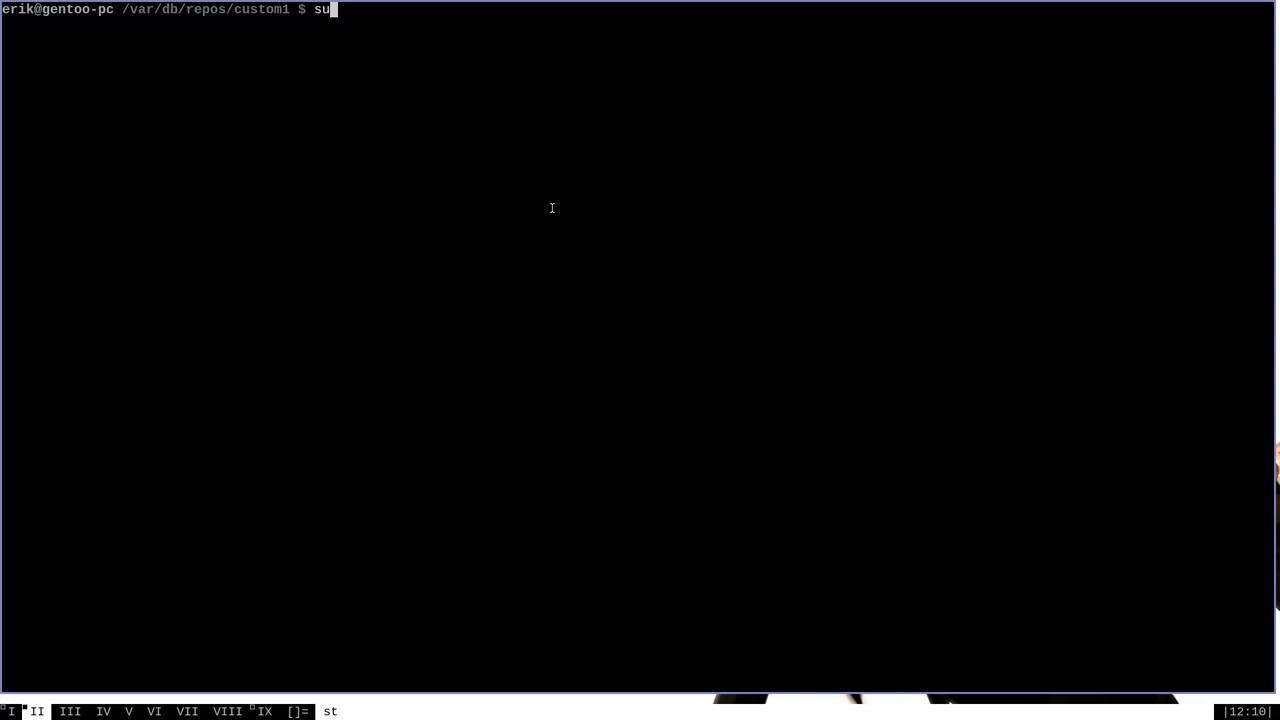
{"action": "type", "text": "do vim"}
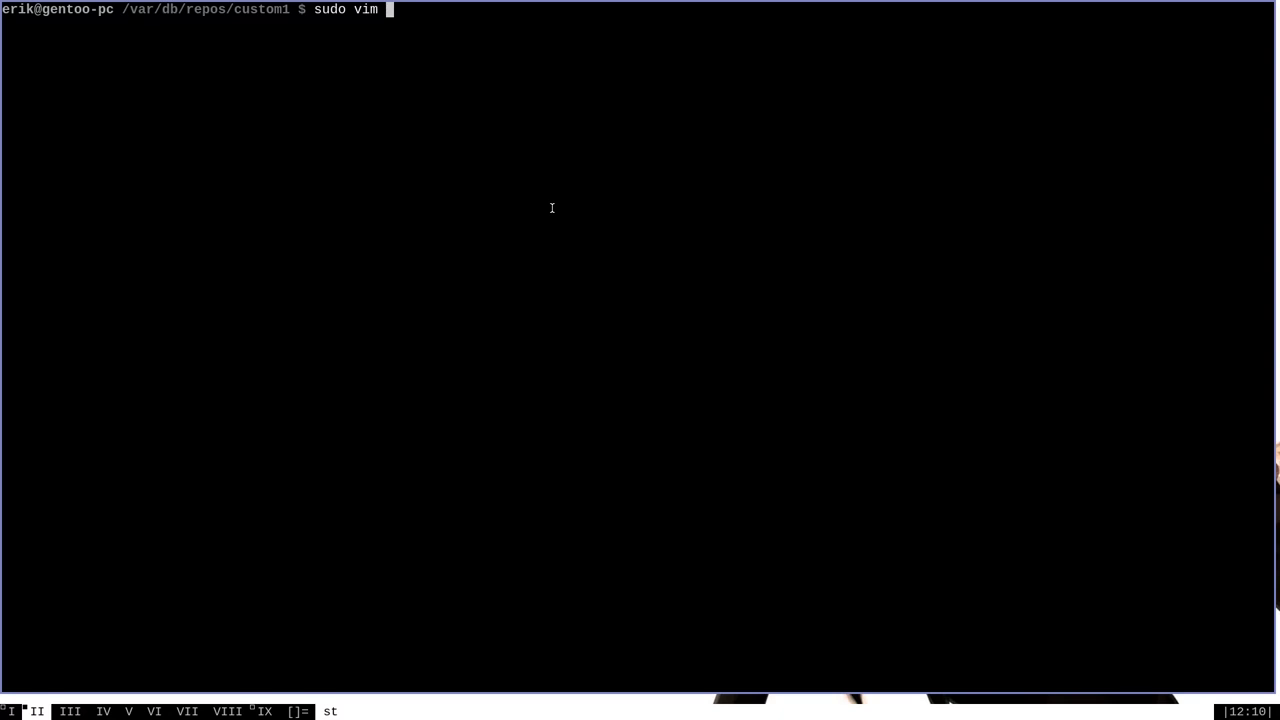
{"action": "type", "text": "profiles/"}
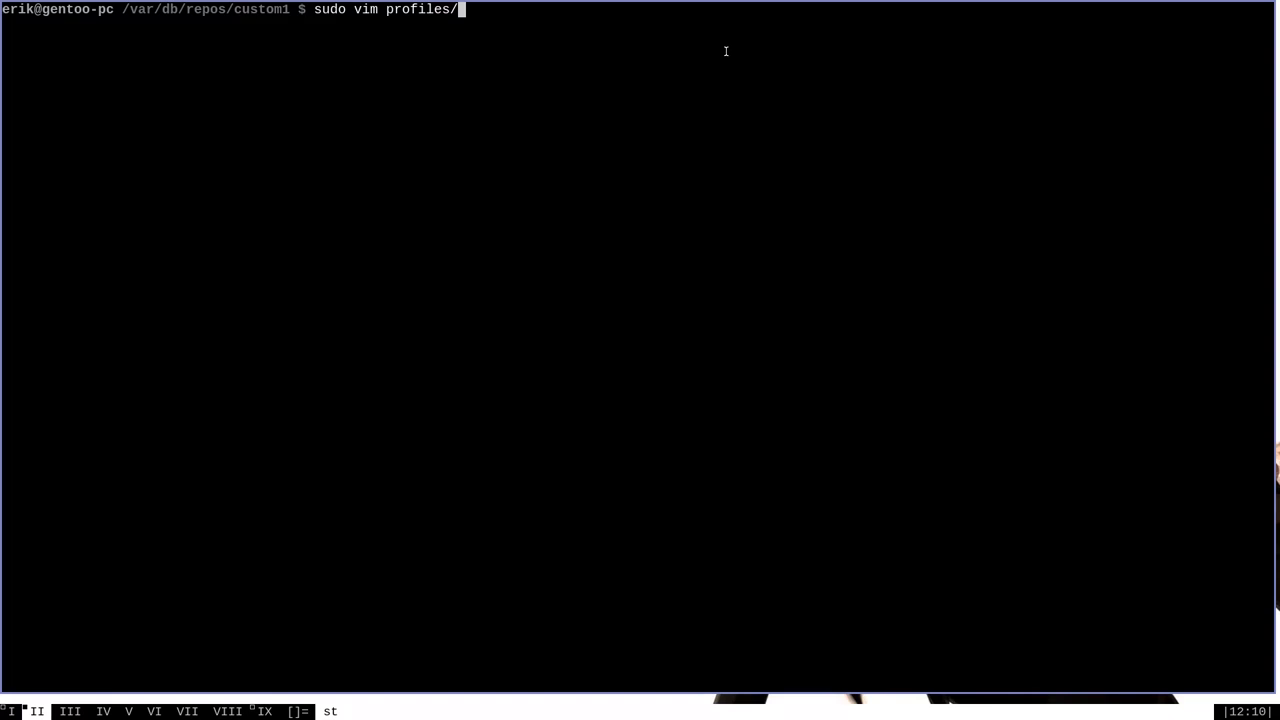
{"action": "type", "text": "repo"}
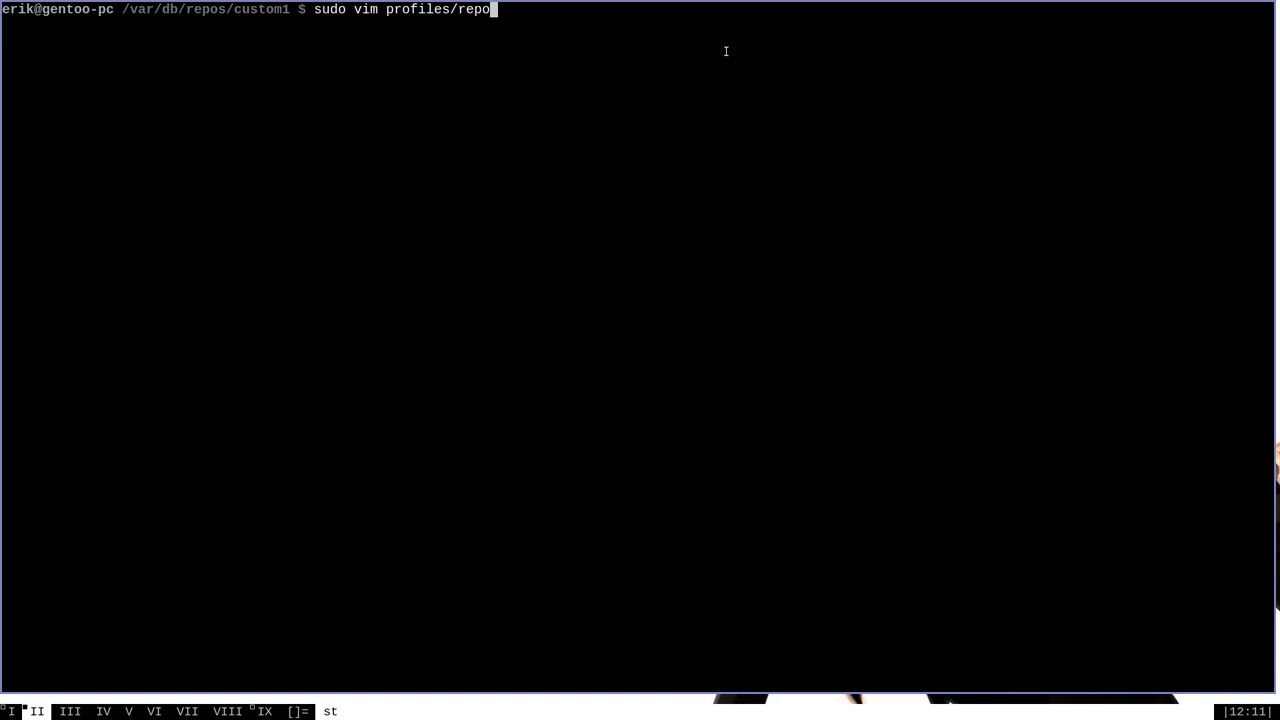
{"action": "type", "text": "_name"}
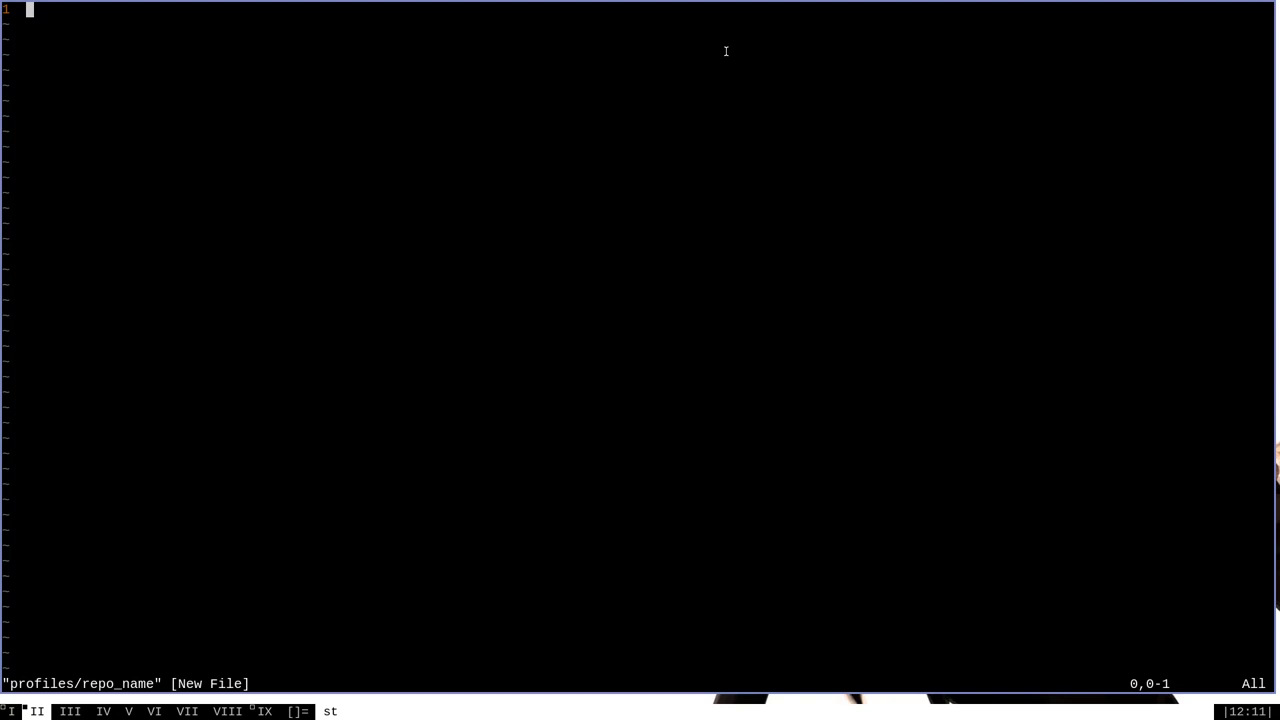
{"action": "type", "text": "cus"}
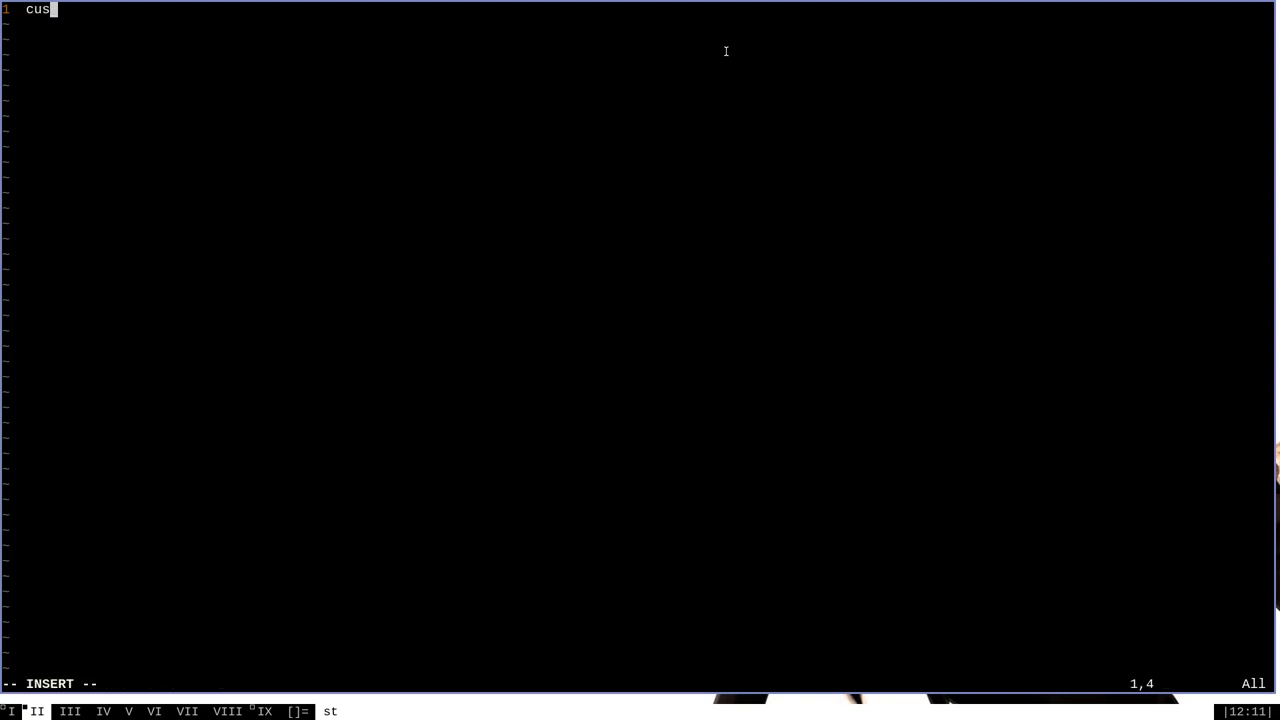
{"action": "type", "text": "tom1"}
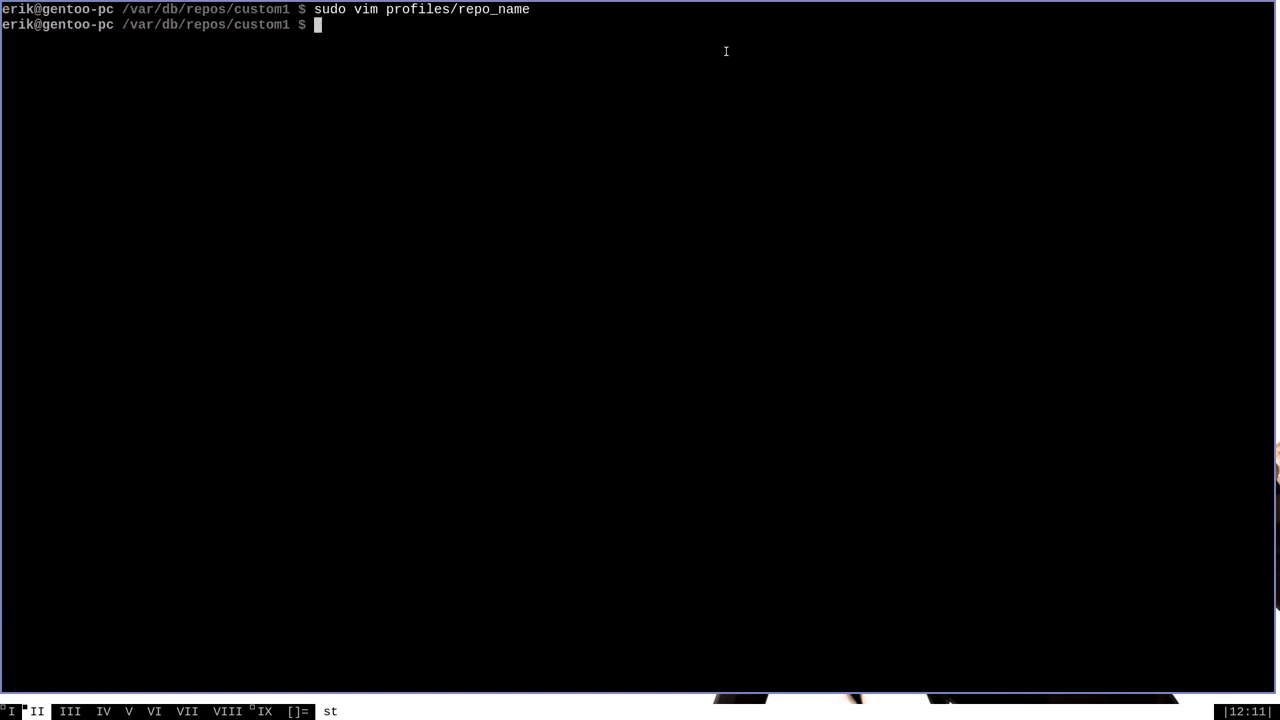
Start a new metadata/layout.conf in sudo vim and enter insert mode.
{"action": "type", "text": "sudo vim"}
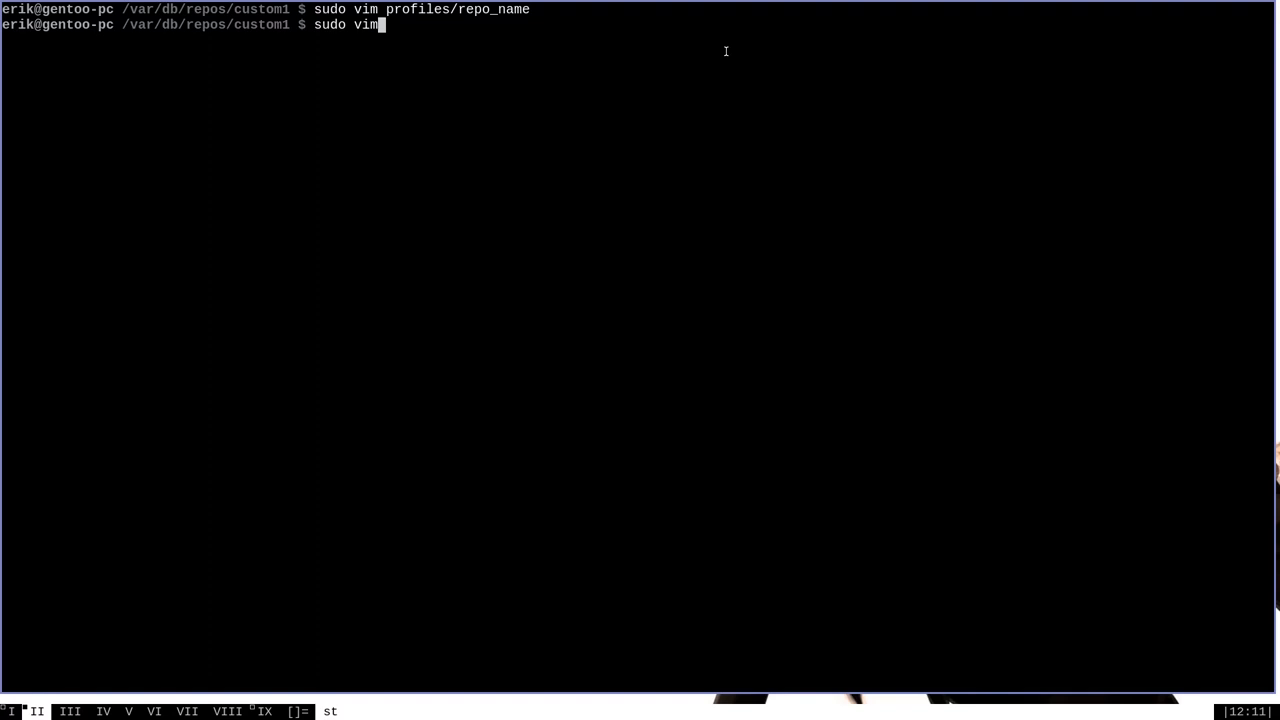
{"action": "type", "text": "meta"}
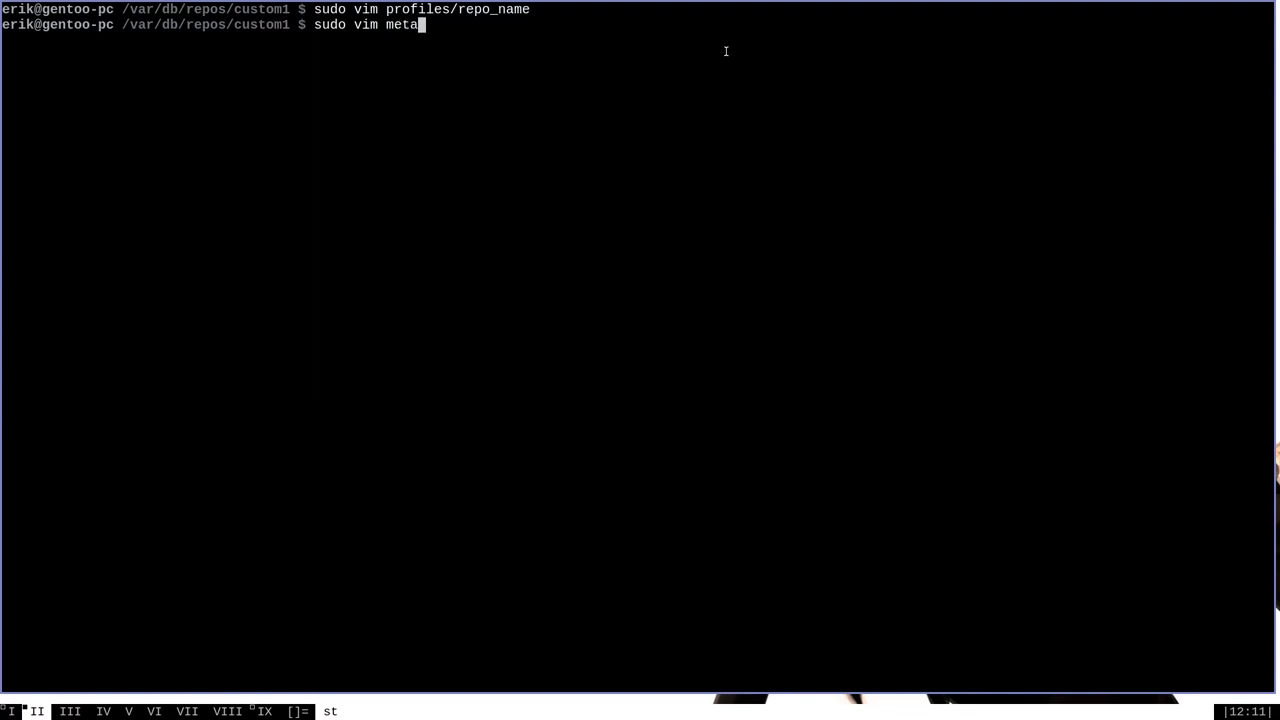
{"action": "type", "text": "data/"}
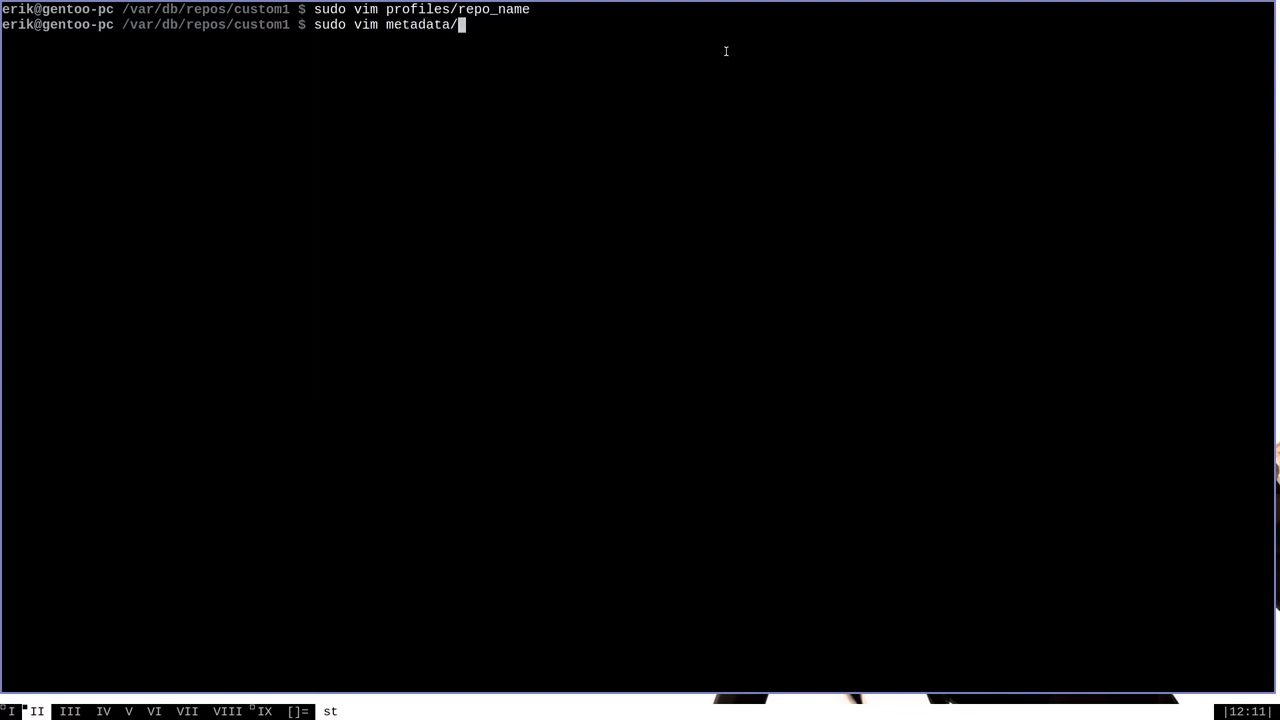
{"action": "type", "text": "layout"}
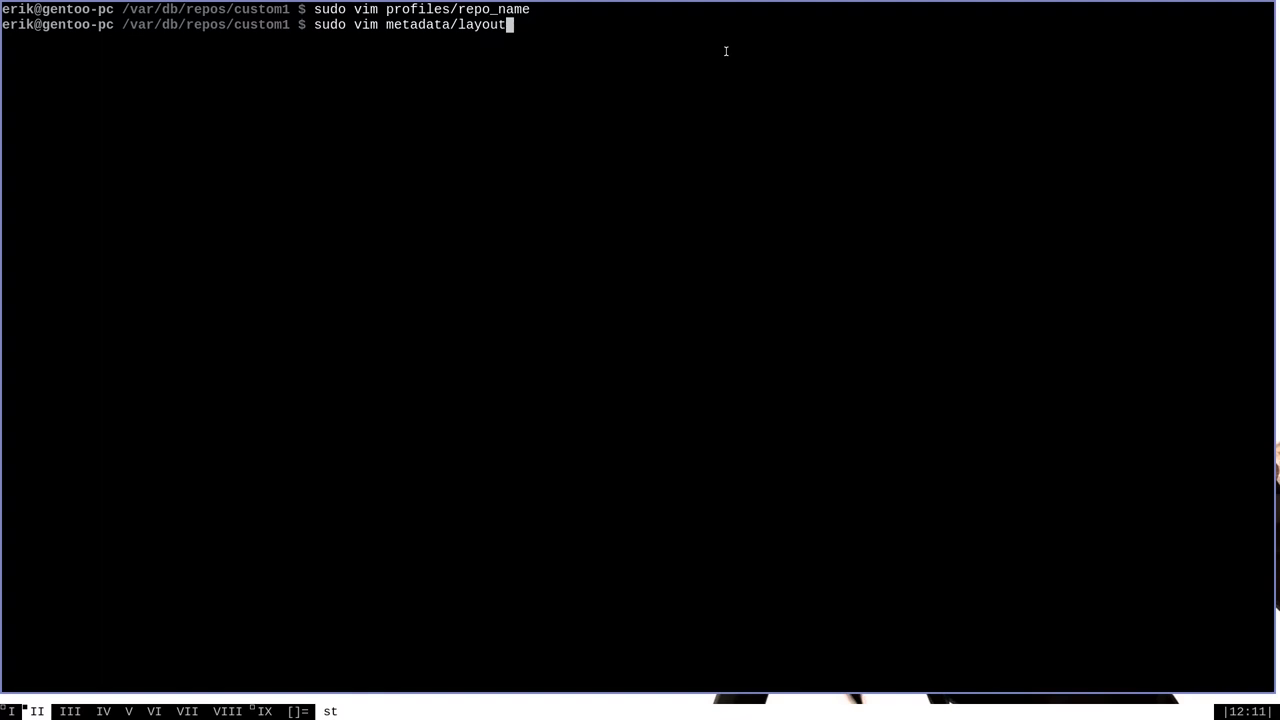
{"action": "type", "text": ".conf"}
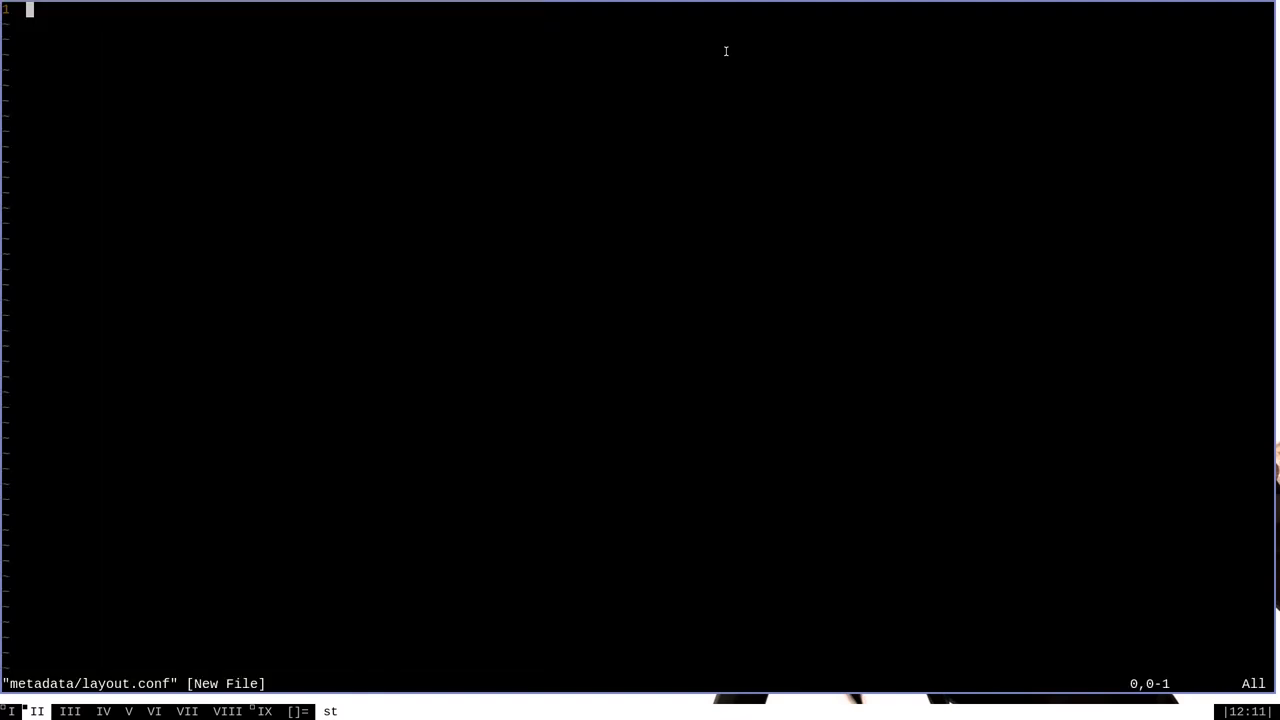
{"action": "key", "text": "i"}
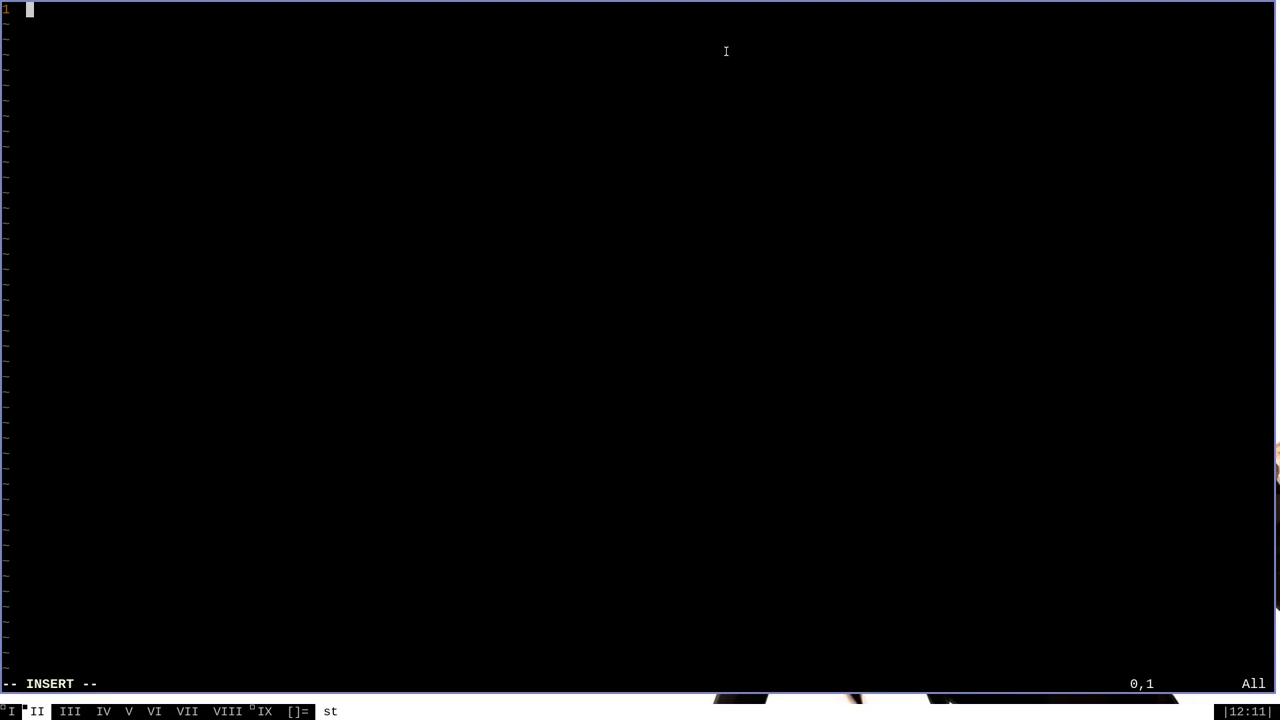
Enter 'masters = gentoo' and 'auto-sync = false' on separate lines.
{"action": "type", "text": "masters"}
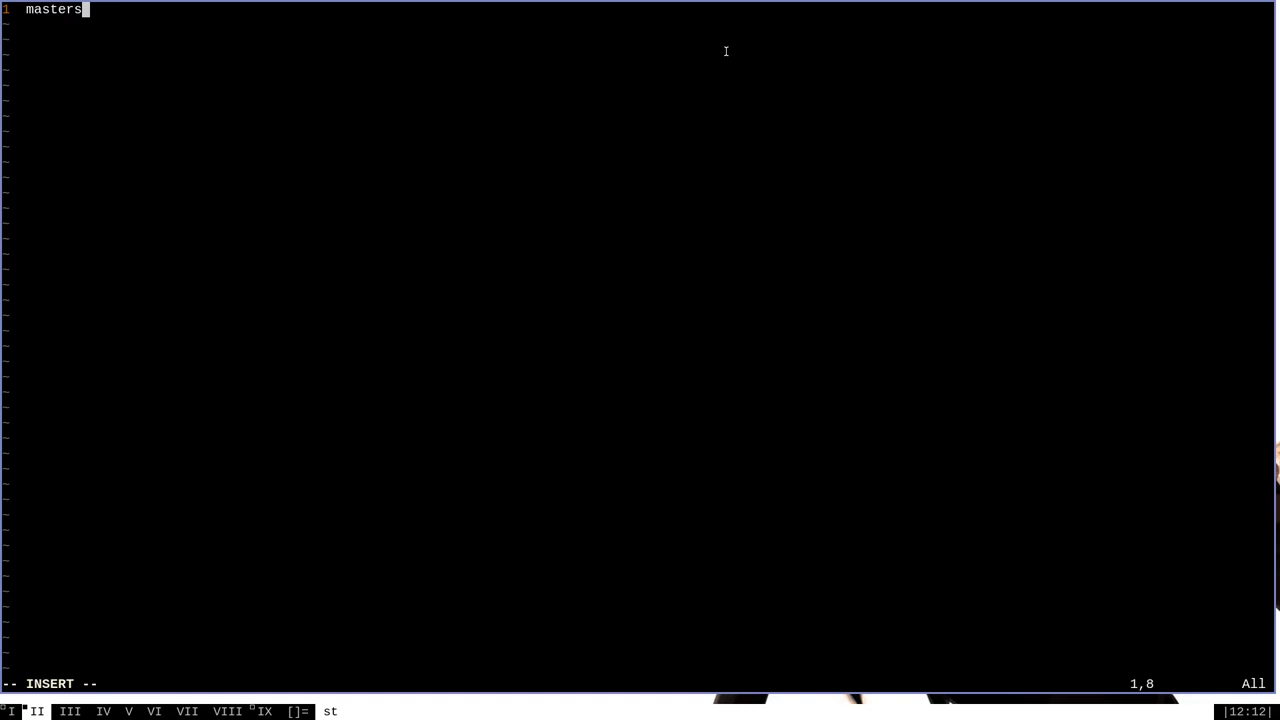
{"action": "type", "text": "= gen"}
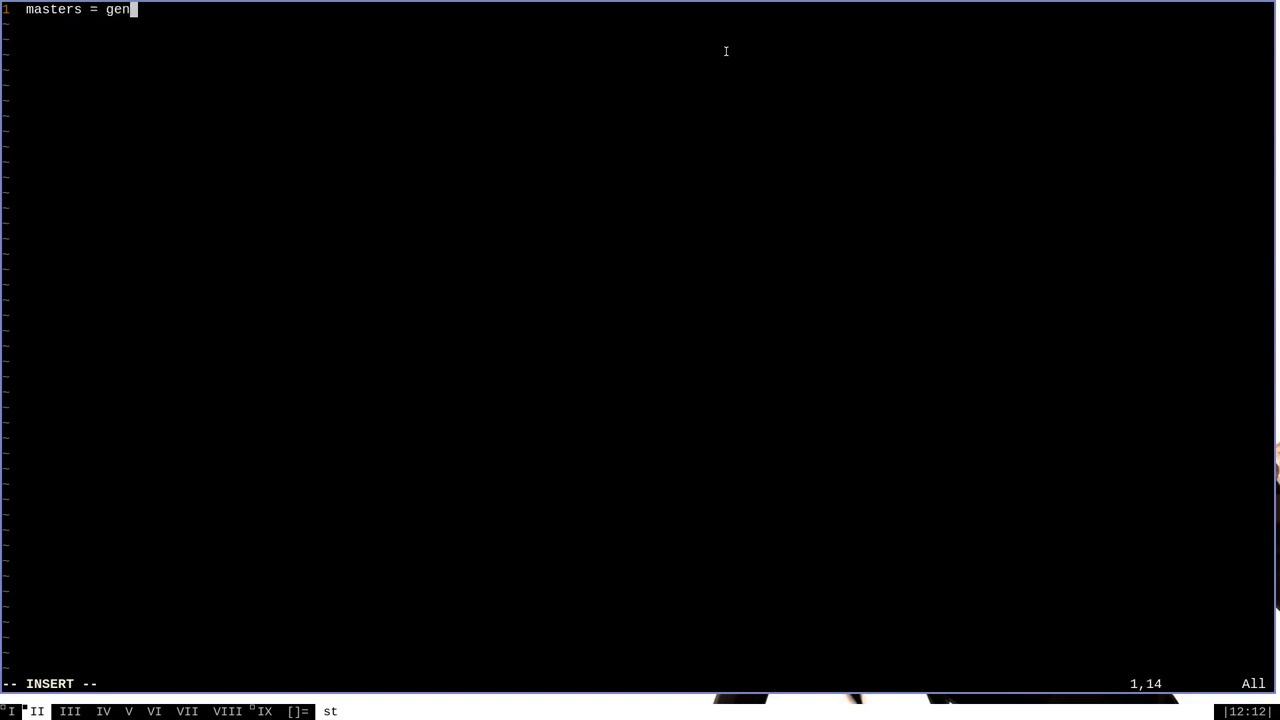
{"action": "key", "text": "Enter"}
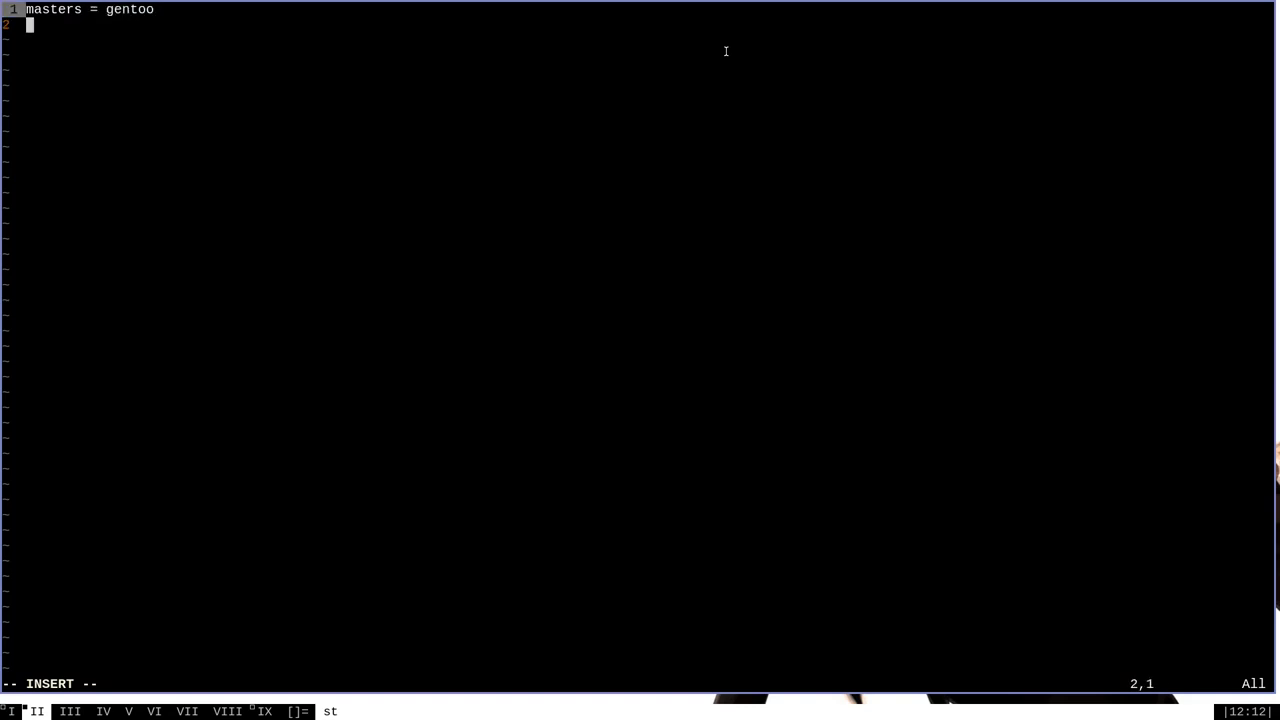
{"action": "type", "text": "auto"}
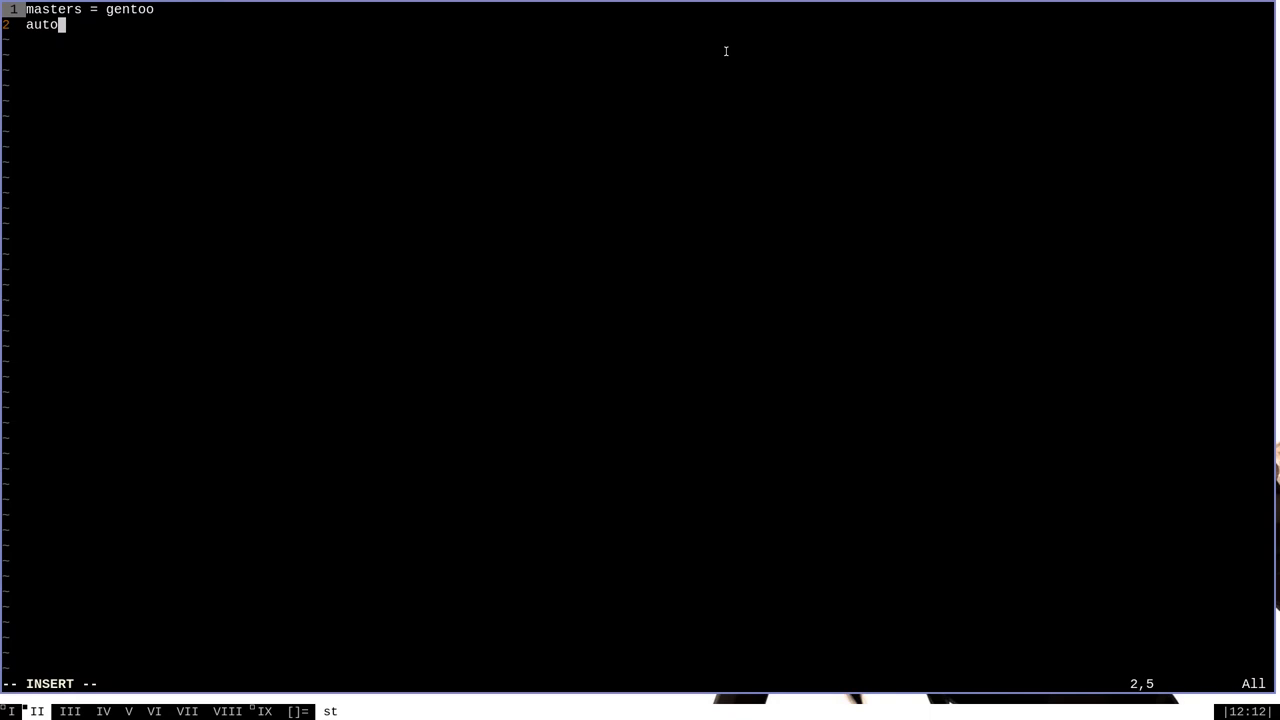
{"action": "type", "text": "-sync = fal"}
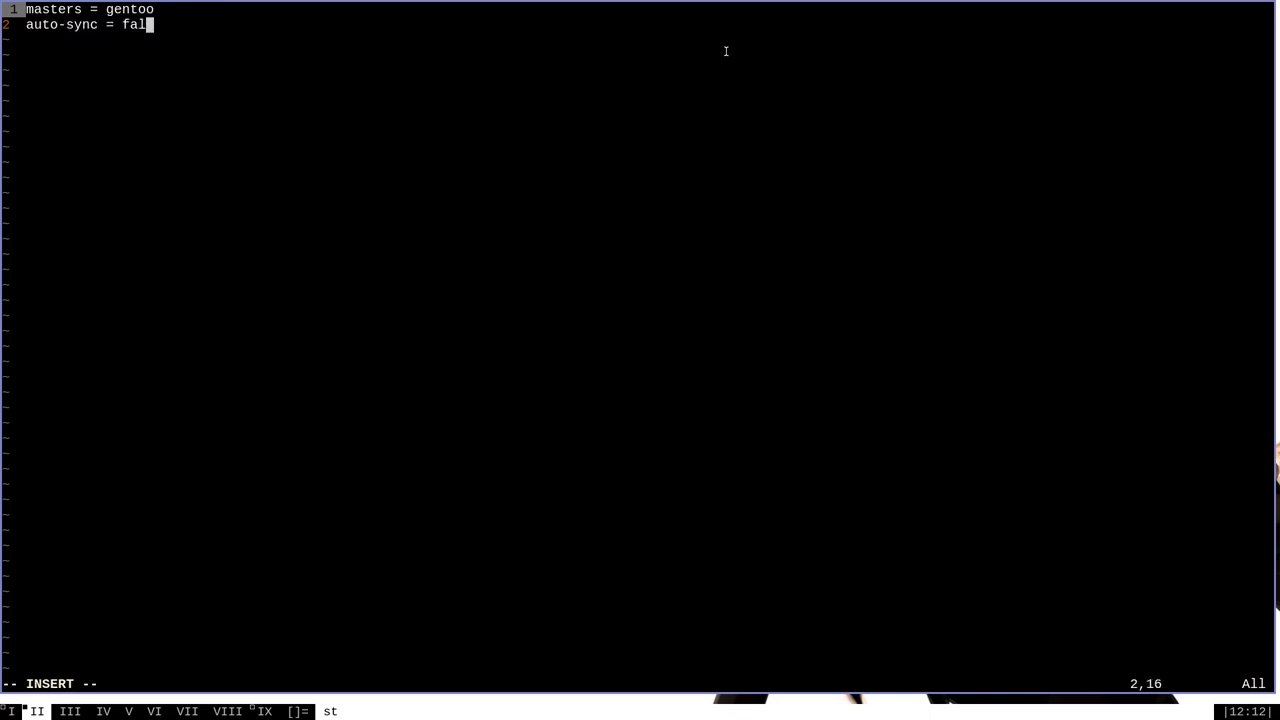
{"action": "type", "text": "se"}
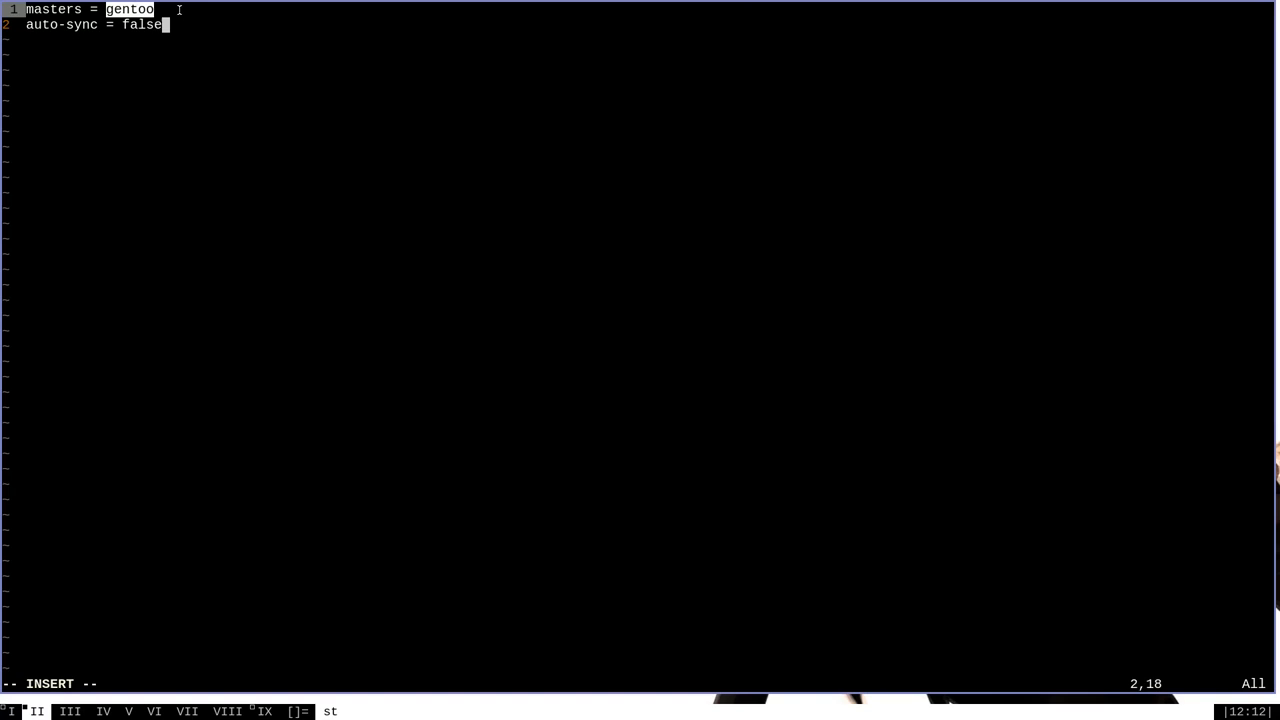
{"action": "mouse_move", "coordinate": [56, 24]}
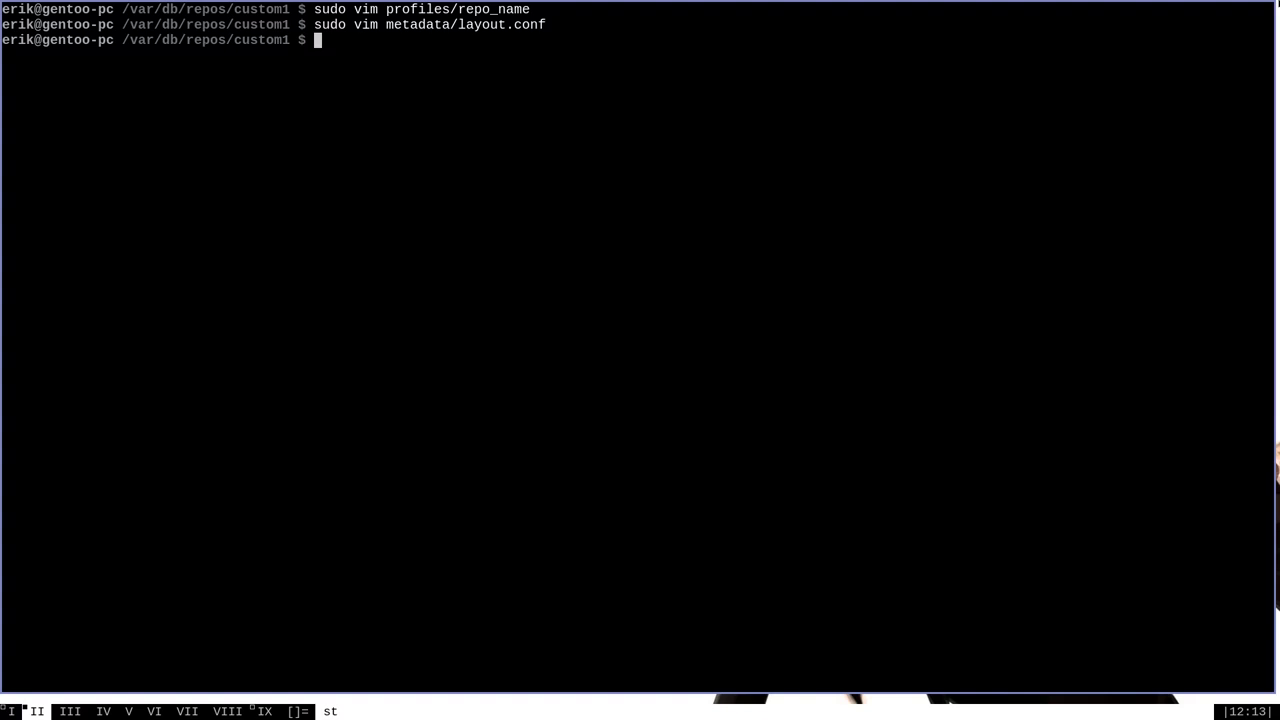
Edit a new /etc/portage/repos.conf/custom1.conf with sudo vim.
{"action": "type", "text": "sudo vim /et"}
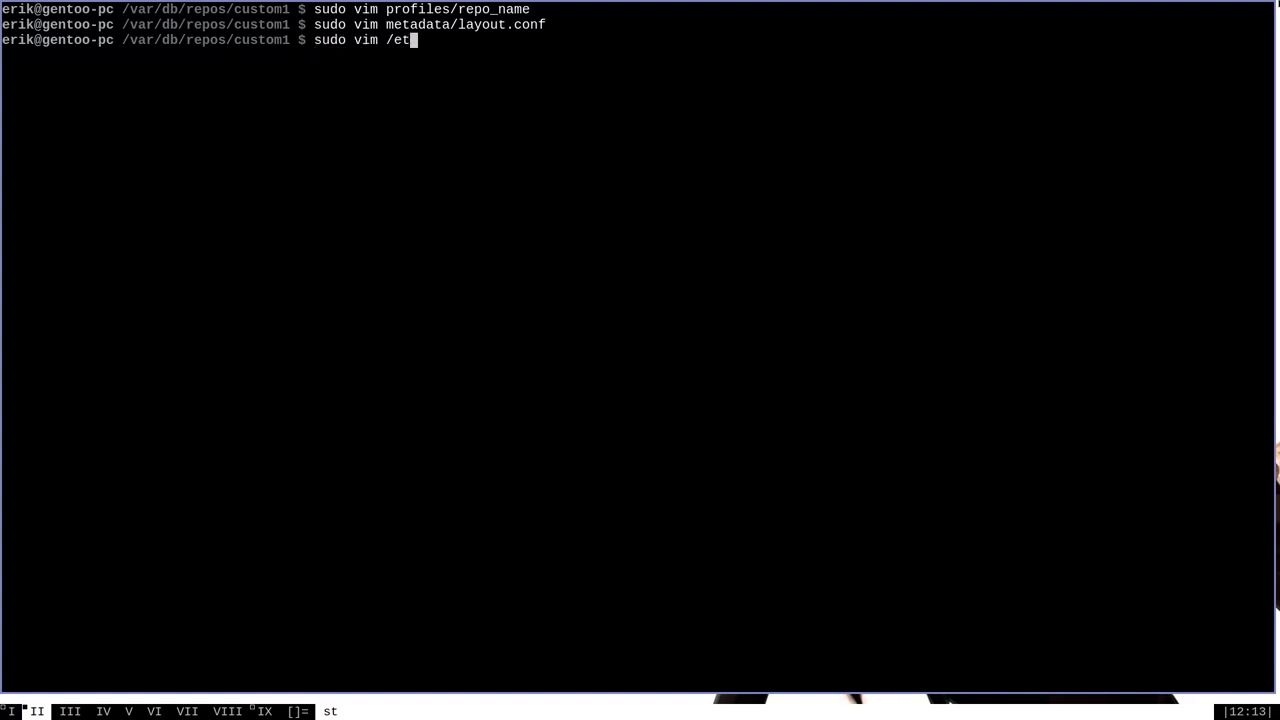
{"action": "type", "text": "c/portage/repos"}
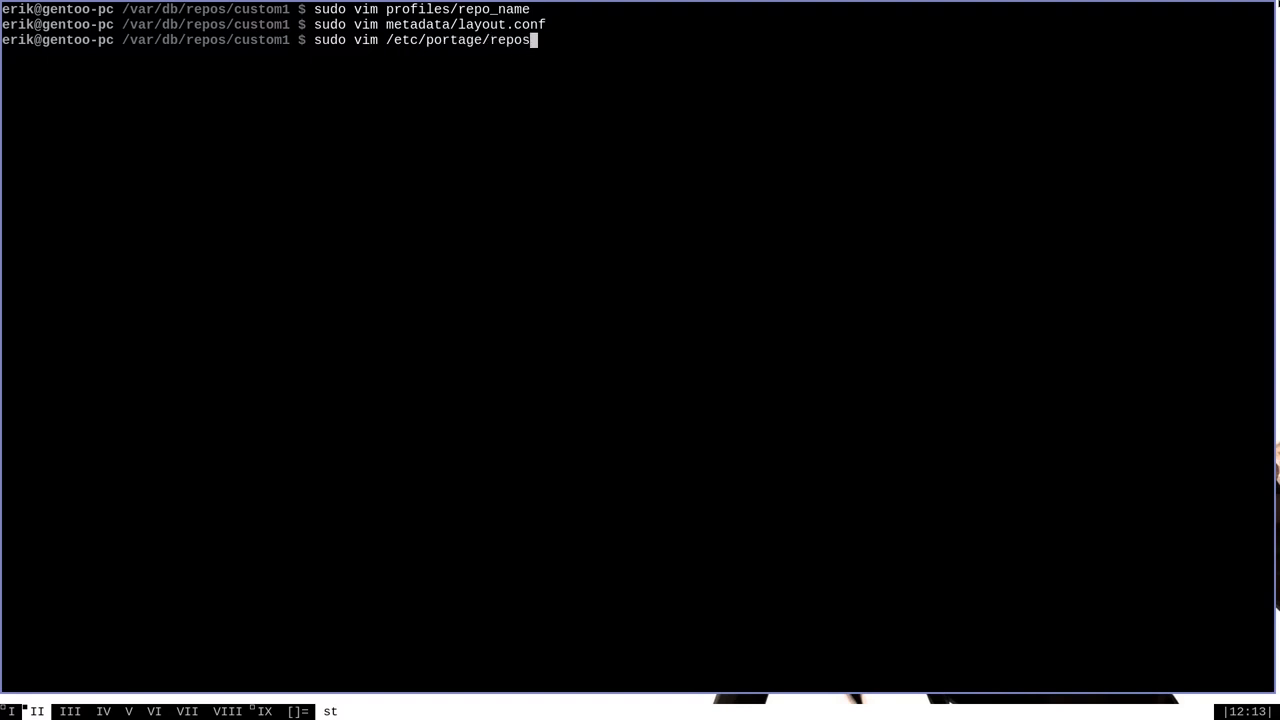
{"action": "type", "text": ".conf"}
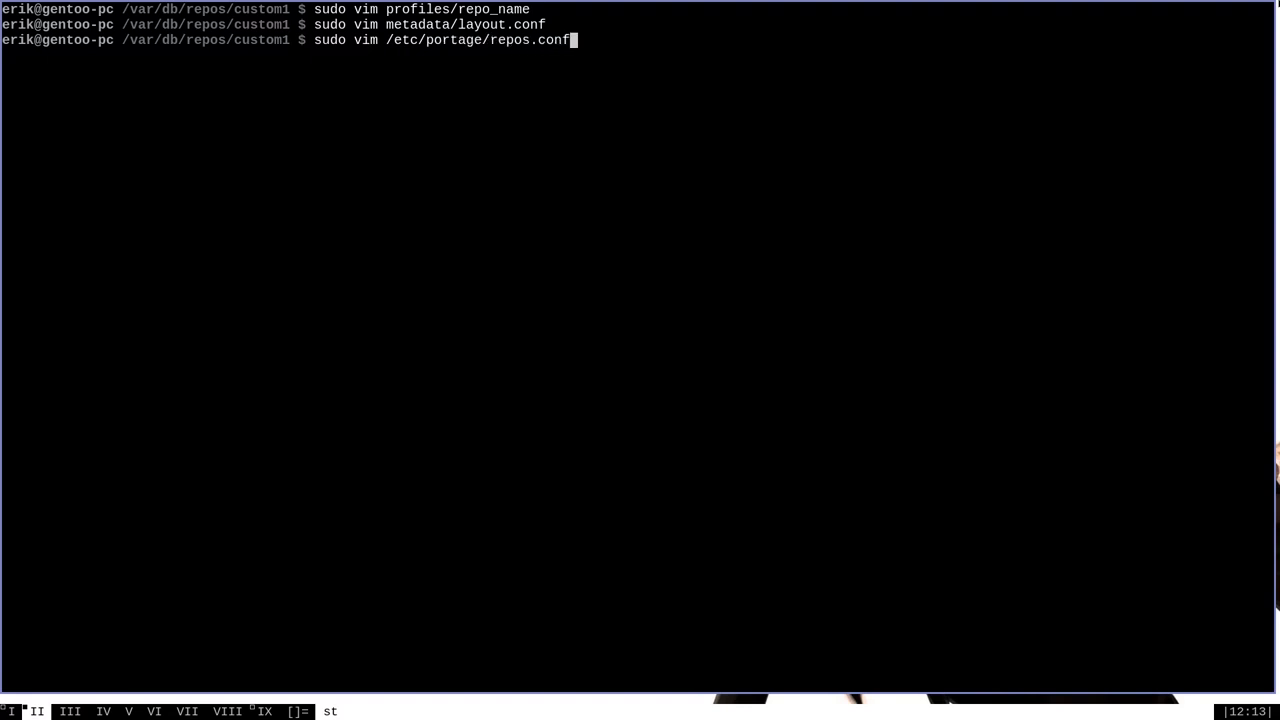
{"action": "type", "text": "/"}
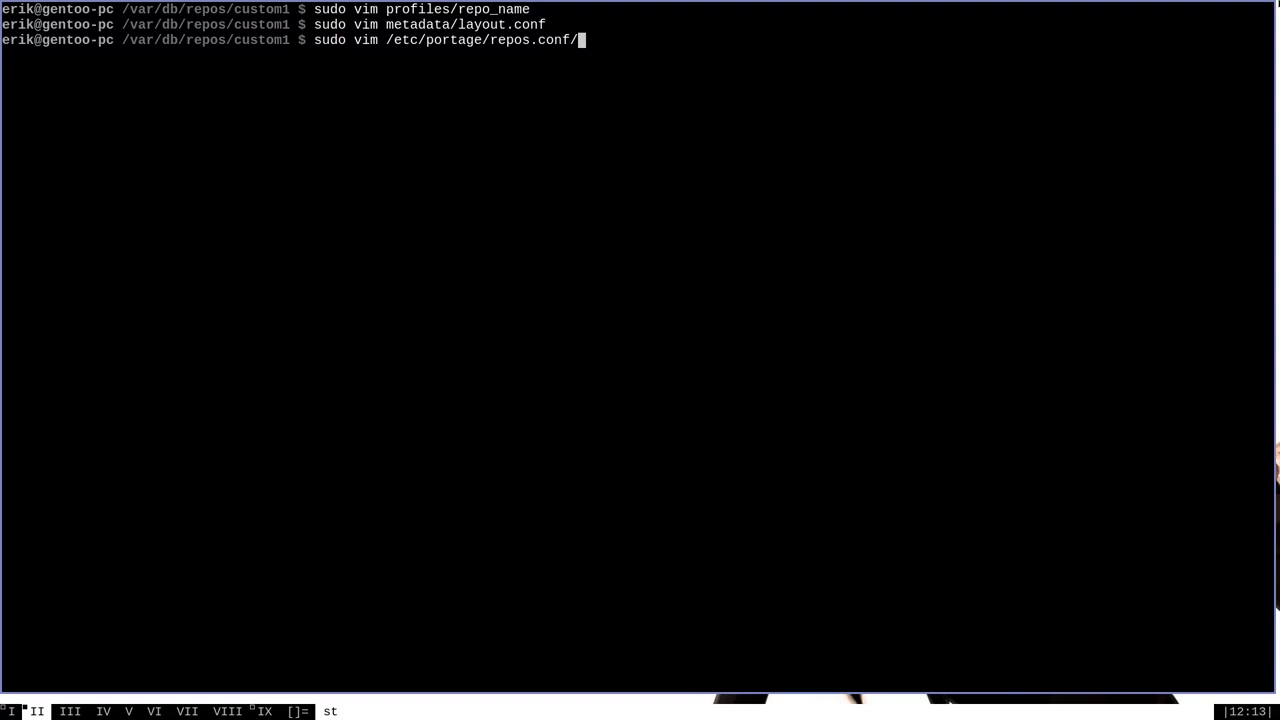
{"action": "type", "text": "custom1"}
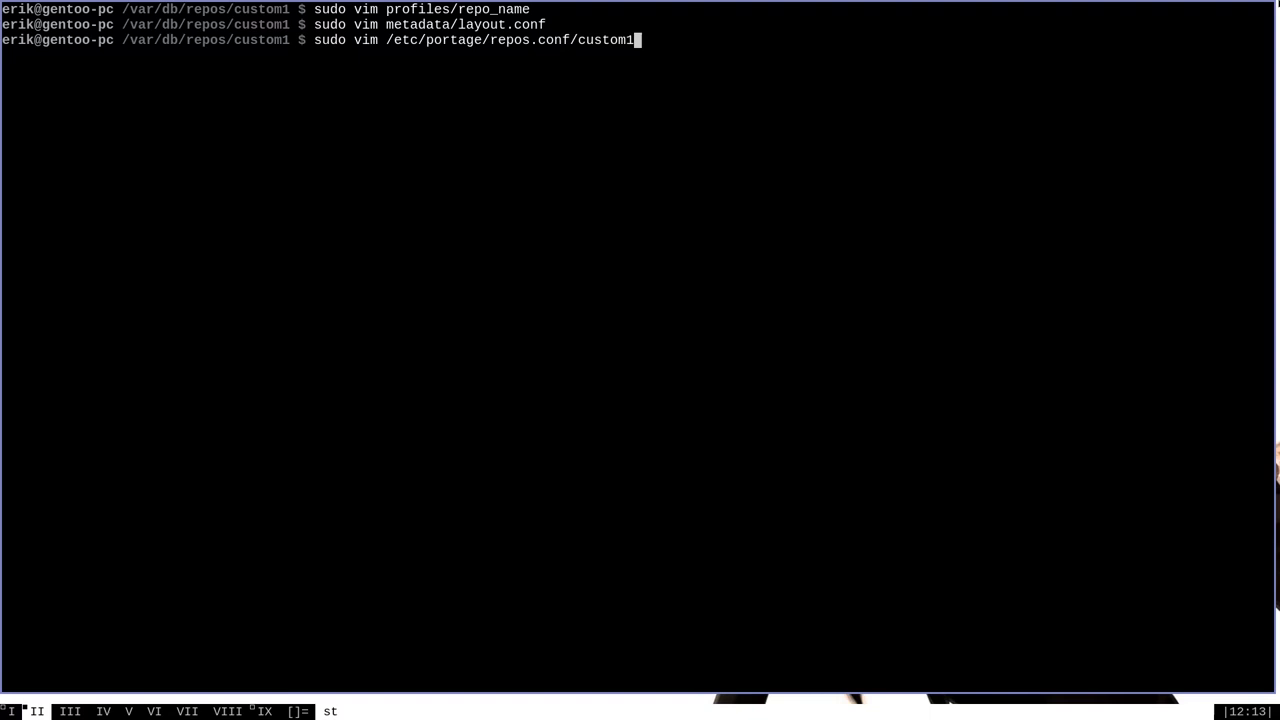
{"action": "type", "text": ".conf"}
{"action": "type", "text": "["}
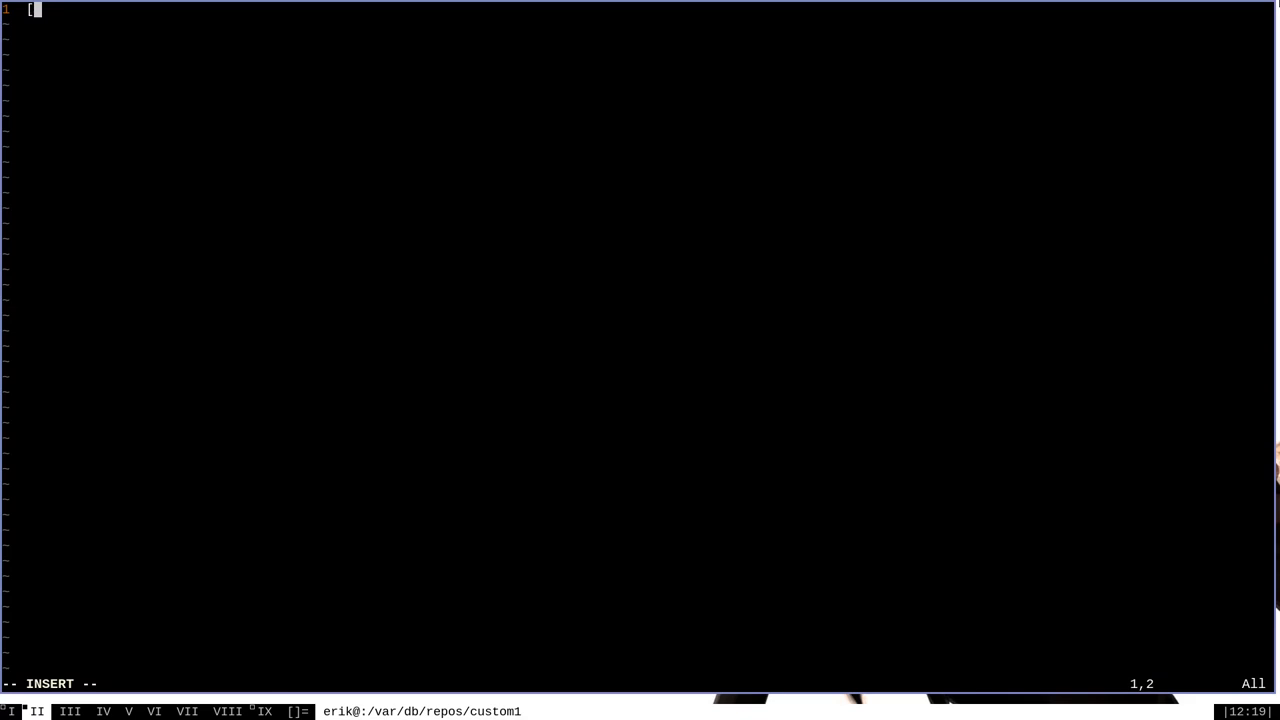
Add a [custom1] section with location = /var/db/repos/custom1 and save the file.
{"action": "type", "text": "custom1]"}
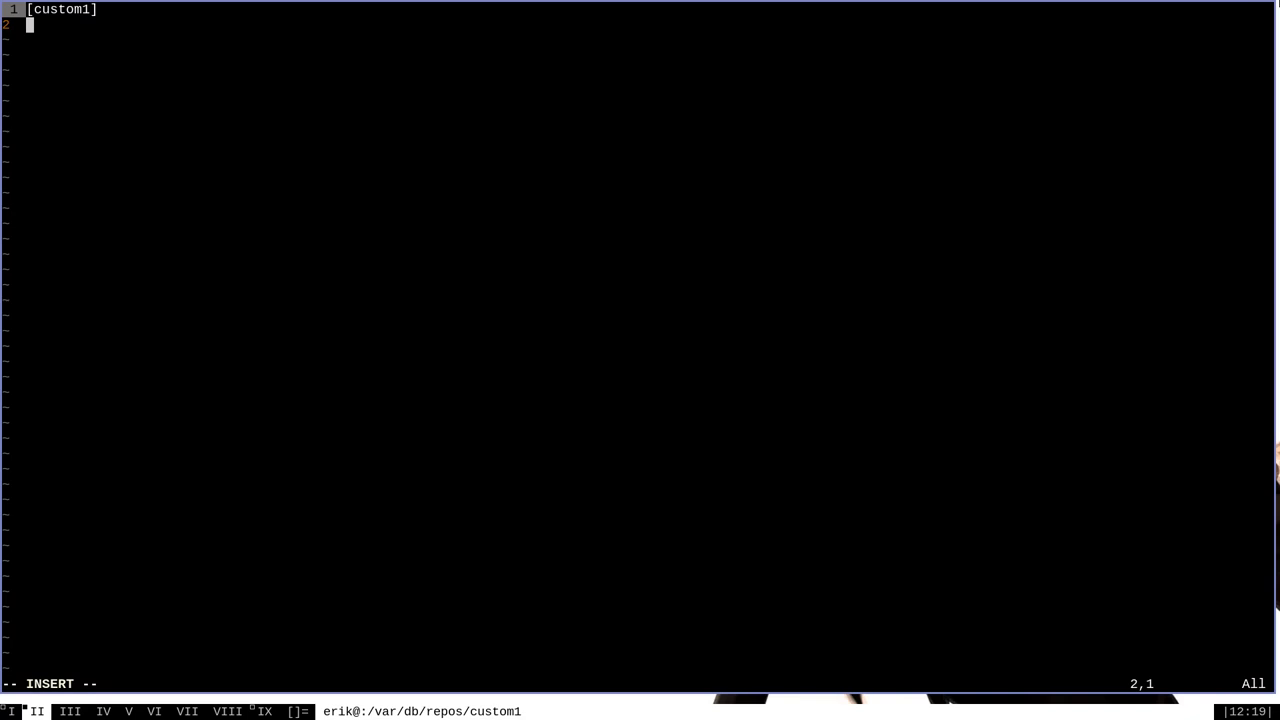
{"action": "type", "text": "location"}
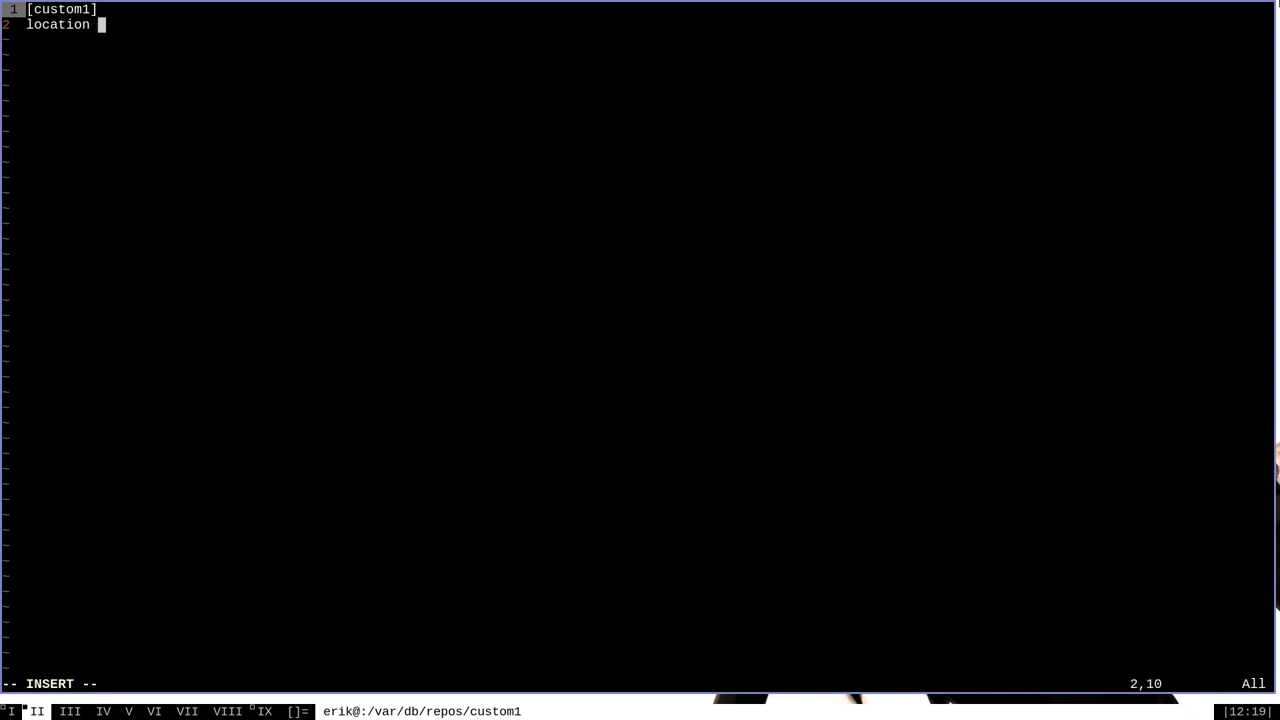
{"action": "type", "text": "= /"}
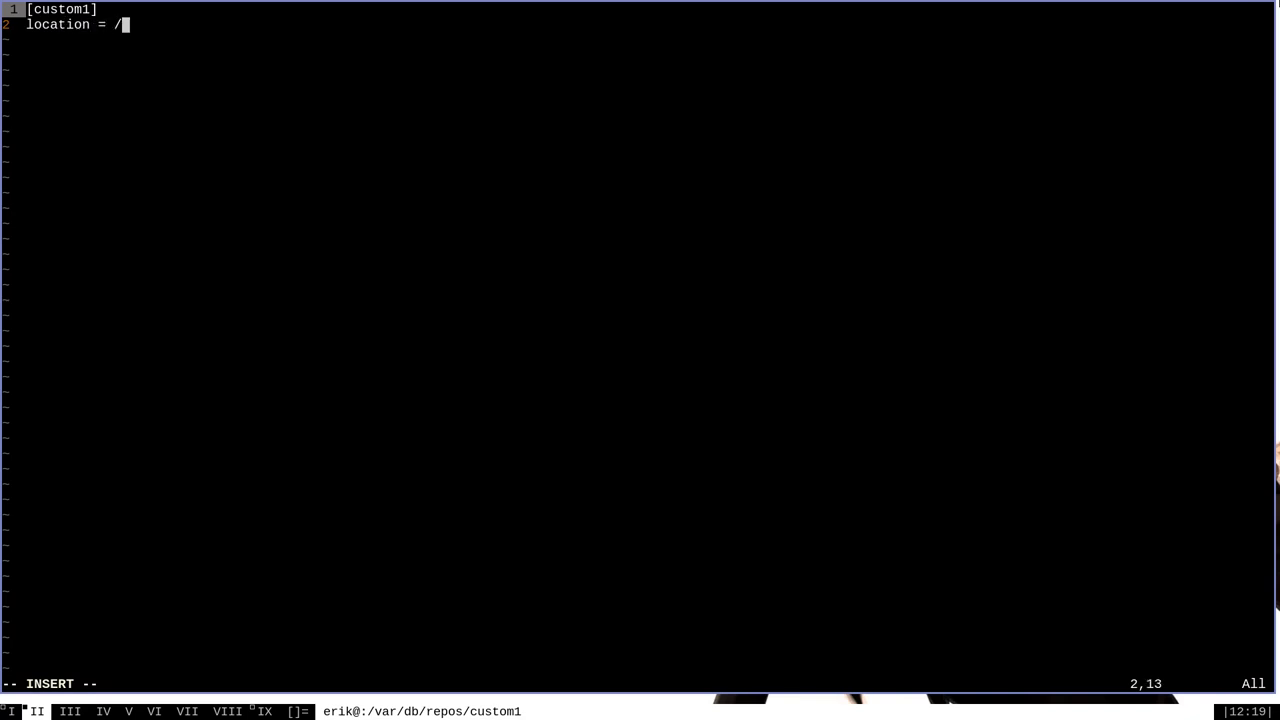
{"action": "type", "text": "var"}
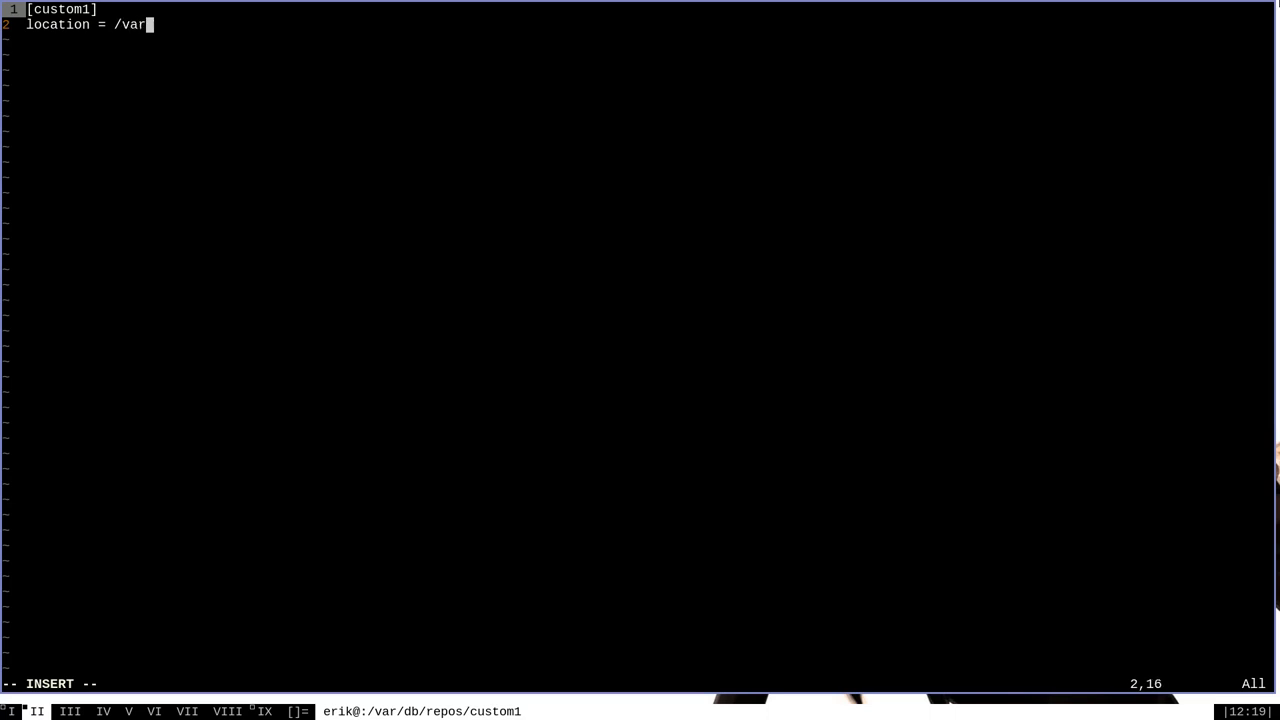
{"action": "type", "text": "/db/r"}
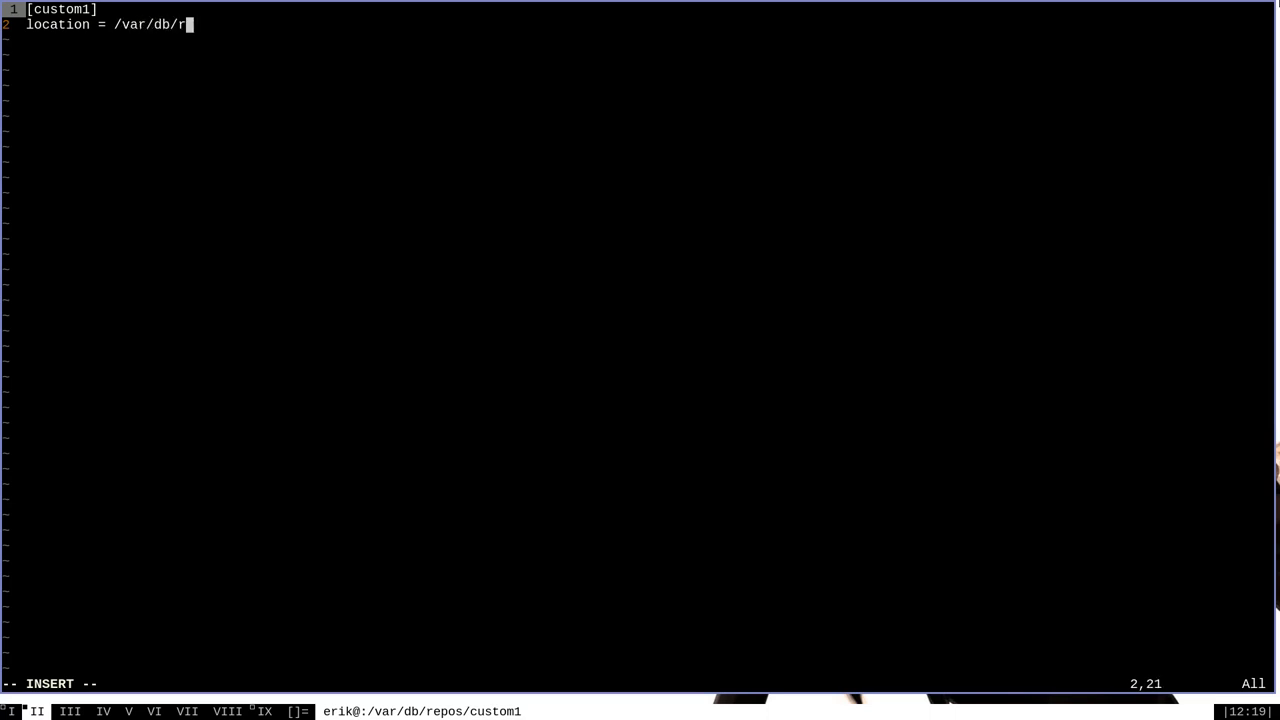
{"action": "type", "text": "epos/cus"}
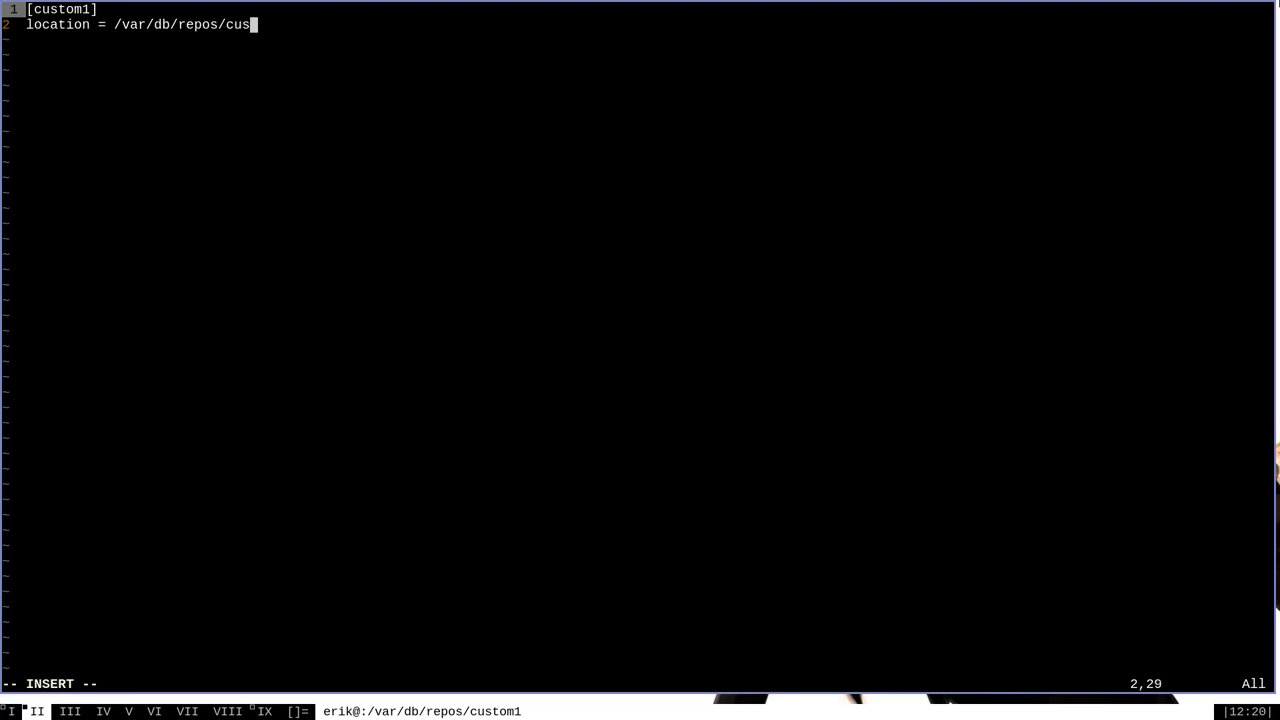
{"action": "type", "text": "tom1"}
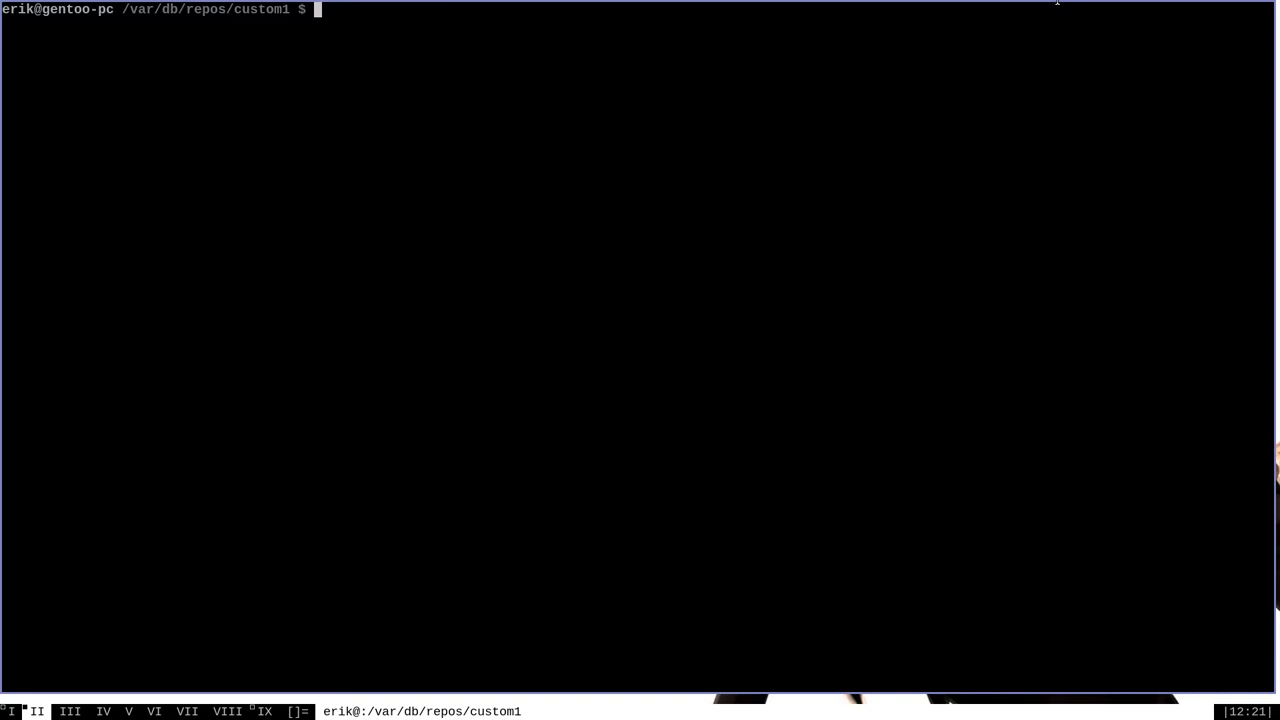
Run emerge -p artha, which reports no ebuilds satisfy artha.
{"action": "type", "text": "emerge"}
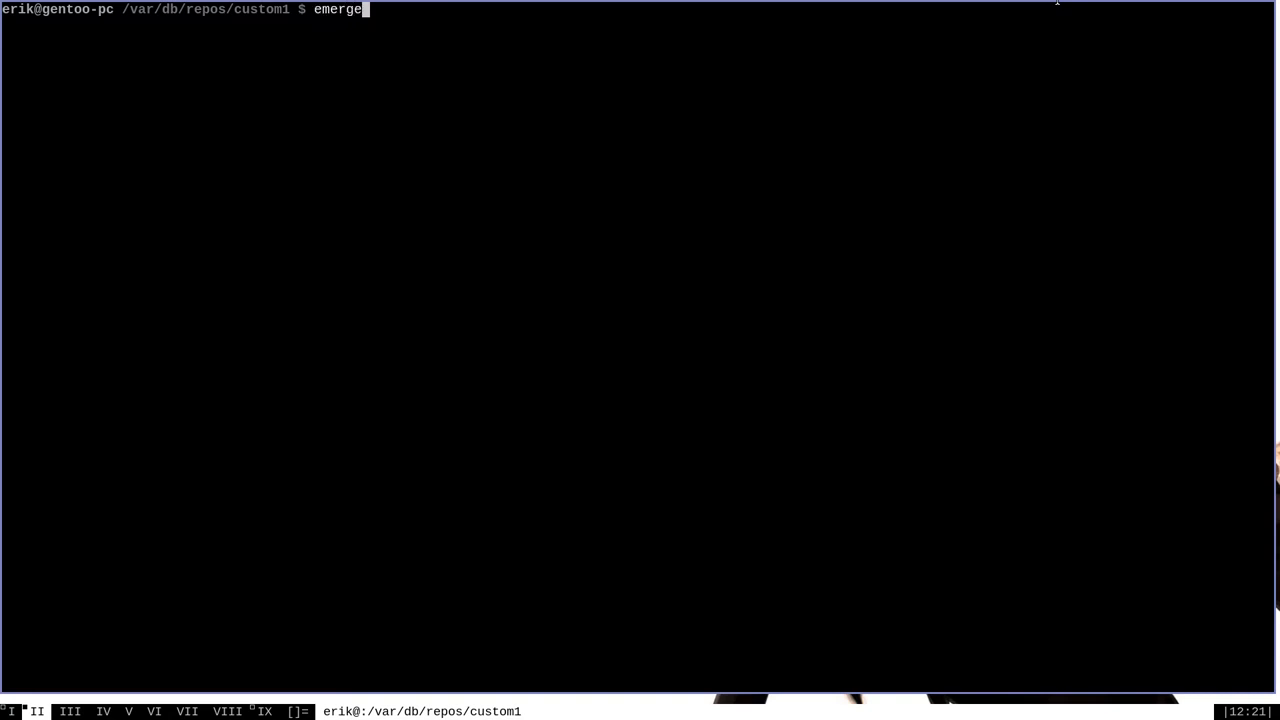
{"action": "type", "text": "-p"}
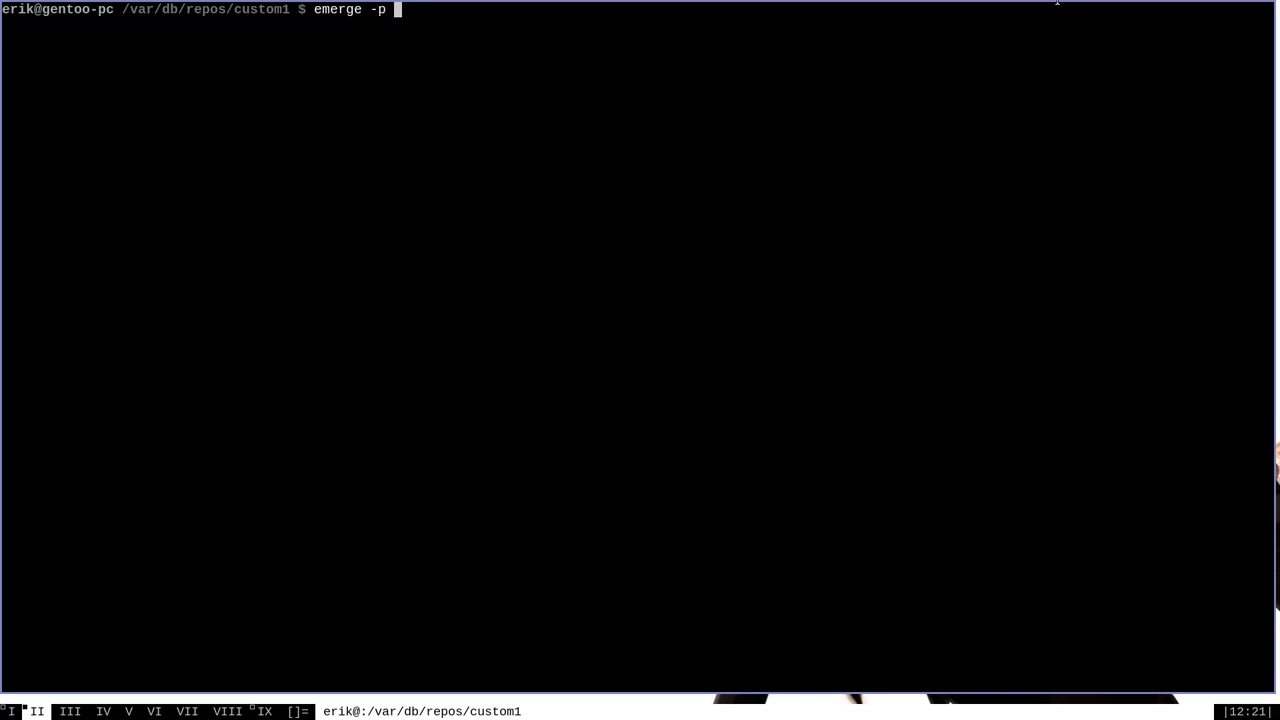
{"action": "type", "text": "artha"}
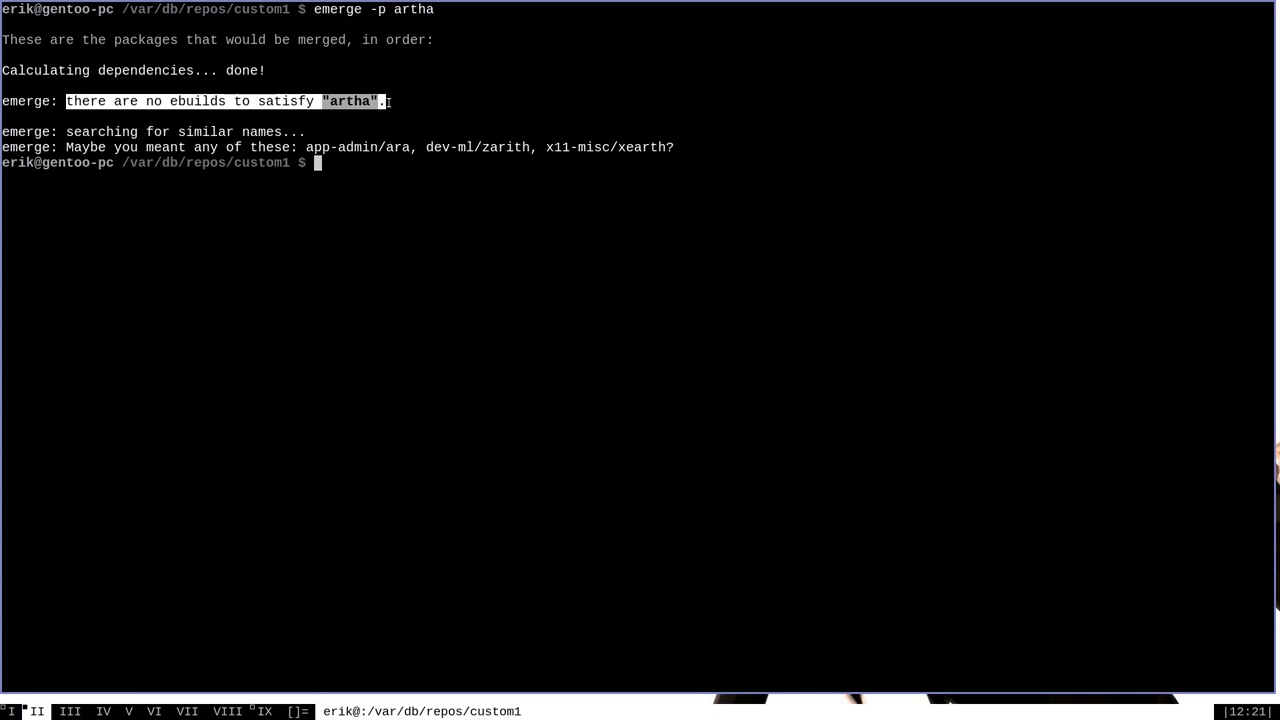
{"action": "mouse_move", "coordinate": [474, 172]}
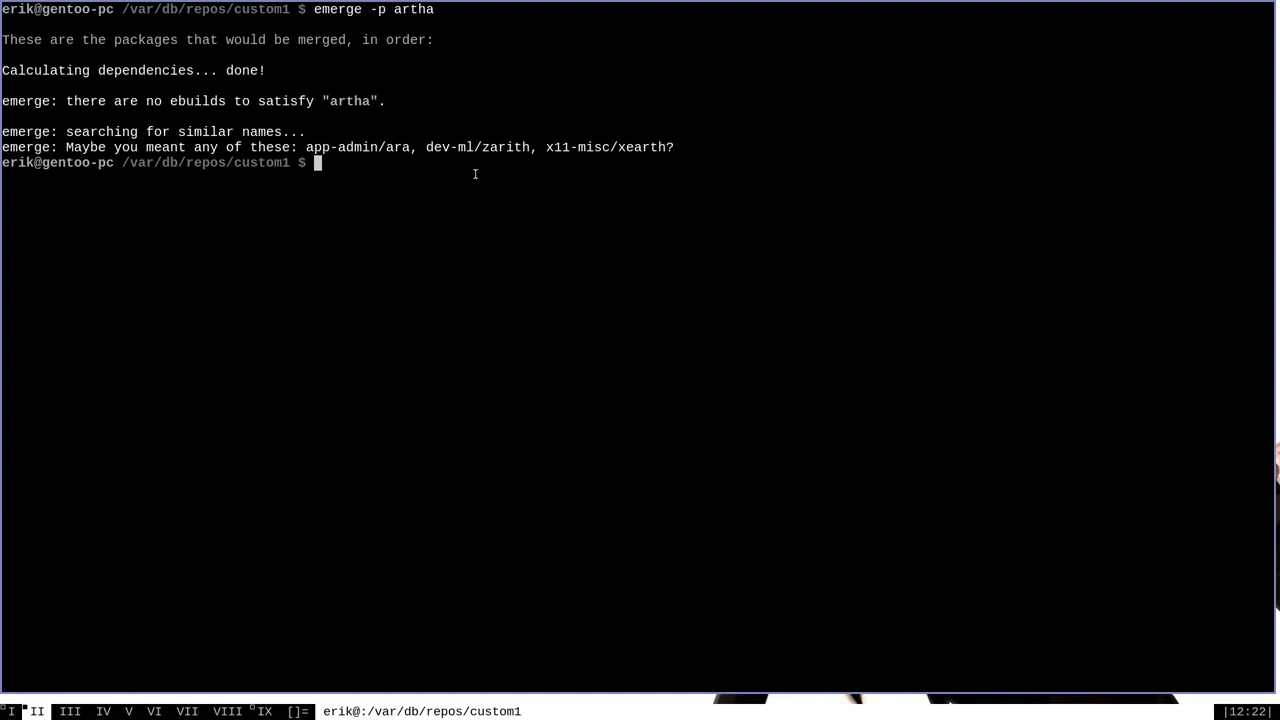
Create app-dicts/artha with sudo mkdir -p and list the repository contents.
{"action": "type", "text": "sudo"}
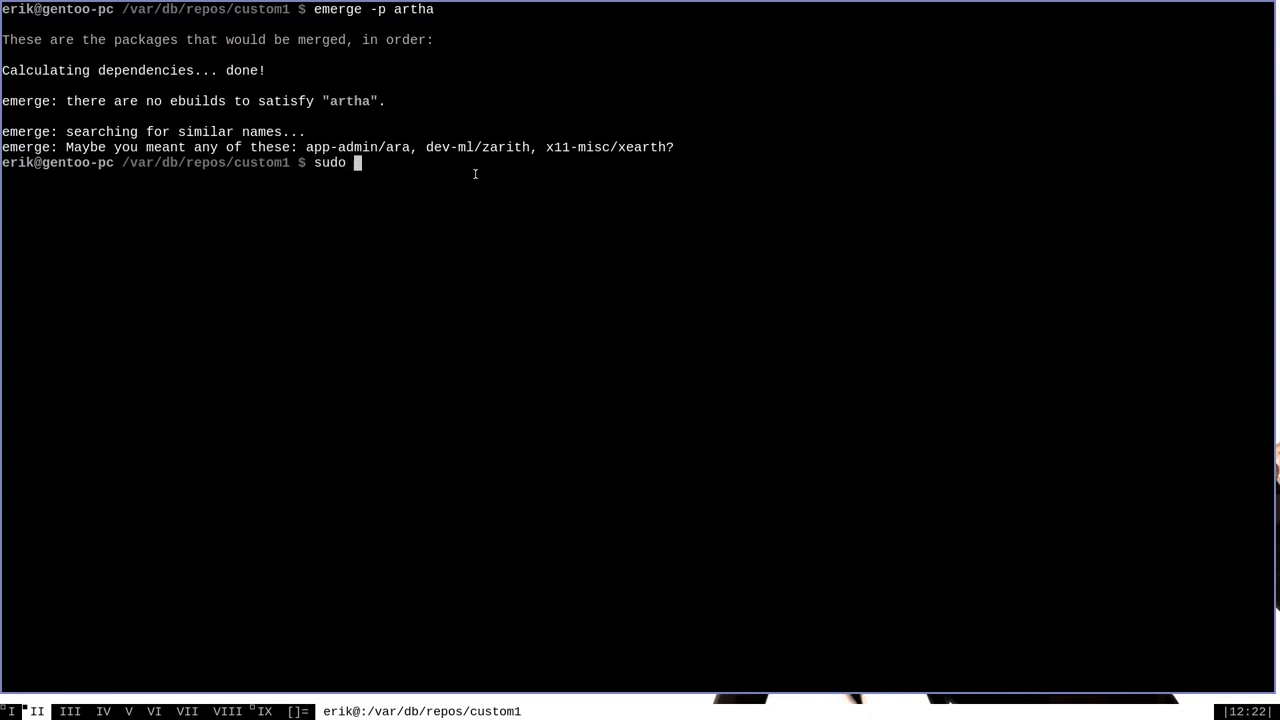
{"action": "type", "text": "mkdir"}
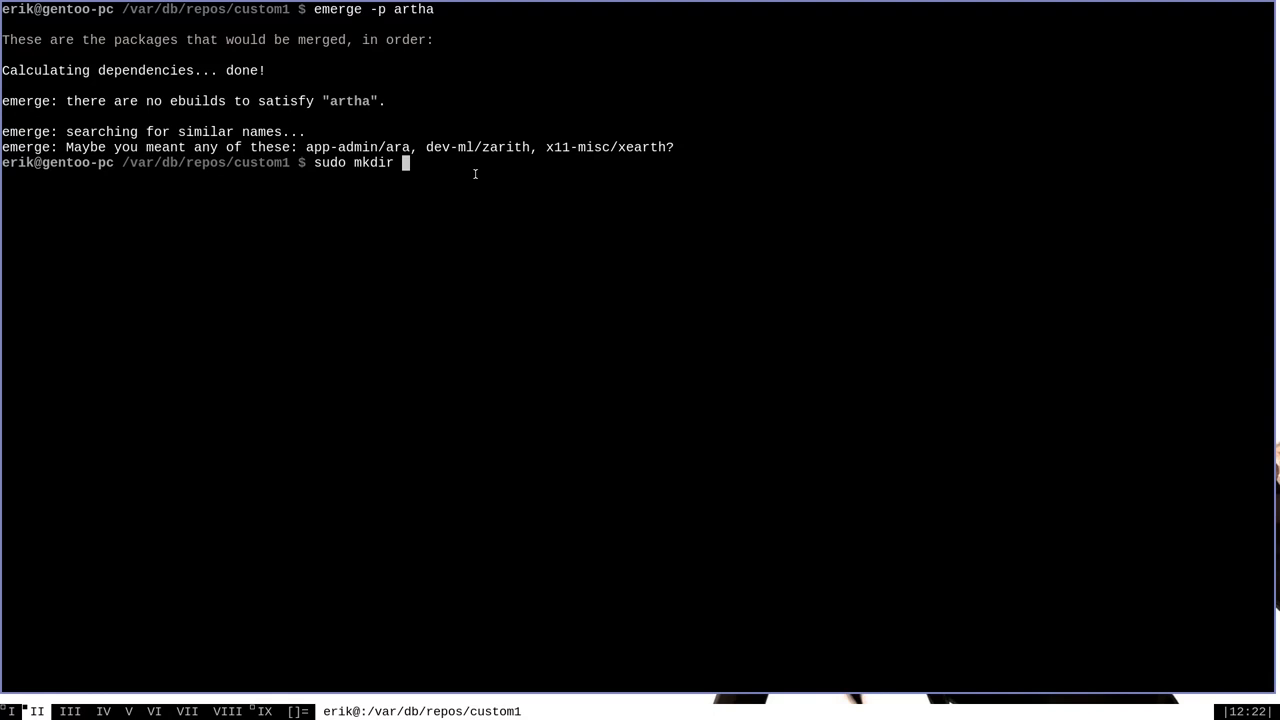
{"action": "type", "text": "-p"}
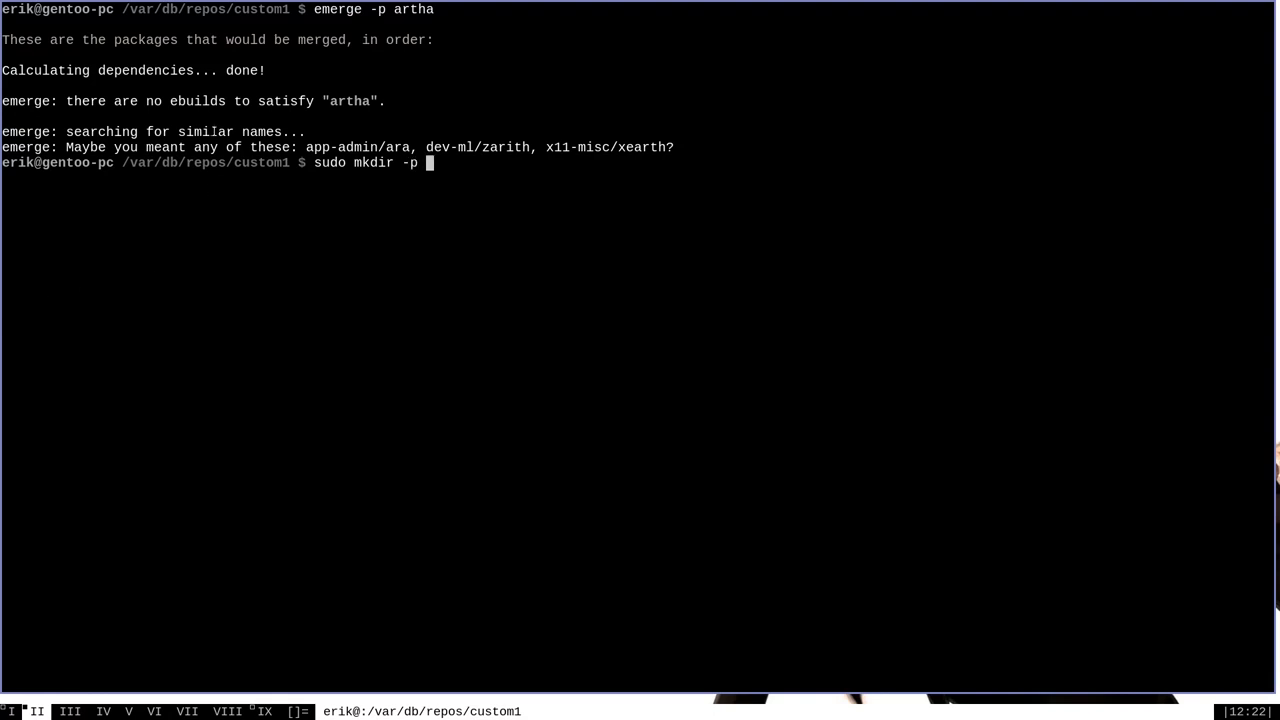
{"action": "double_click", "coordinate": [172, 162]}
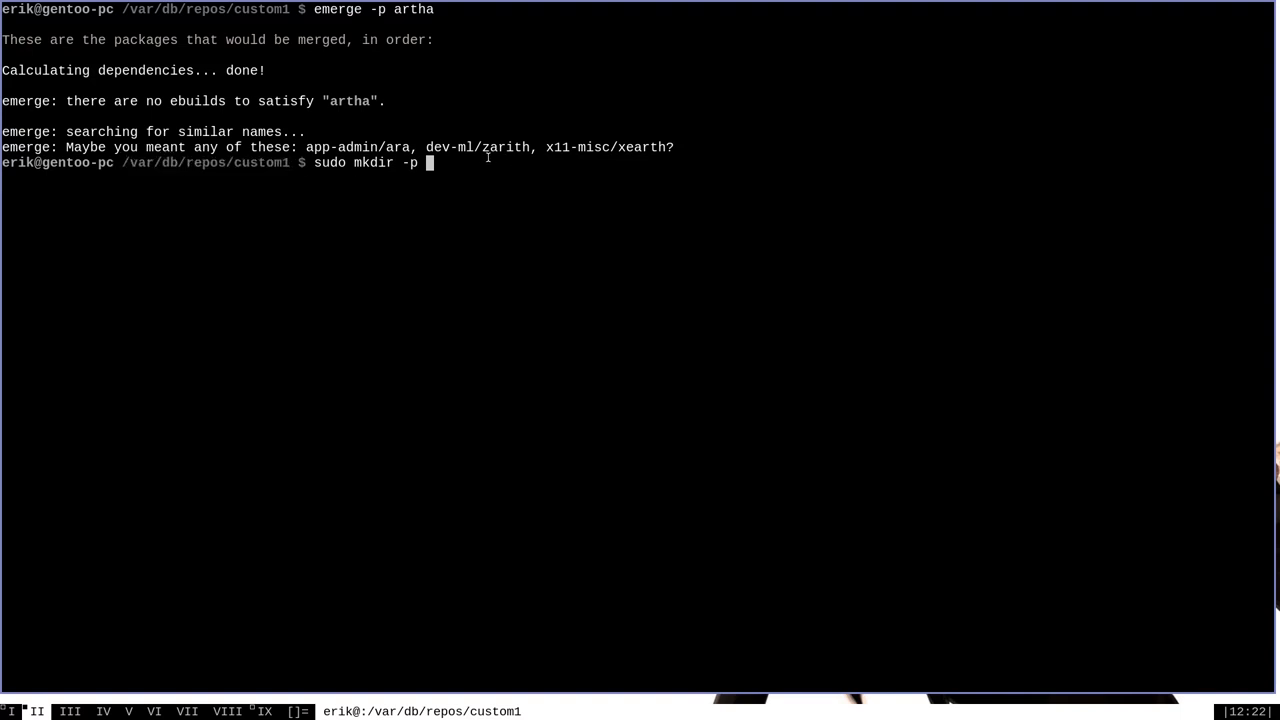
{"action": "type", "text": "app-di"}
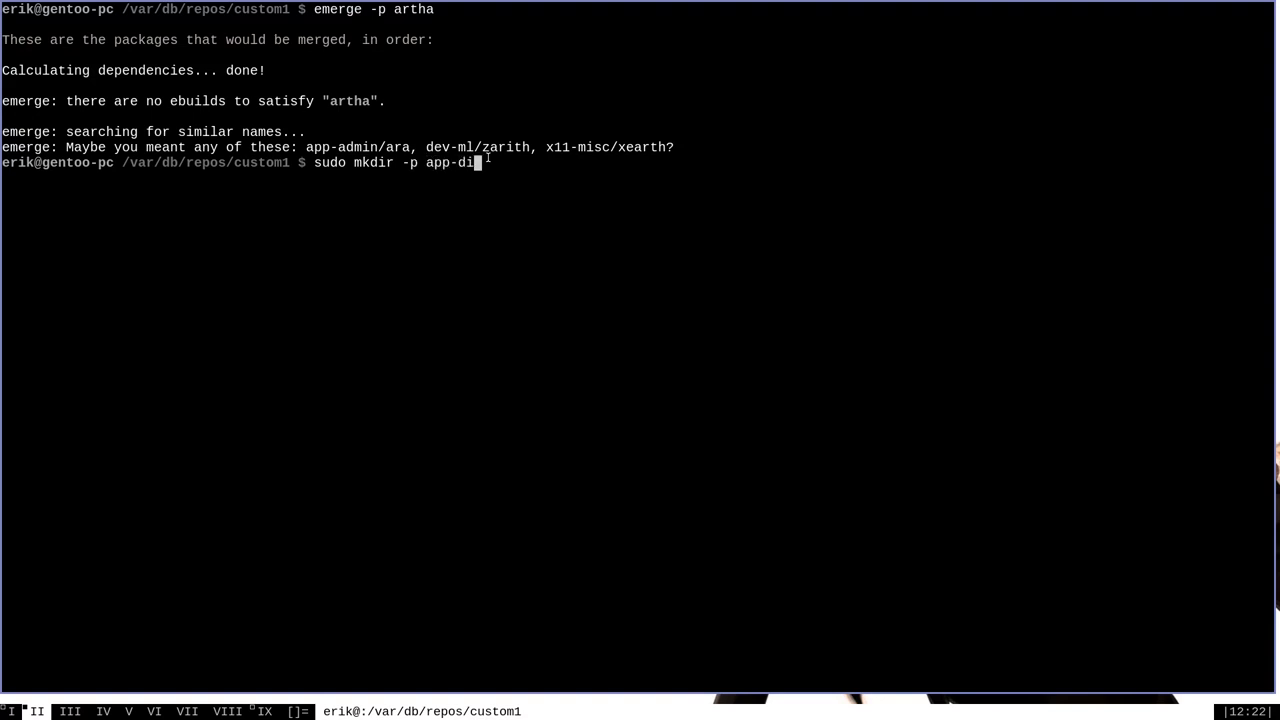
{"action": "type", "text": "cts"}
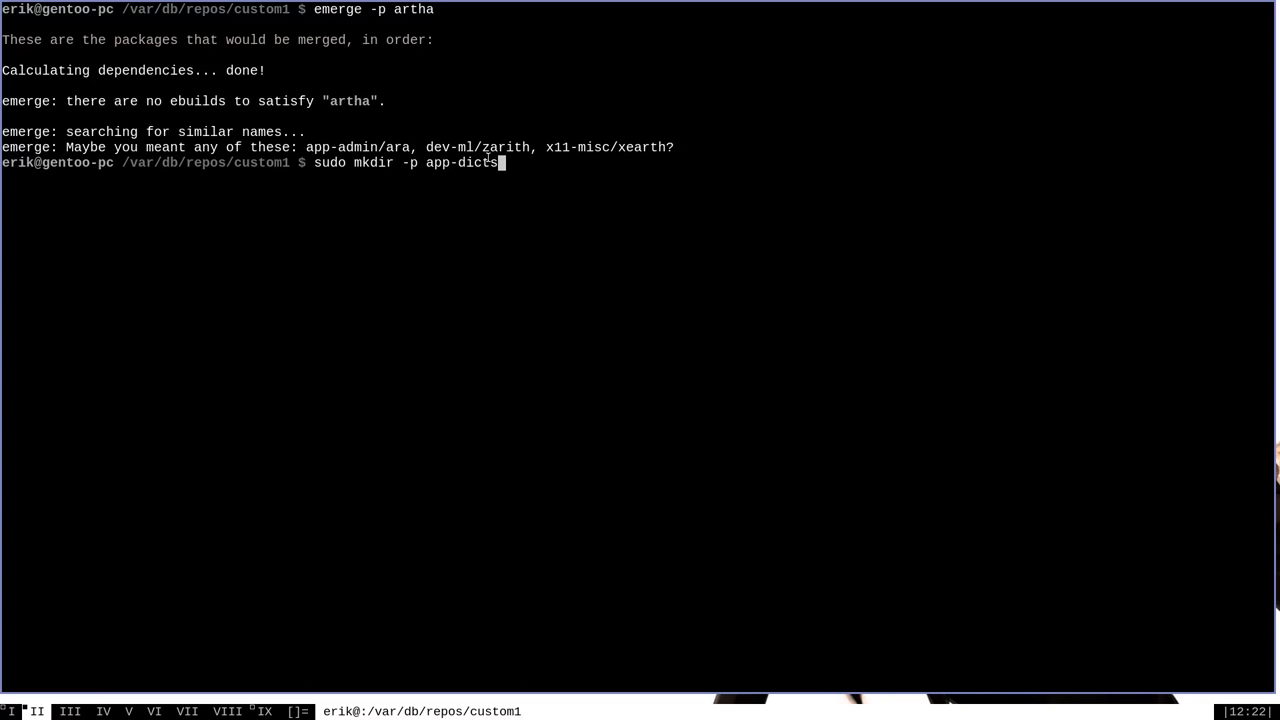
{"action": "type", "text": "/artha"}
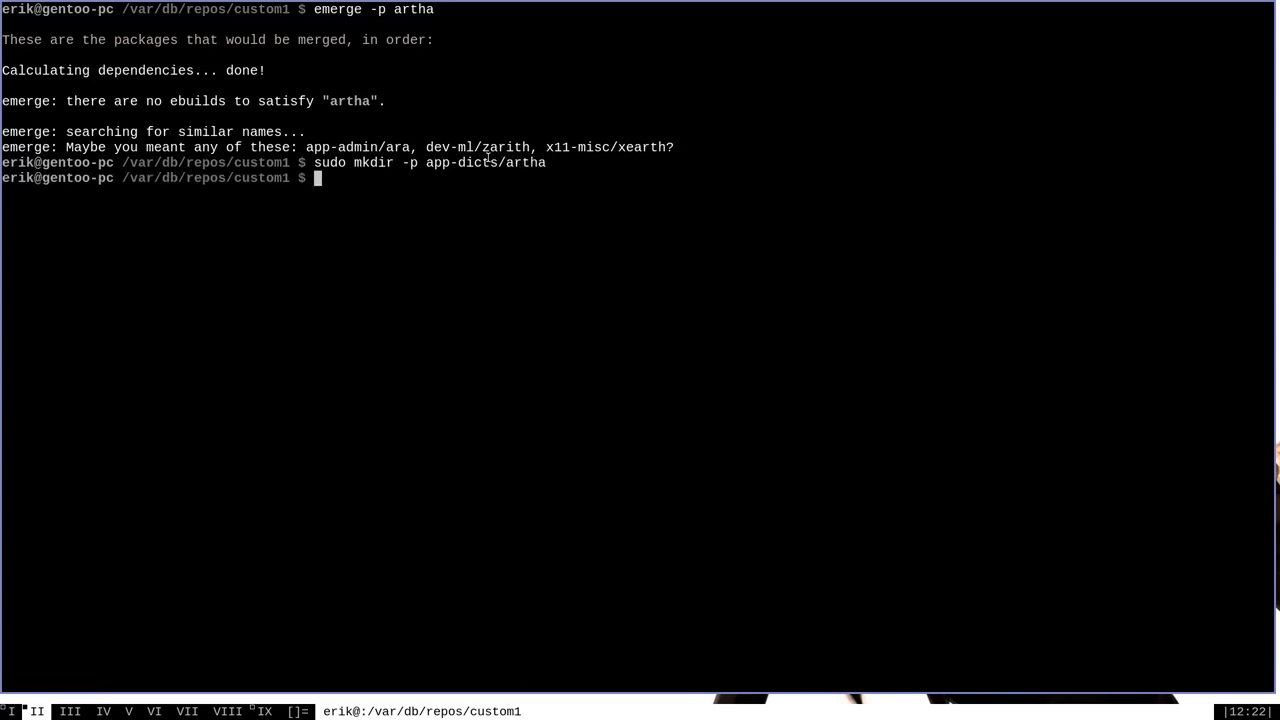
{"action": "type", "text": "ls -l"}
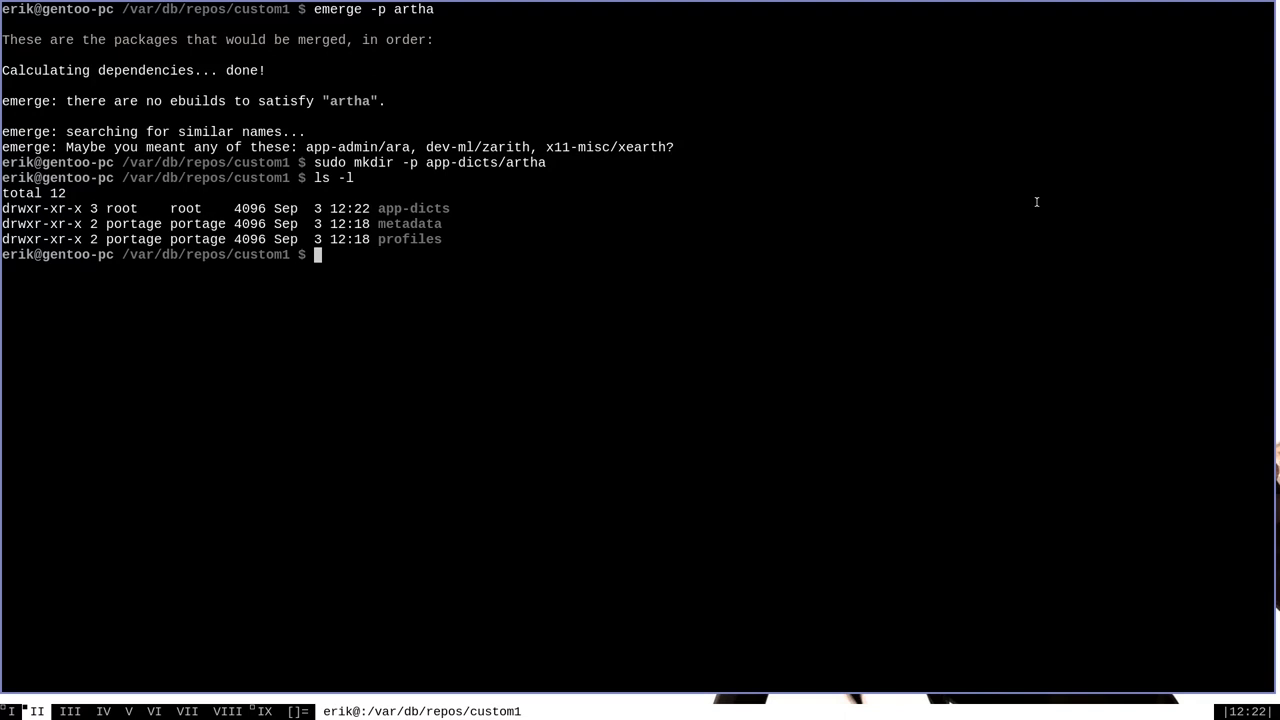
Look inside app-dicts and its artha subdirectory.
{"action": "type", "text": "cd app-dicts/"}
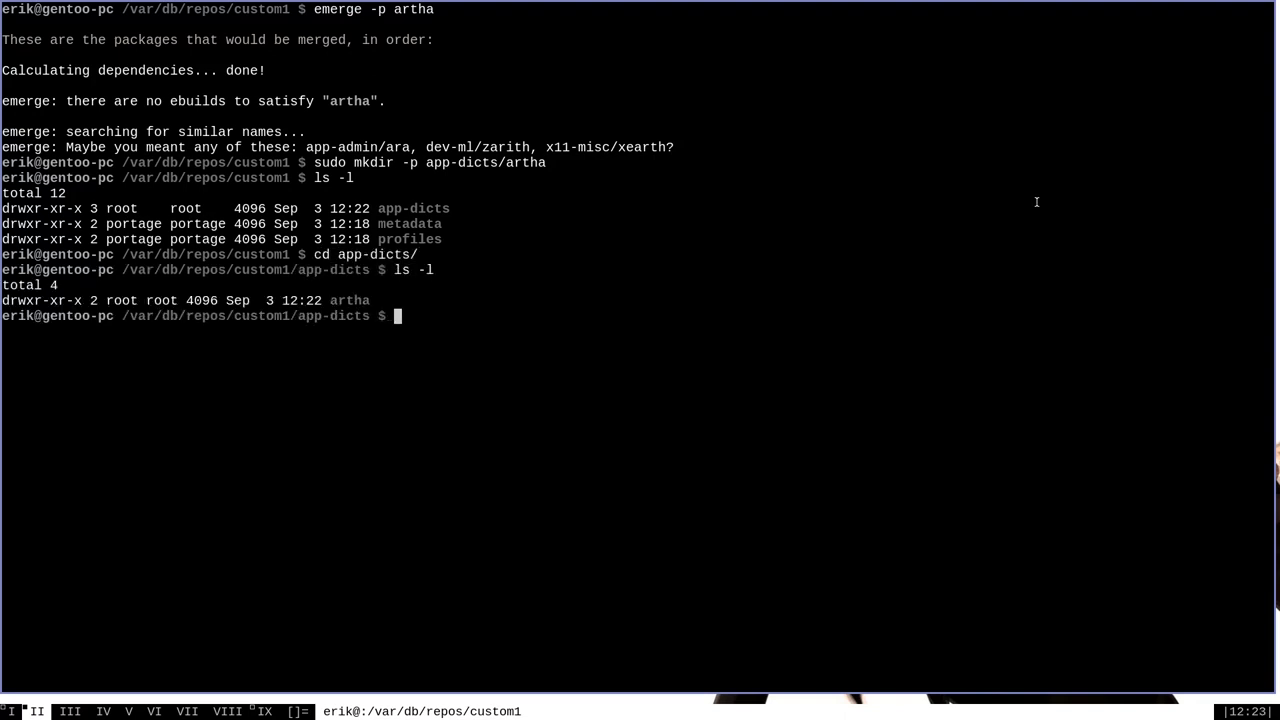
{"action": "type", "text": "cd a"}
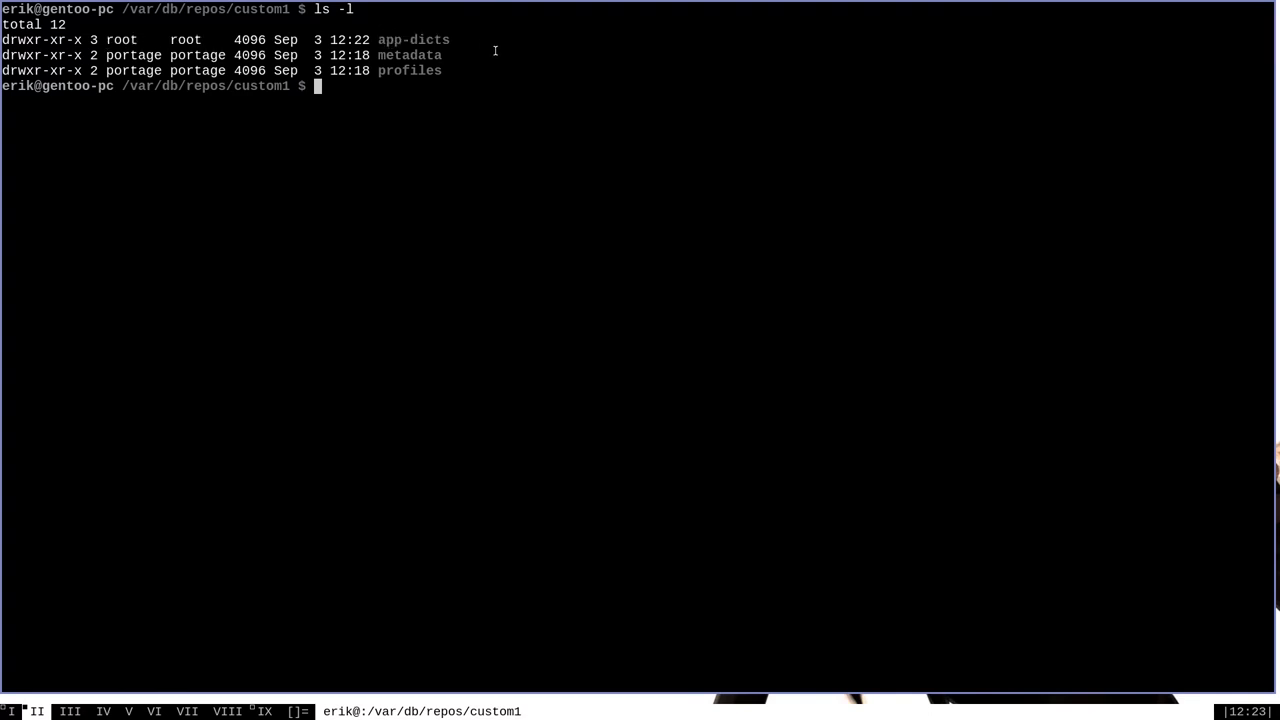
Recursively chown app-dicts to portage:portage and verify with ls -l.
{"action": "type", "text": "sudo c"}
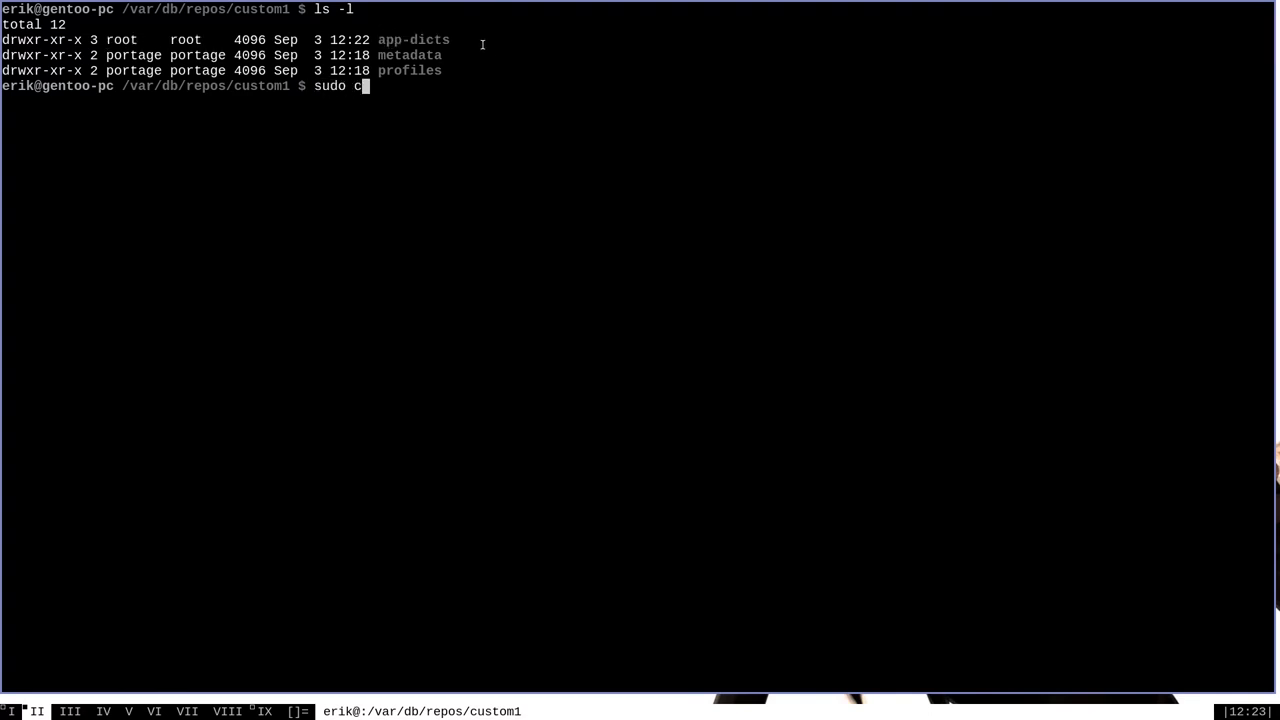
{"action": "type", "text": "hown -R"}
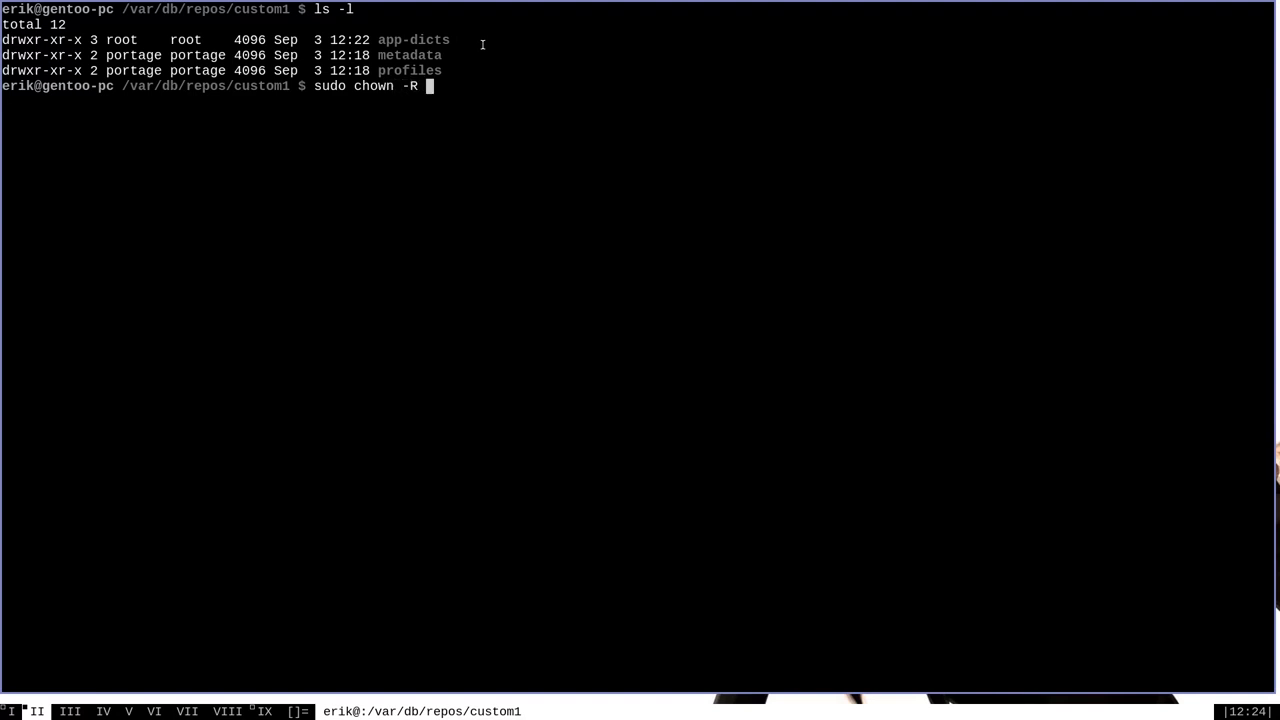
{"action": "type", "text": "portage:"}
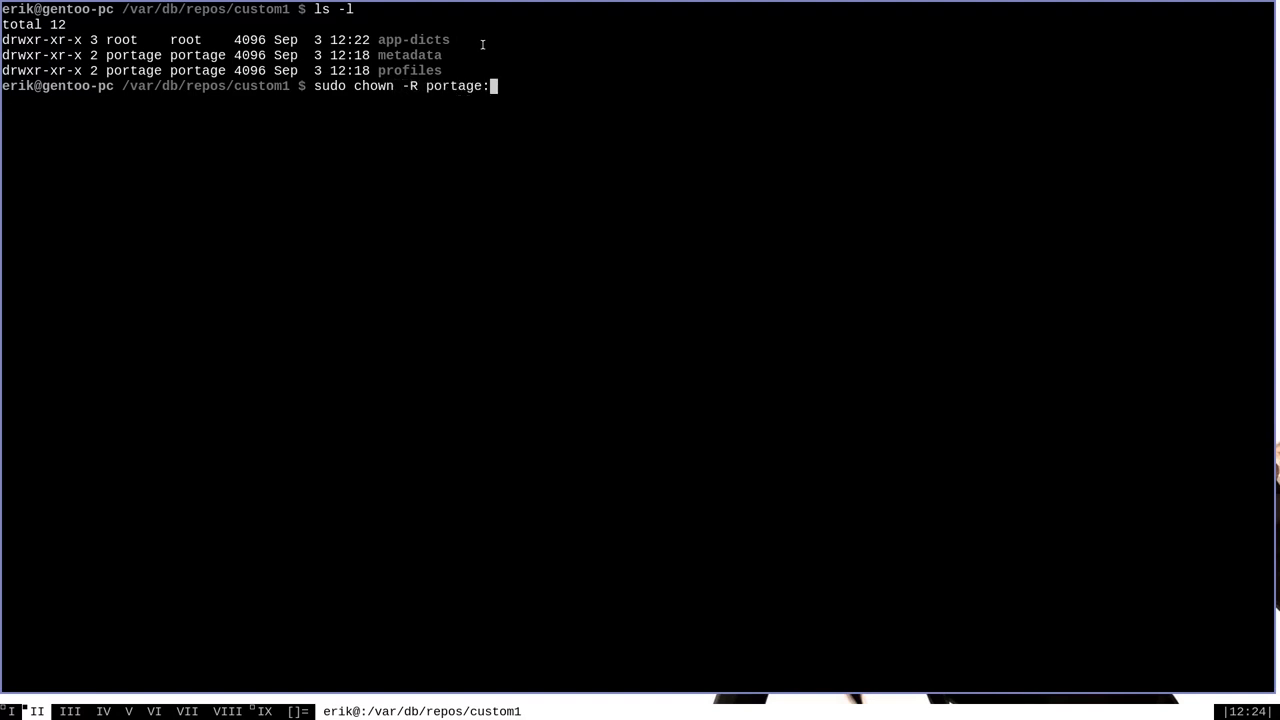
{"action": "type", "text": "portage"}
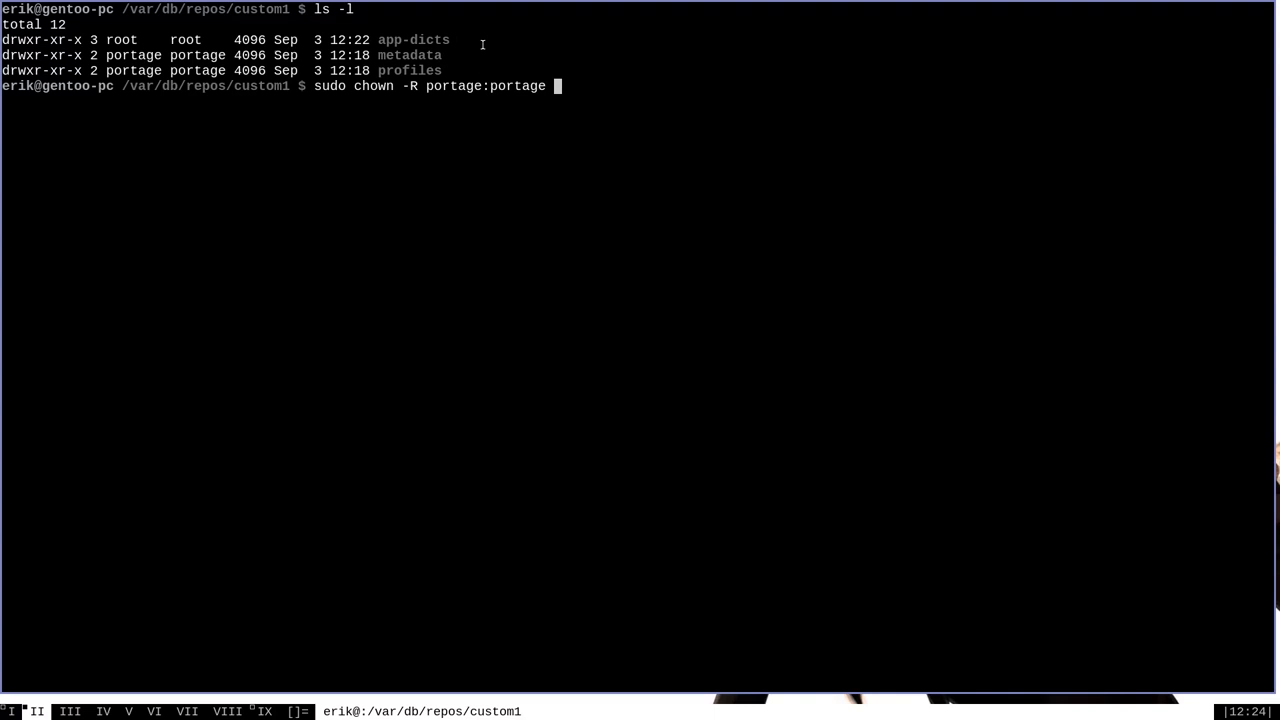
{"action": "type", "text": "app-dicts"}
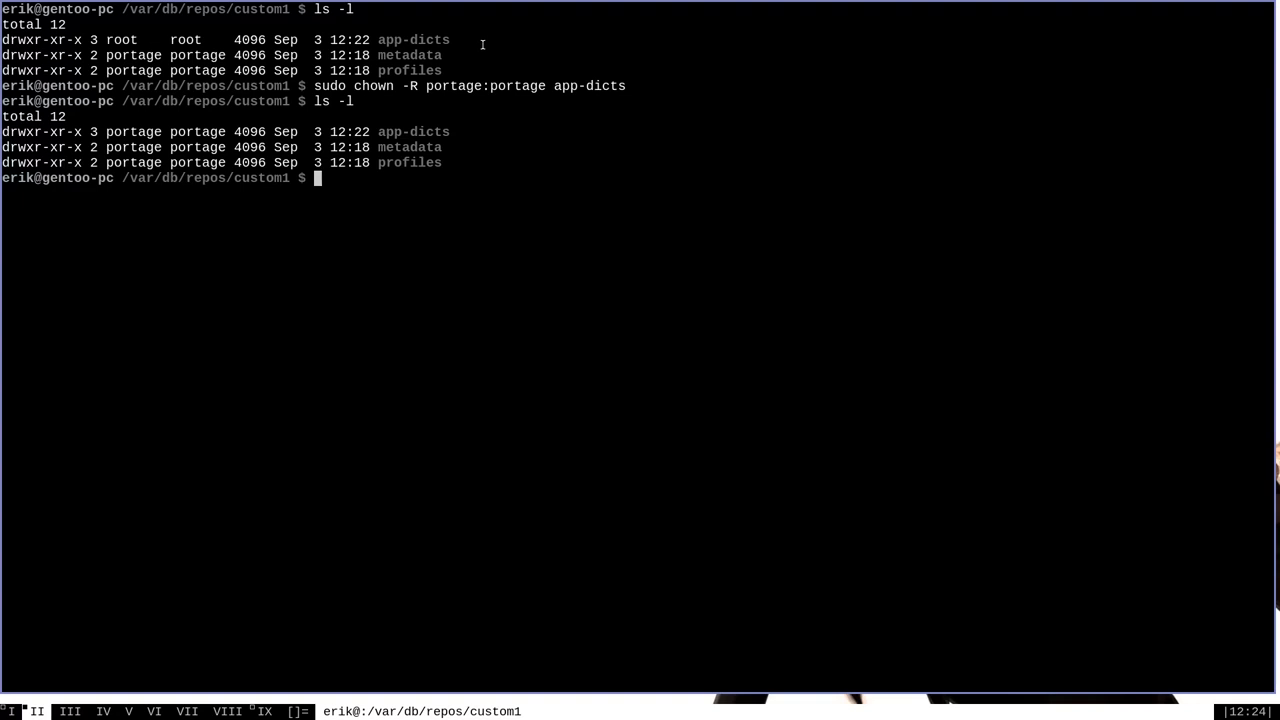
{"action": "type", "text": "ls -l"}
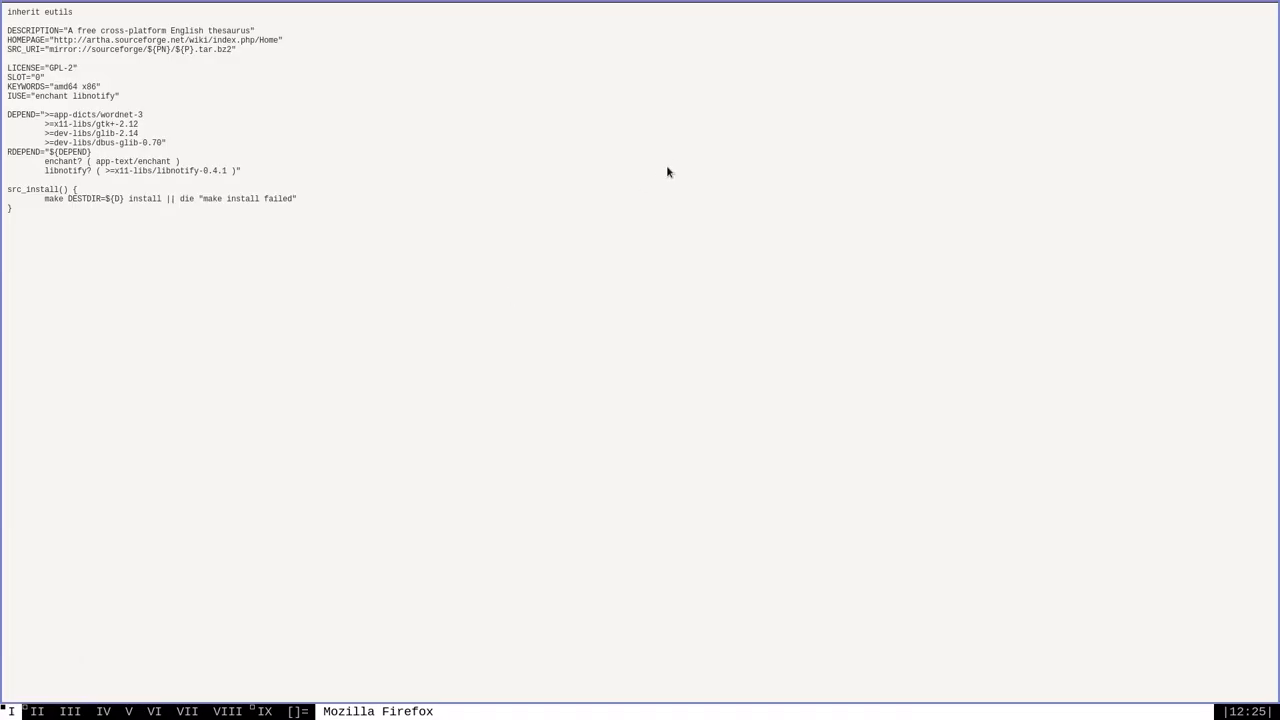
{"action": "mouse_move", "coordinate": [36, 234]}
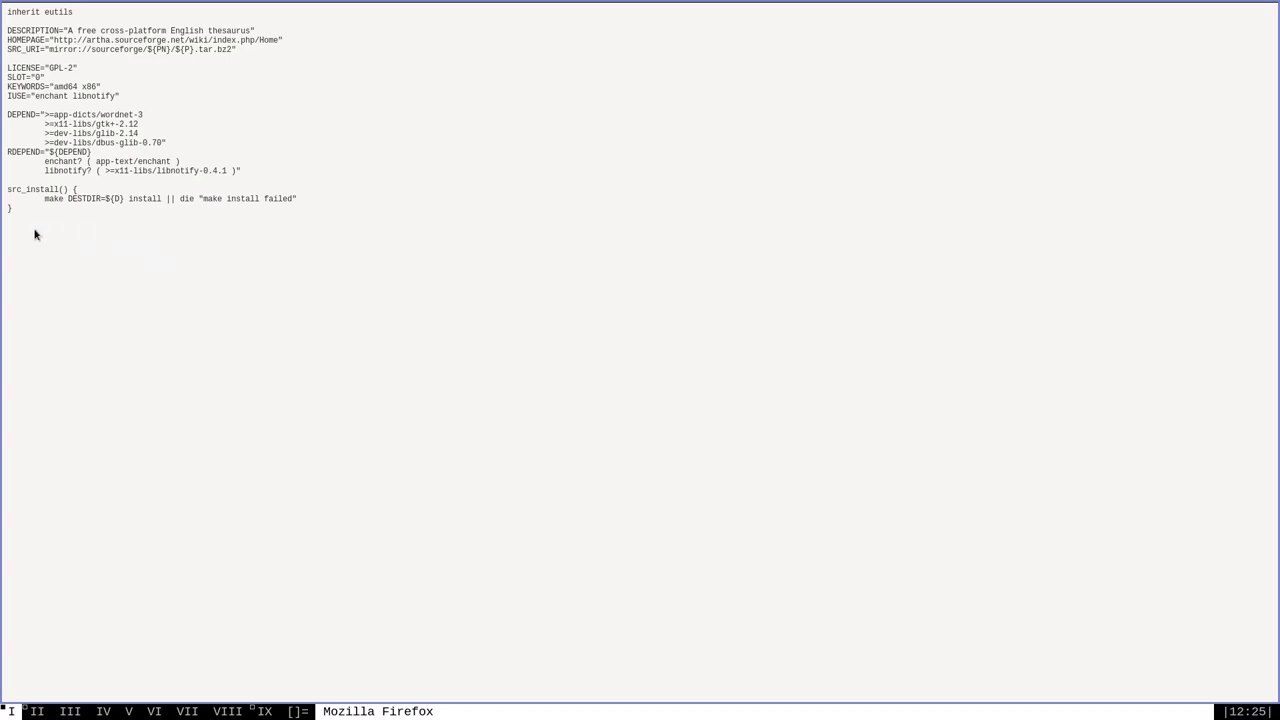
{"action": "mouse_move", "coordinate": [484, 384]}
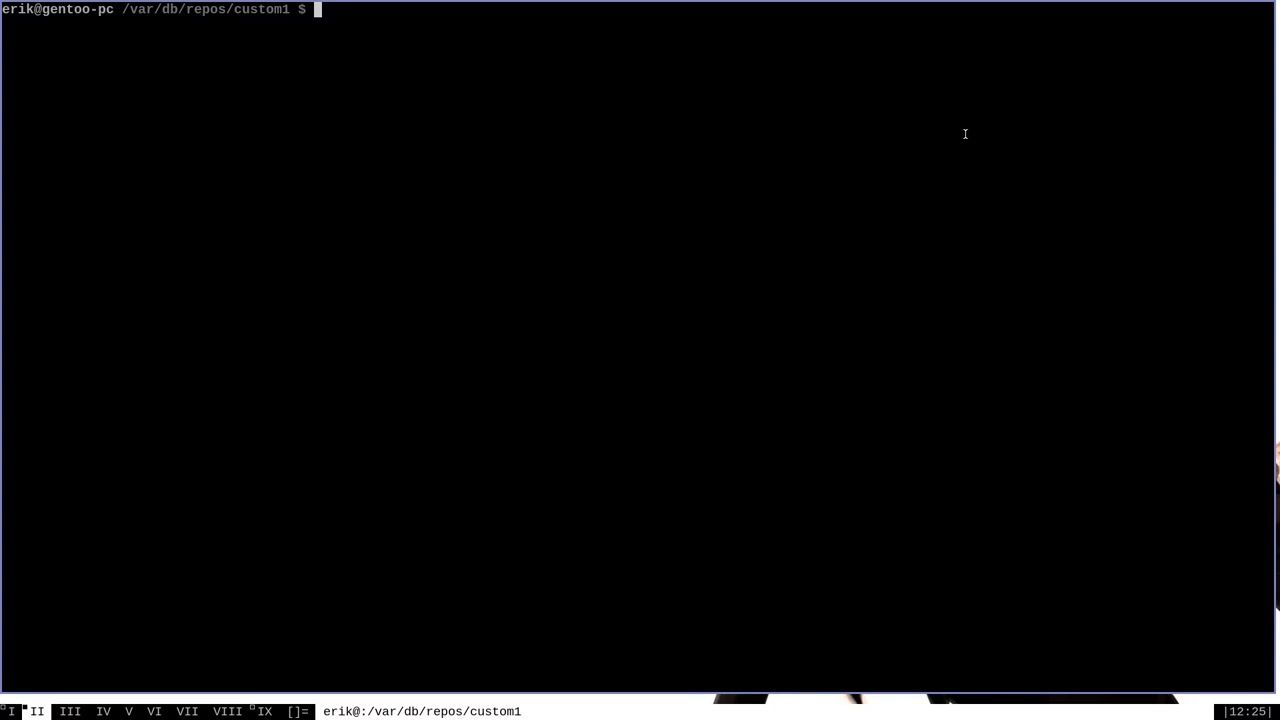
Fetch bug attachment 244771 with sudo wget into app-dicts/artha as artha-1.0.2.ebuild.
{"action": "type", "text": "cd app-dicts/artha/"}
{"action": "type", "text": "ls -l"}
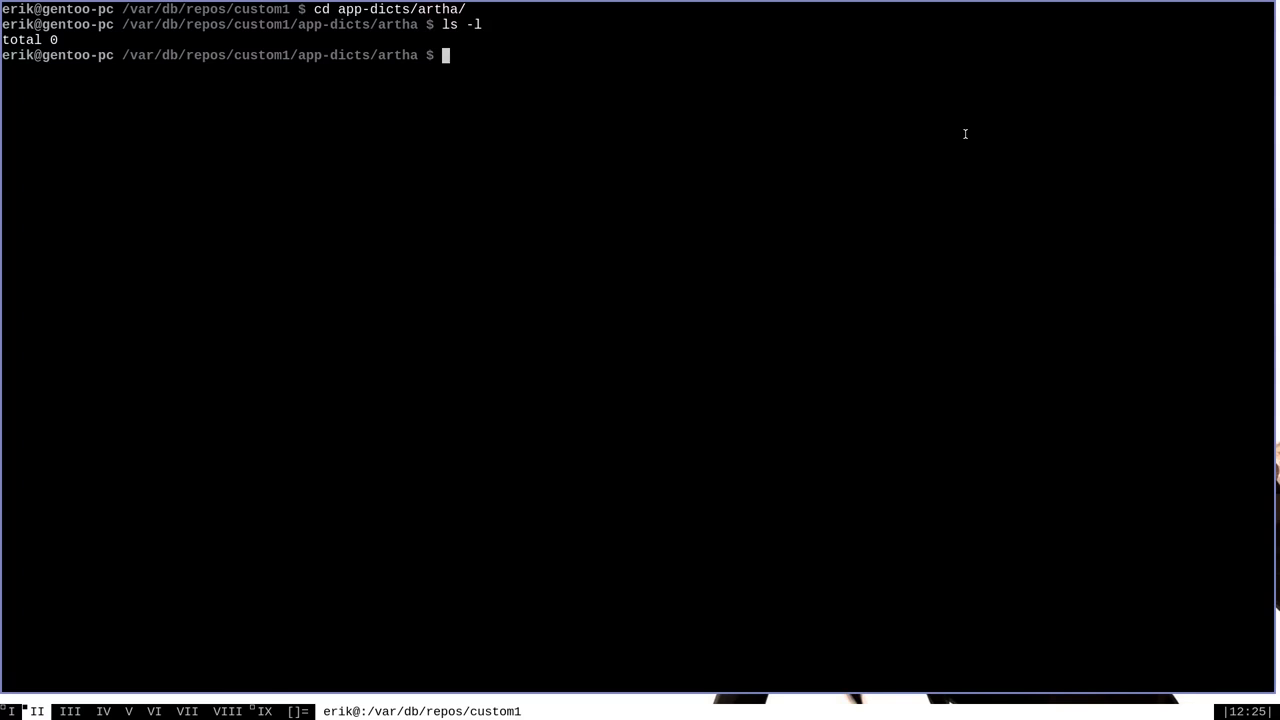
{"action": "type", "text": "sudo"}
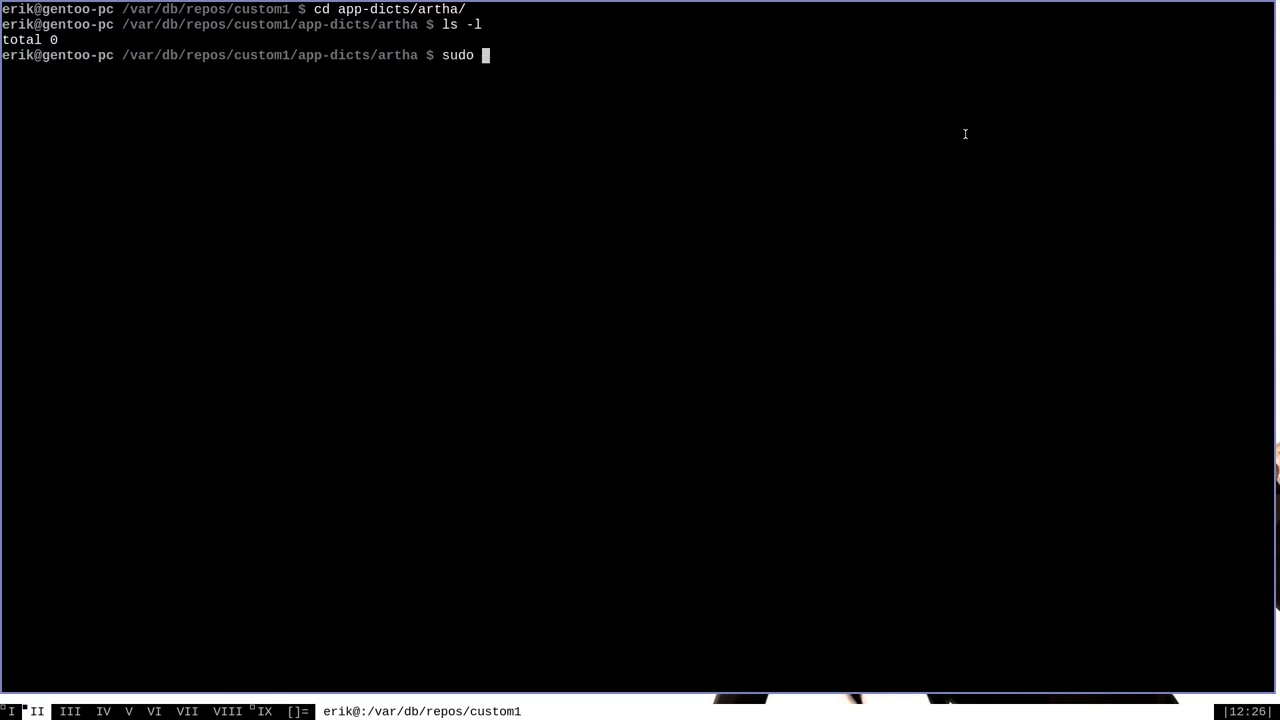
{"action": "type", "text": "wget"}
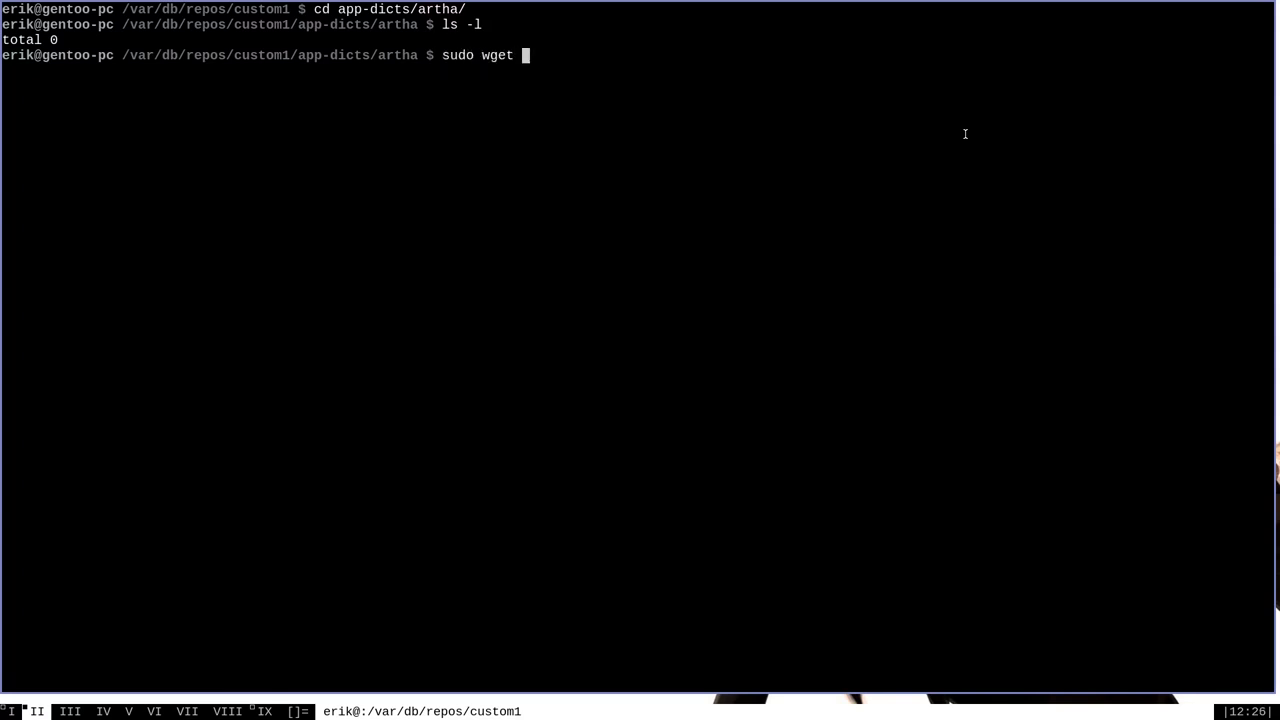
{"action": "type", "text": "https://312313.bugs.gentoo.org/attachment.cgi?id=244771 -O"}
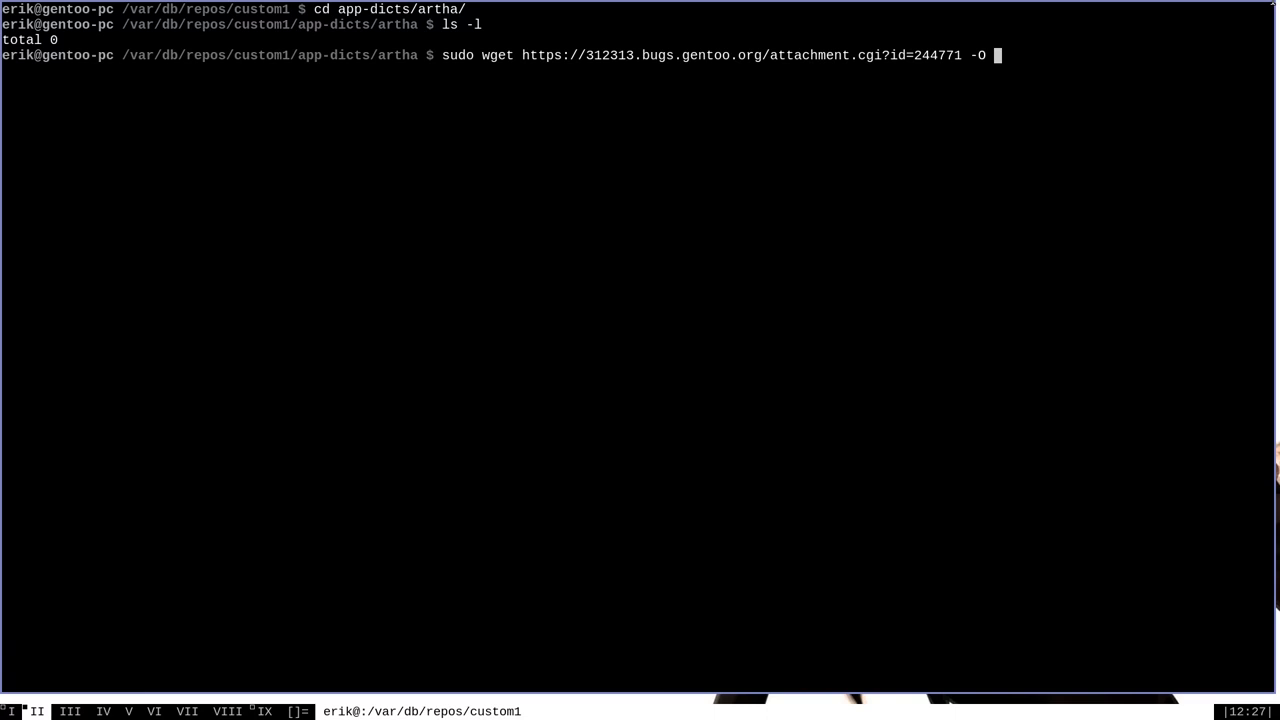
{"action": "type", "text": "artha"}
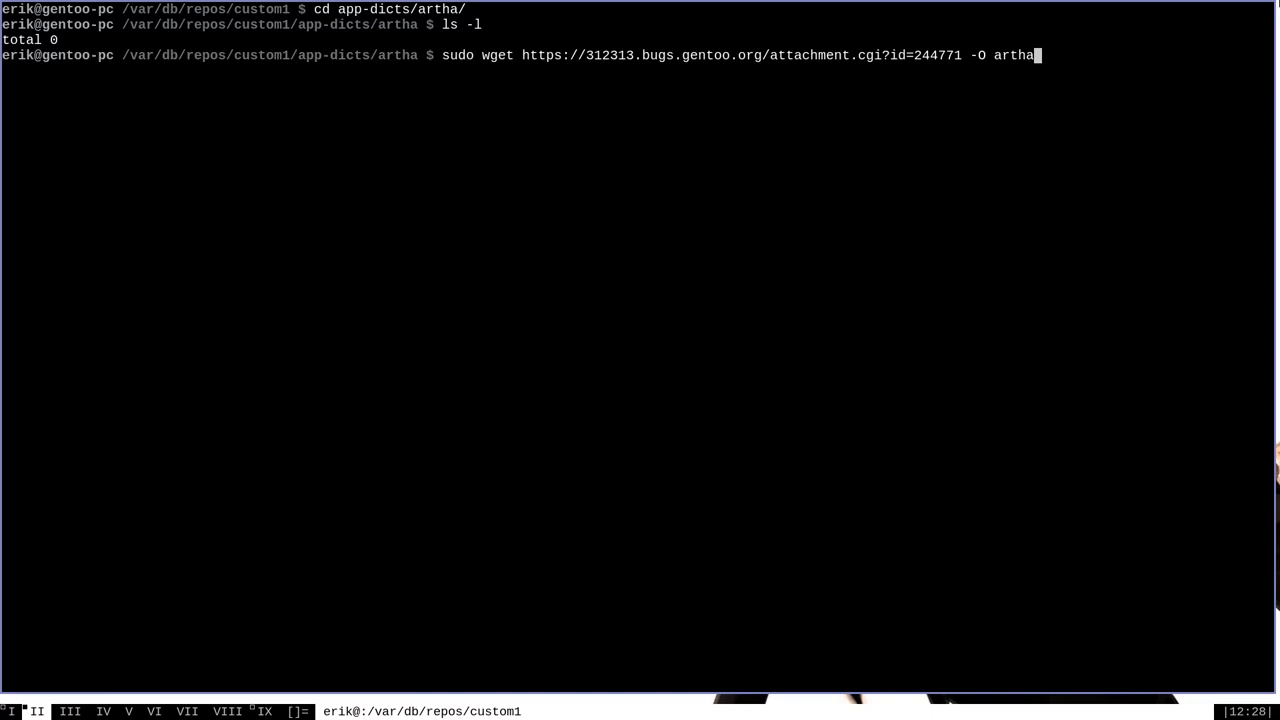
{"action": "type", "text": "-"}
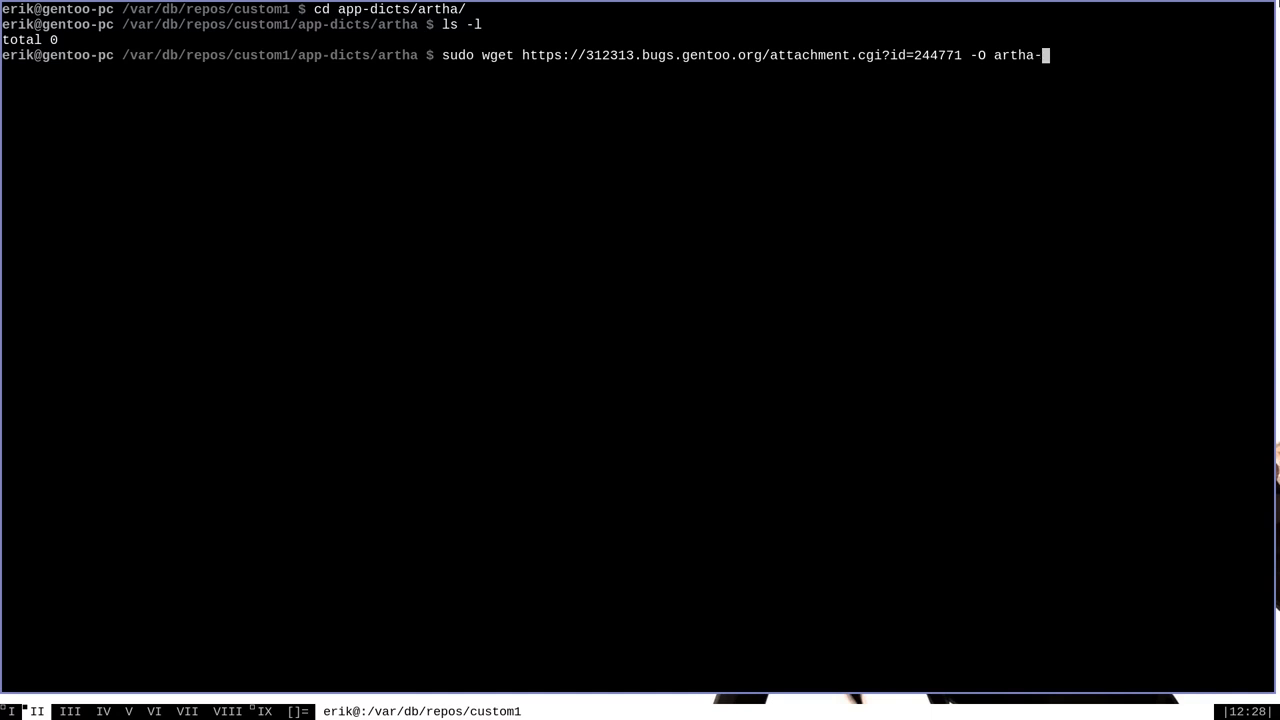
{"action": "type", "text": "1.0.2"}
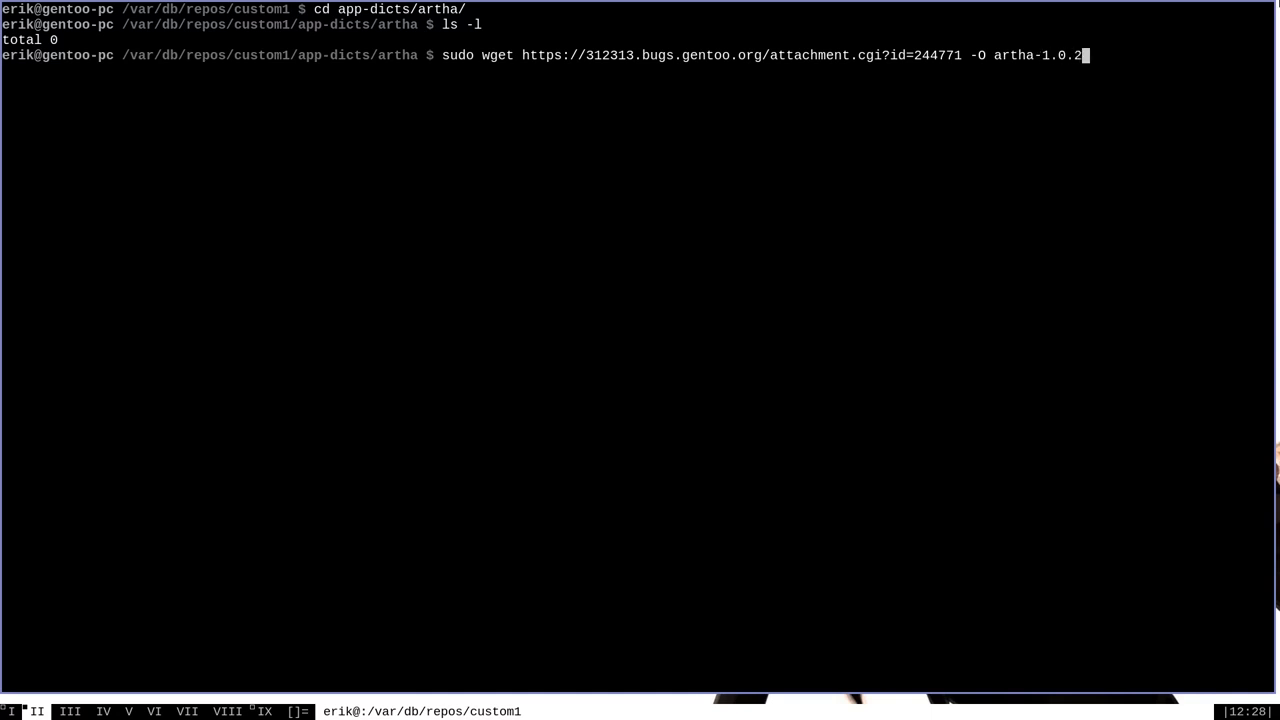
{"action": "type", "text": ".ebuild"}
{"action": "type", "text": "ls -l"}
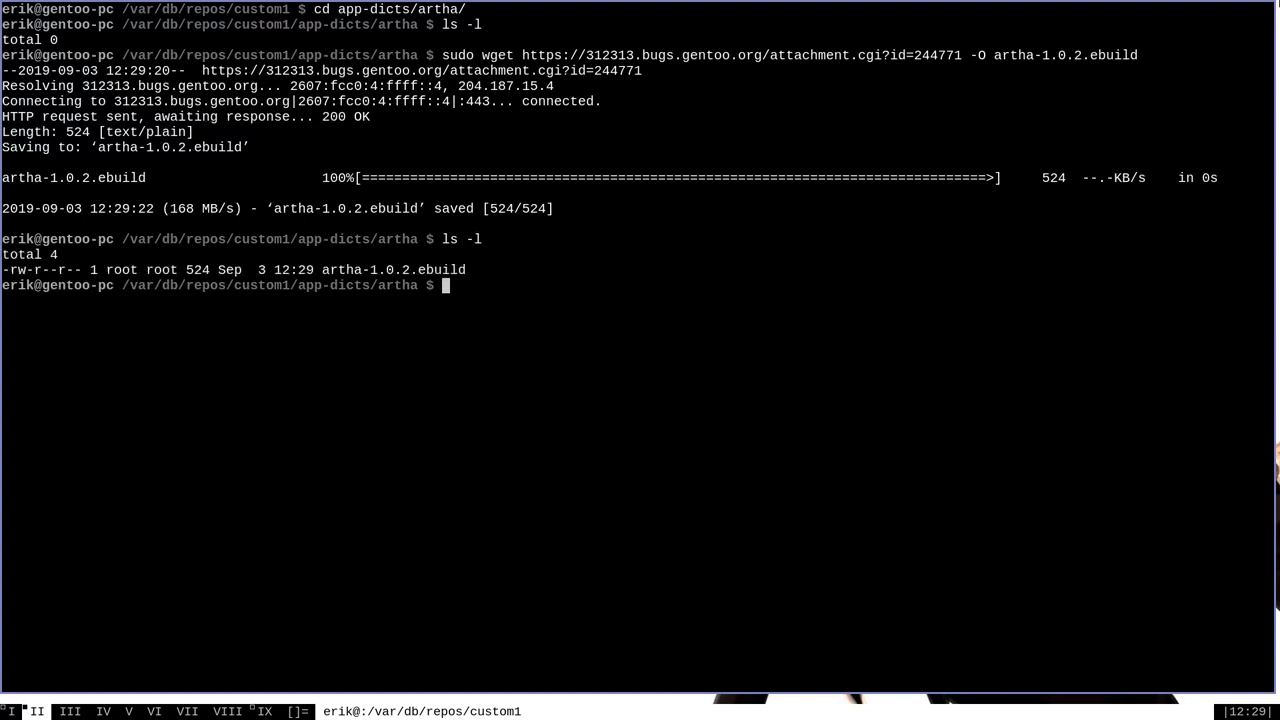
Display the downloaded artha-1.0.2.ebuild with cat.
{"action": "type", "text": "cat artha-1.0.2.ebuild"}
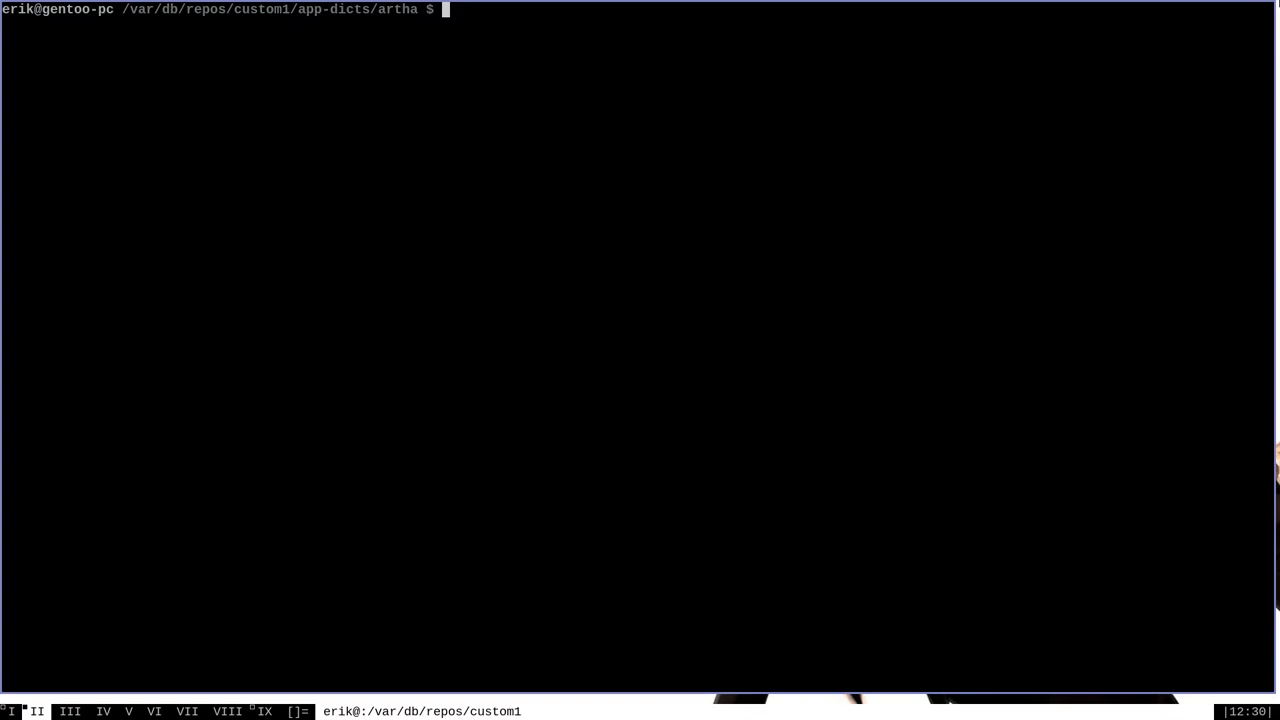
Start an emerge of app-portage/repoman to have the manifest tool available.
{"action": "type", "text": "emerge app-"}
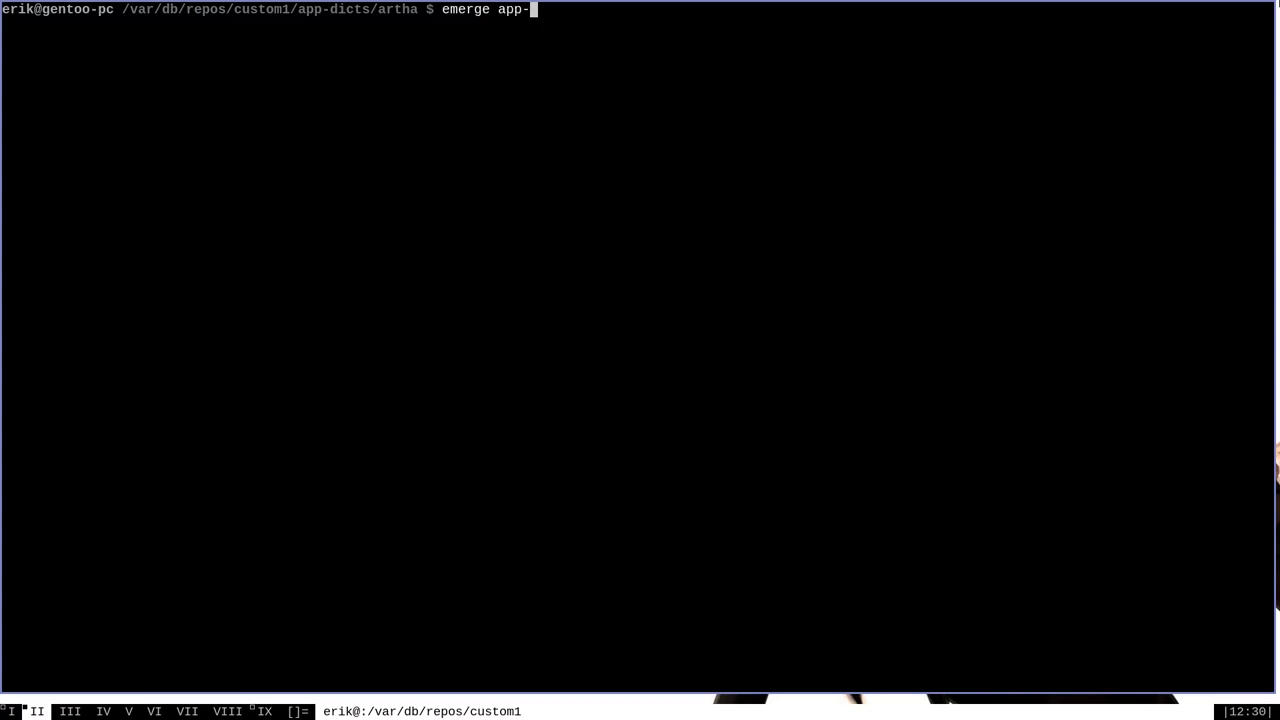
{"action": "type", "text": "portage"}
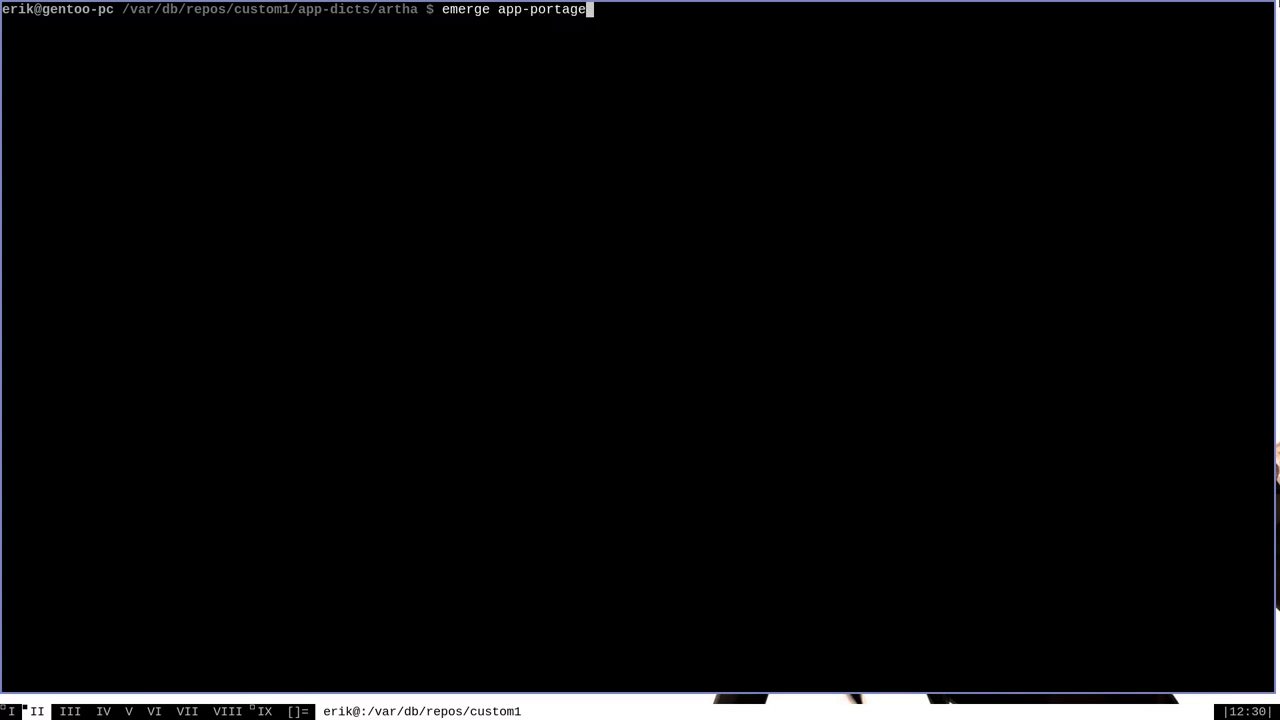
{"action": "type", "text": "/repoman"}
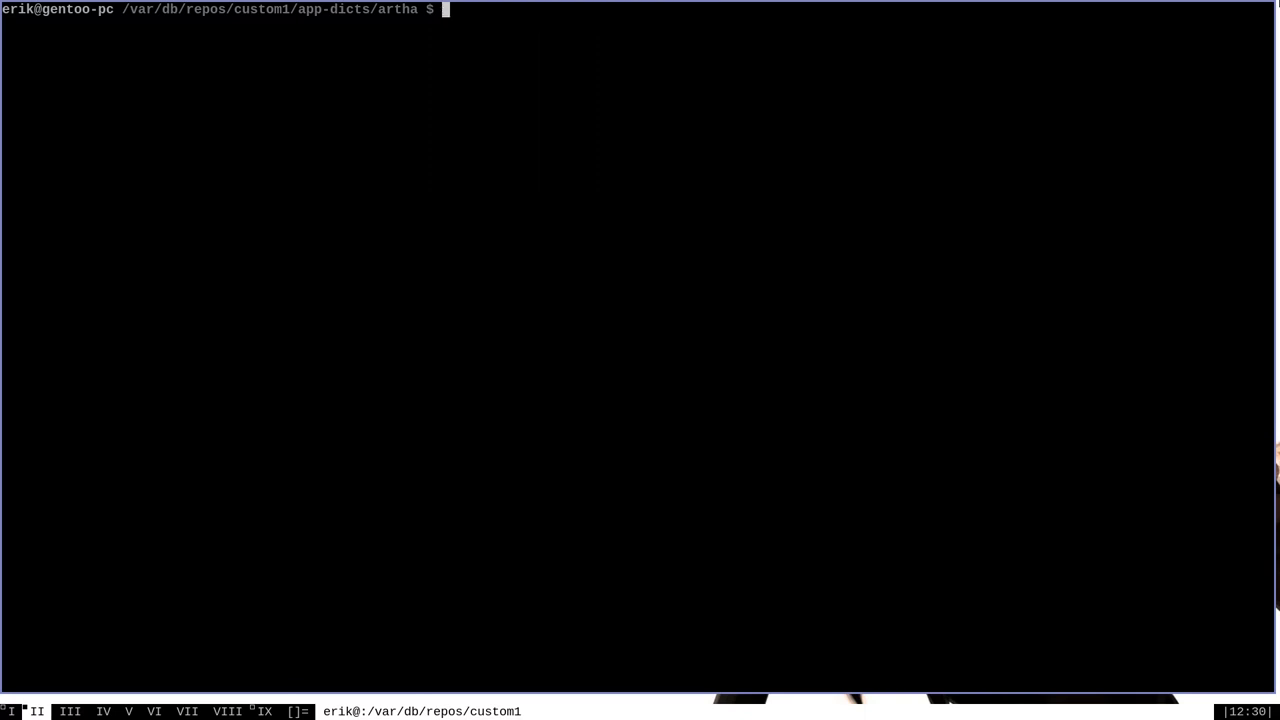
Run sudo repoman manifest in the artha directory and list the resulting files.
{"action": "type", "text": "sudo rep"}
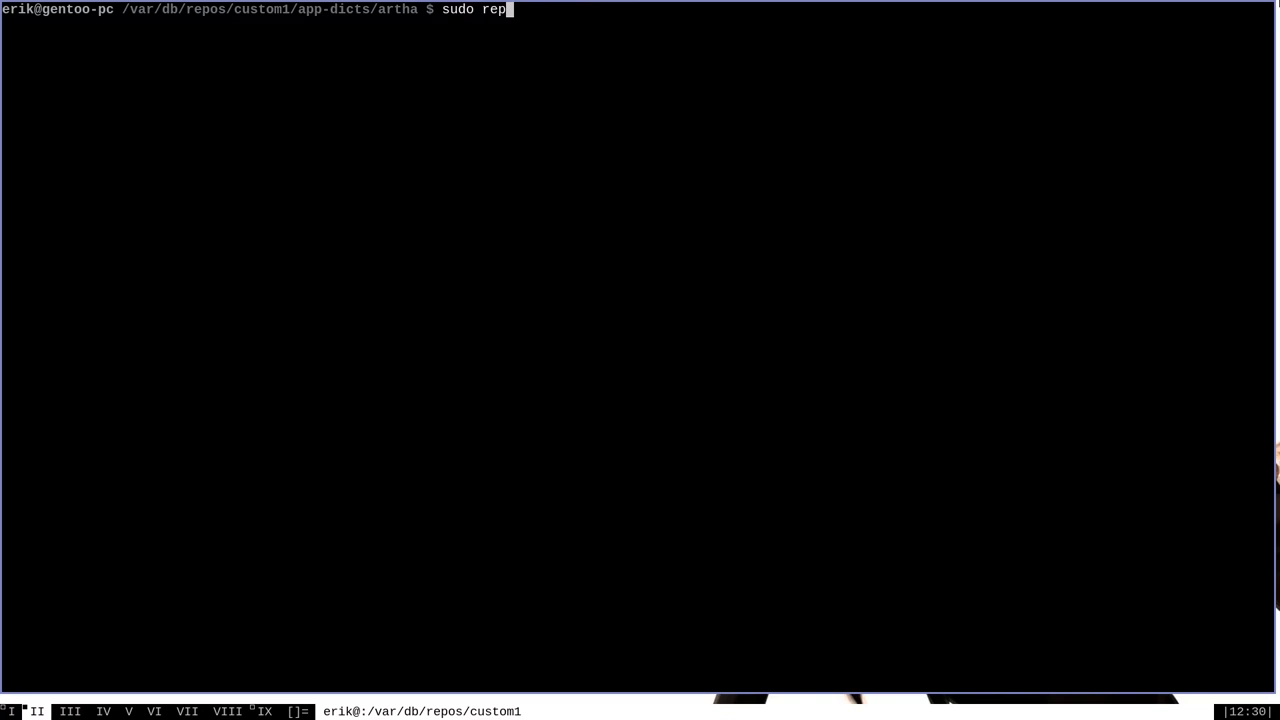
{"action": "type", "text": "oman manifest"}
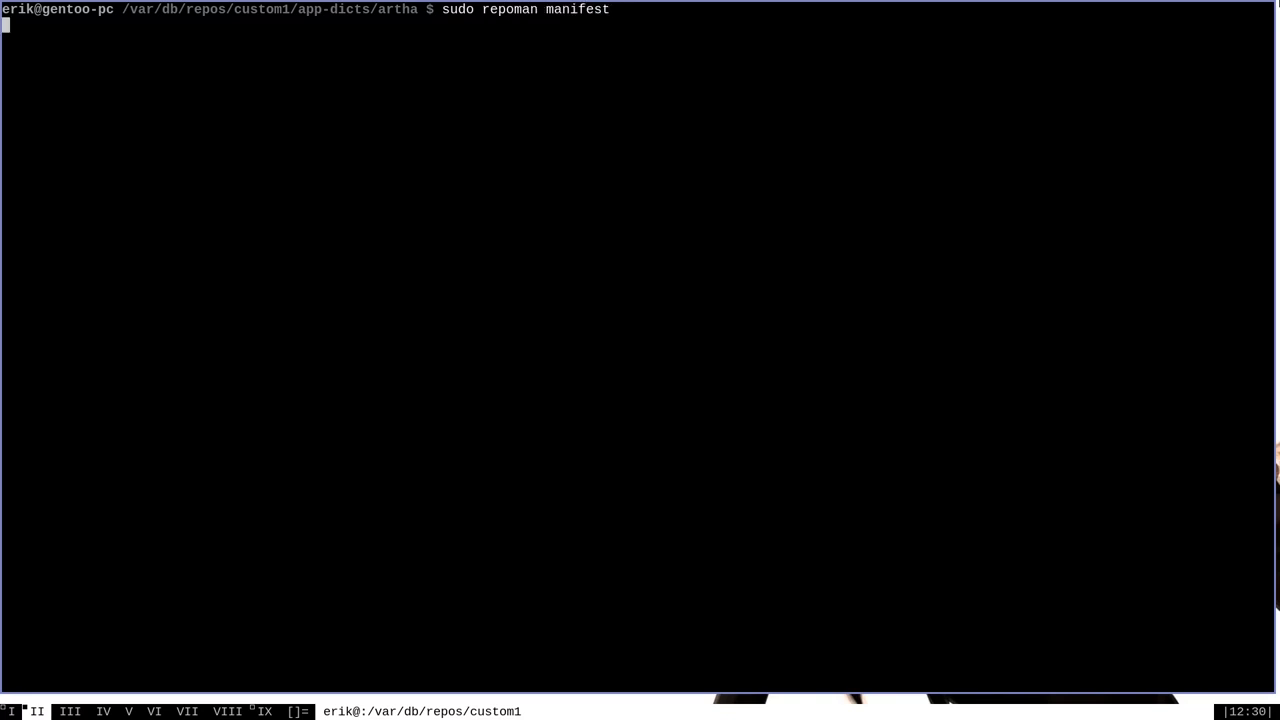
{"action": "key", "text": "Return"}
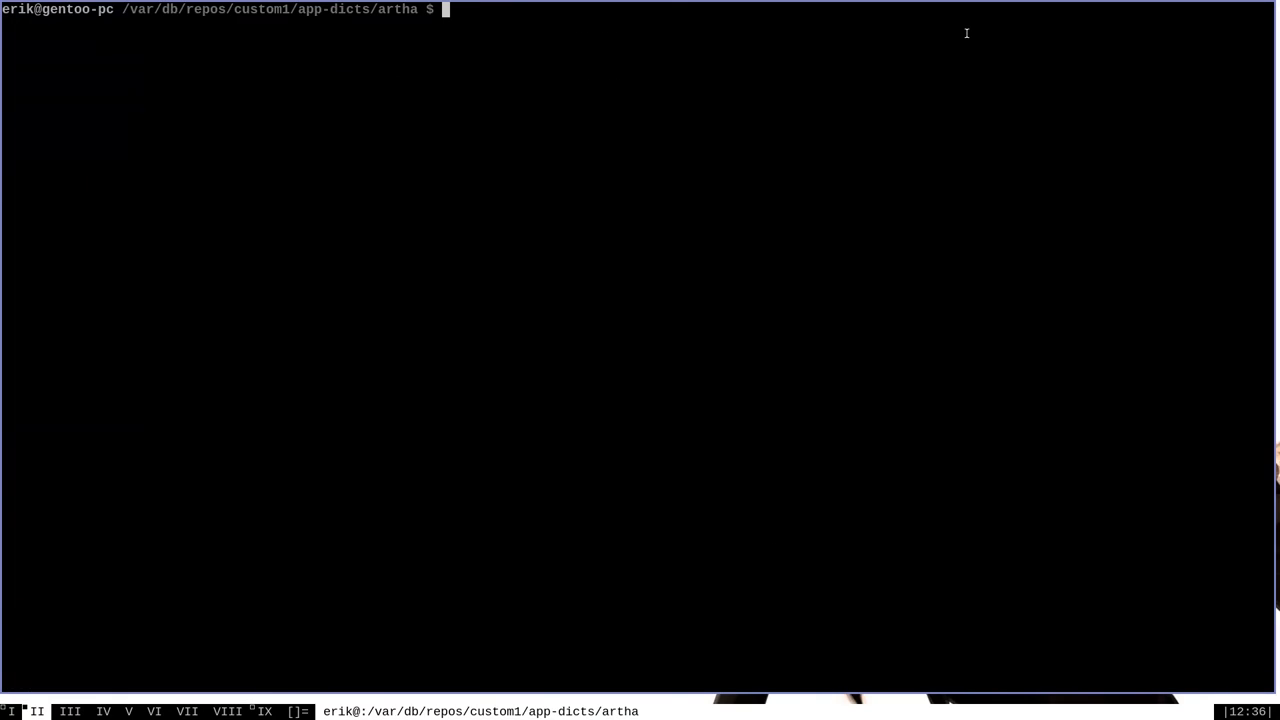
{"action": "type", "text": "ls -l"}
{"action": "type", "text": "cat Manifest"}
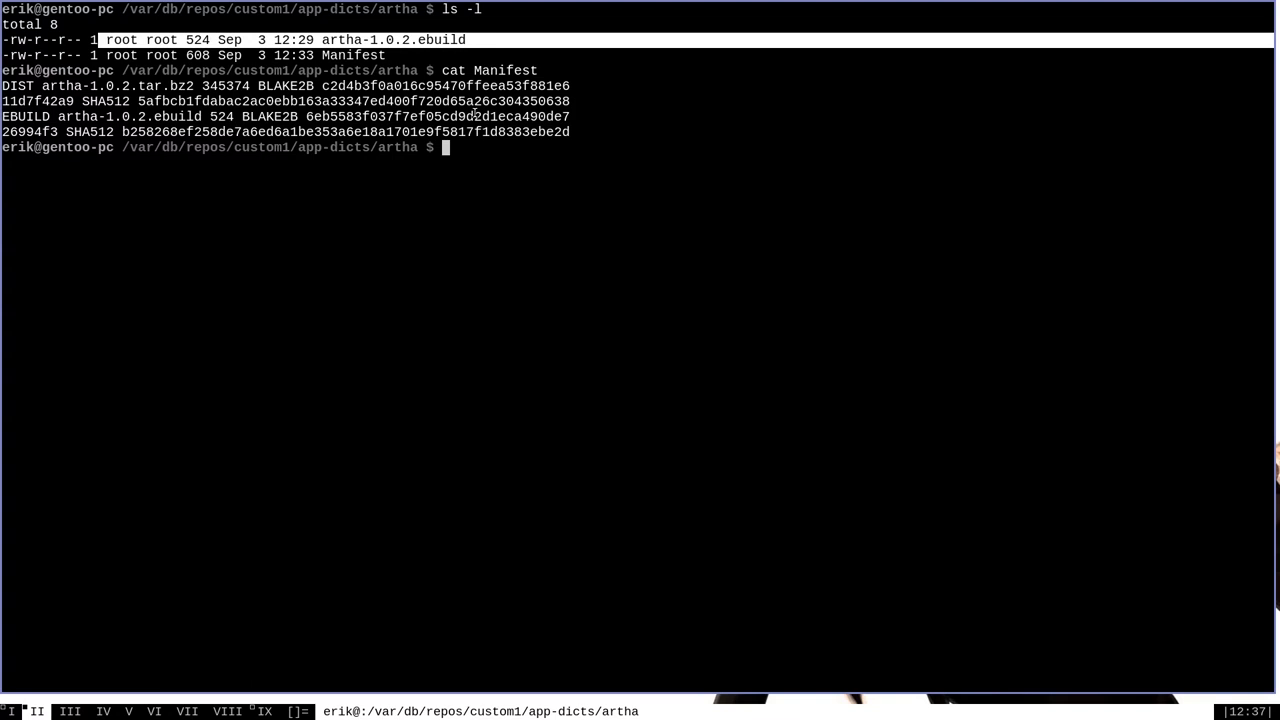
Change artha-1.0.2.ebuild's owner to portage:portage with sudo chown, then begin an emerge command.
{"action": "type", "text": "sud"}
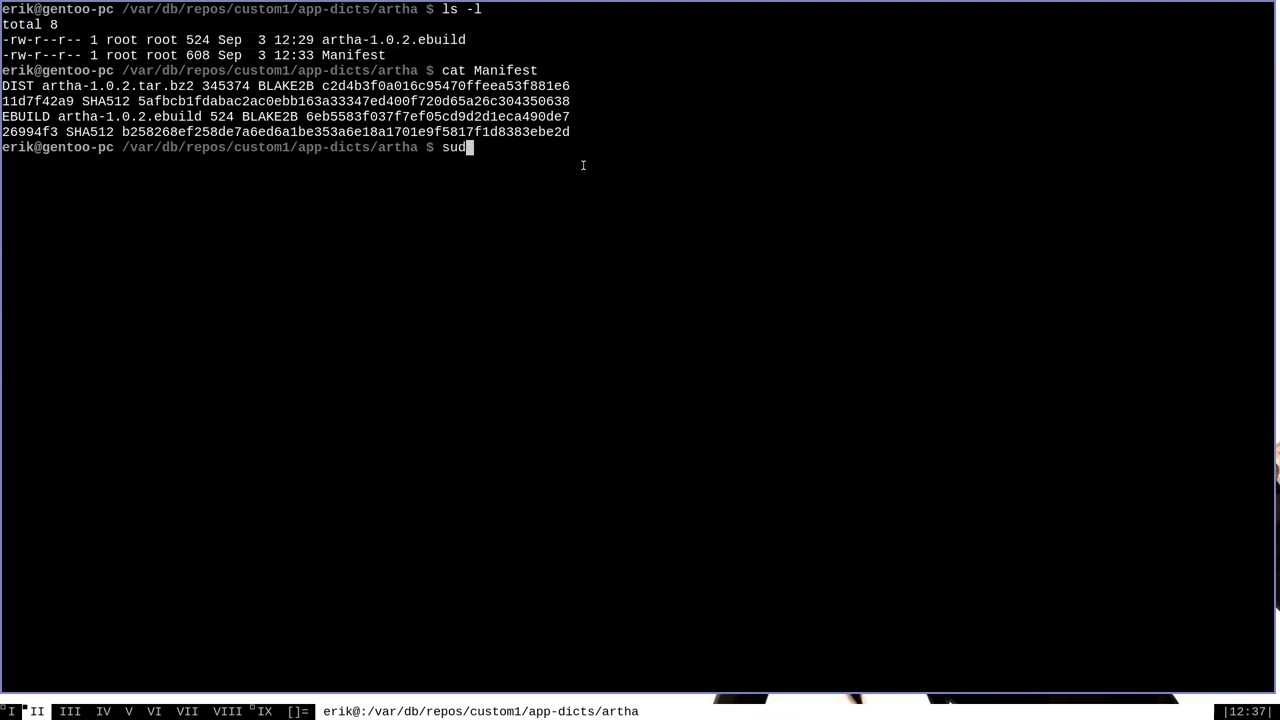
{"action": "type", "text": "o chown por"}
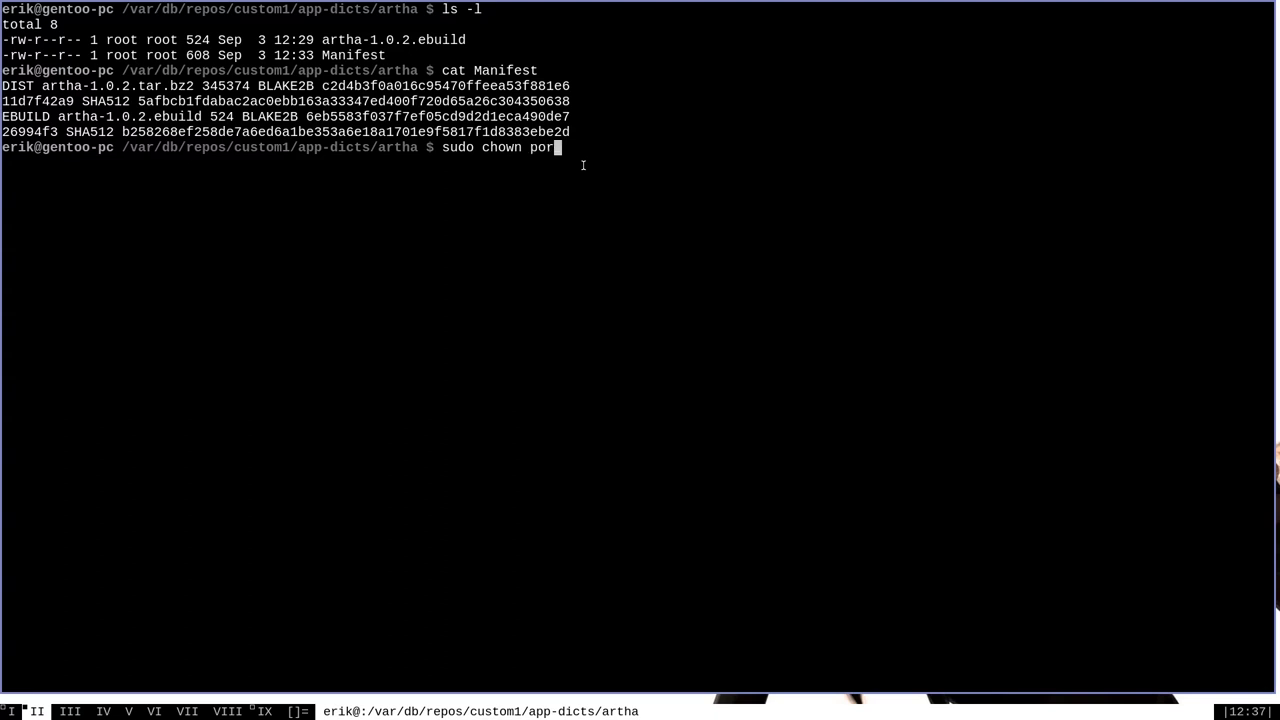
{"action": "type", "text": "tage:portage artha-1.0.2.ebuild"}
{"action": "type", "text": "ls -l"}
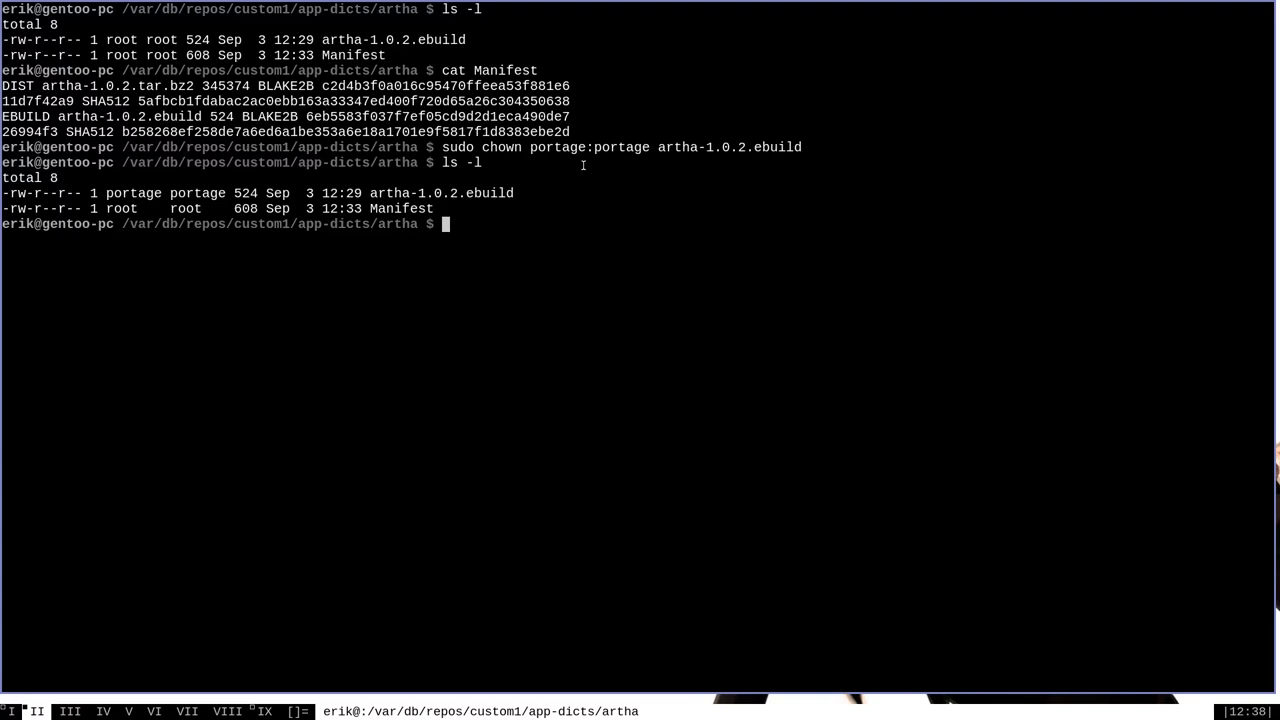
{"action": "type", "text": "emerge -p"}
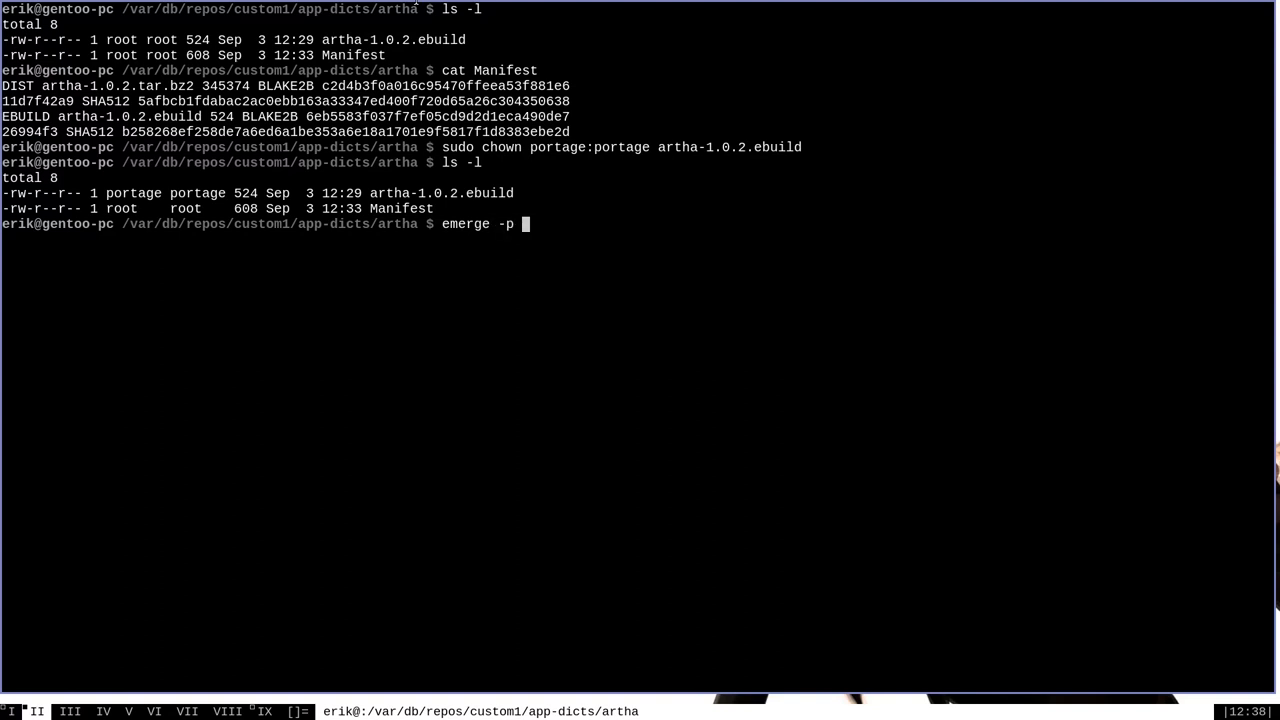
Preview emerge -p app-dicts/artha and highlight custom1 as the artha-1.0.2 source repo.
{"action": "type", "text": "app"}
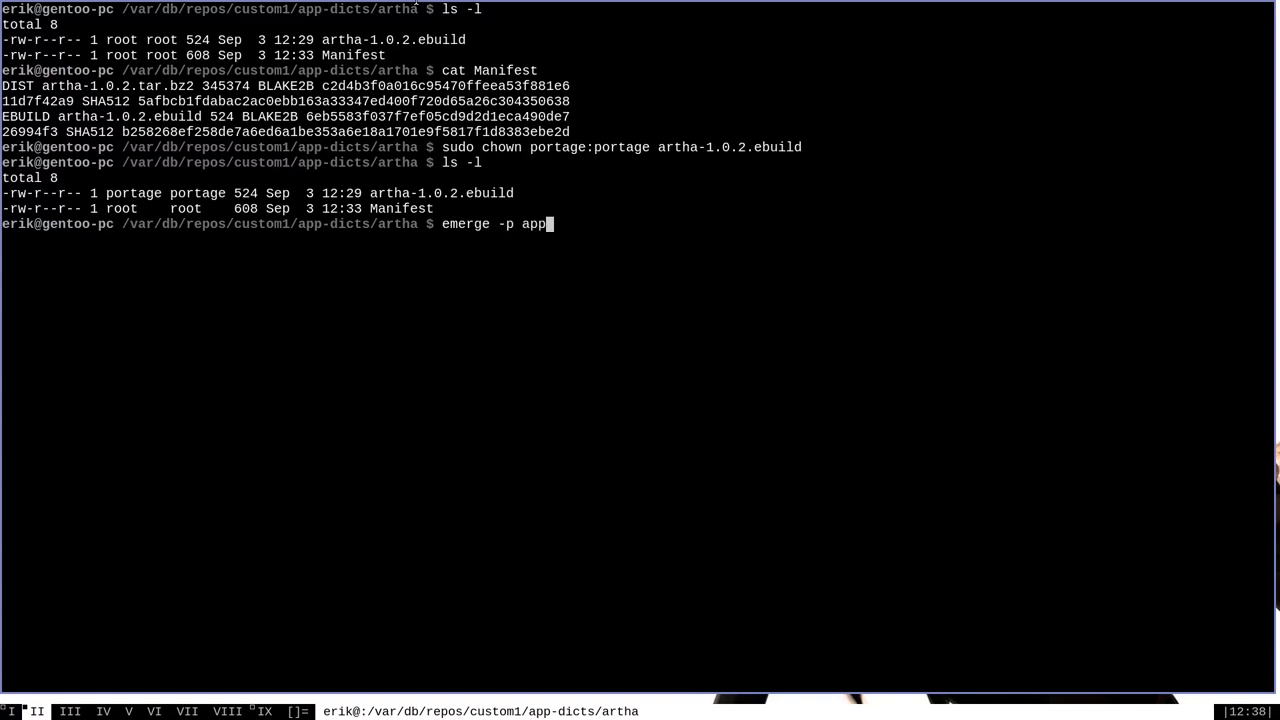
{"action": "type", "text": "-dicts/"}
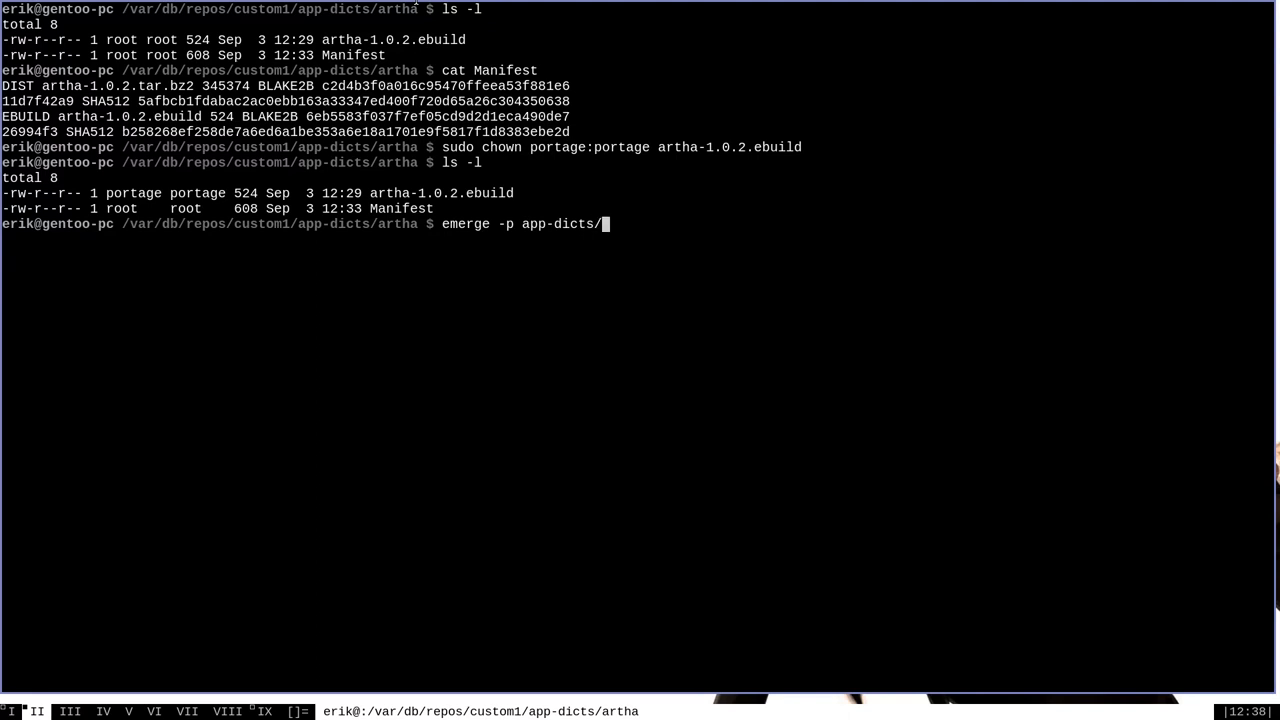
{"action": "type", "text": "artha"}
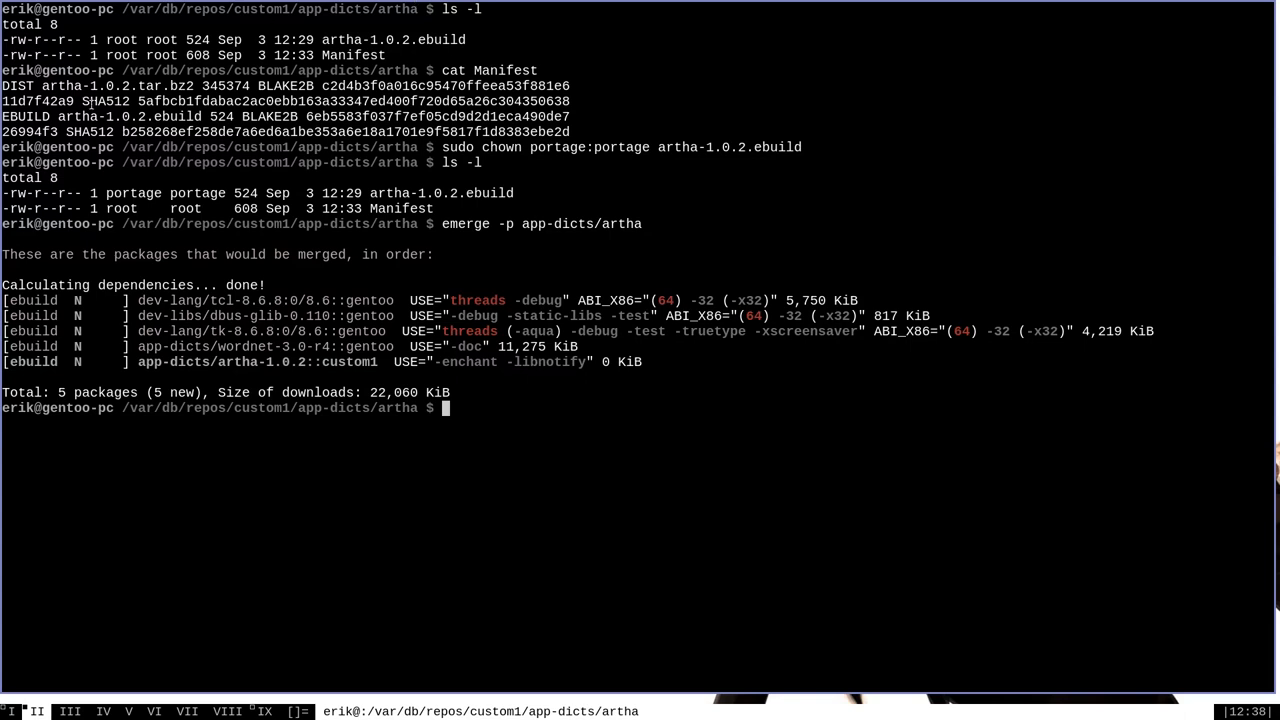
{"action": "mouse_move", "coordinate": [584, 380]}
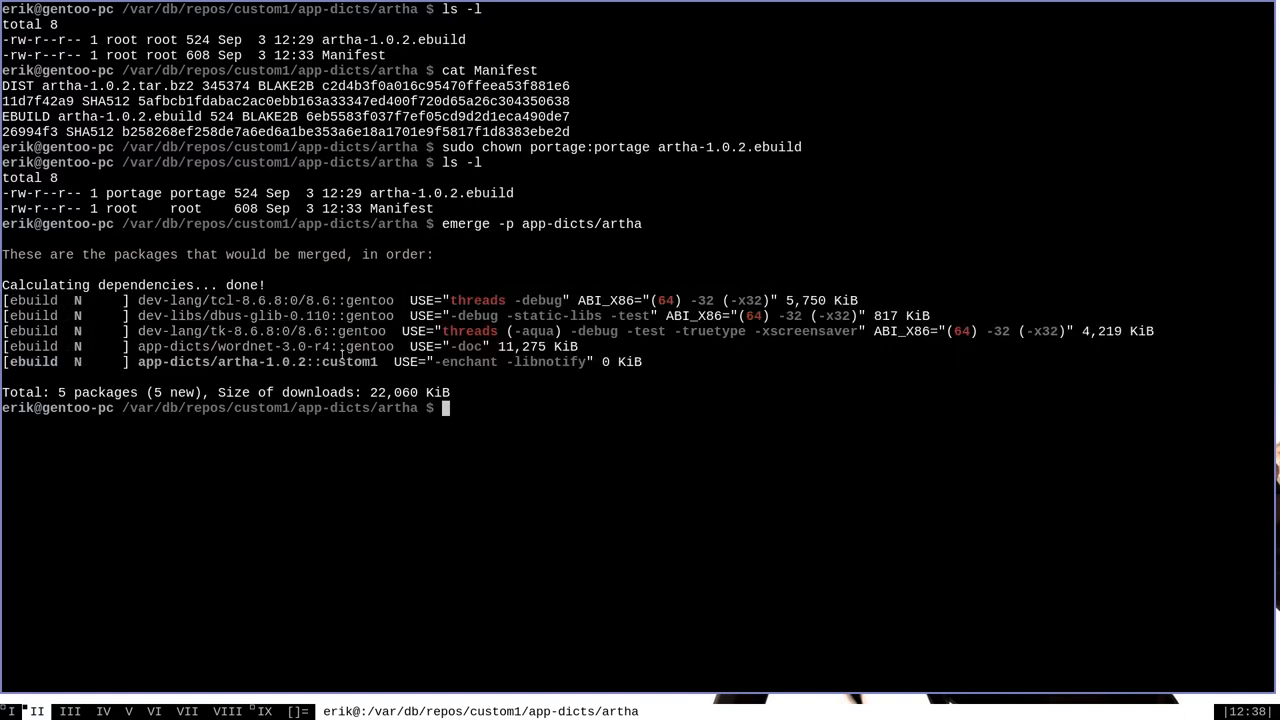
{"action": "mouse_move", "coordinate": [372, 362]}
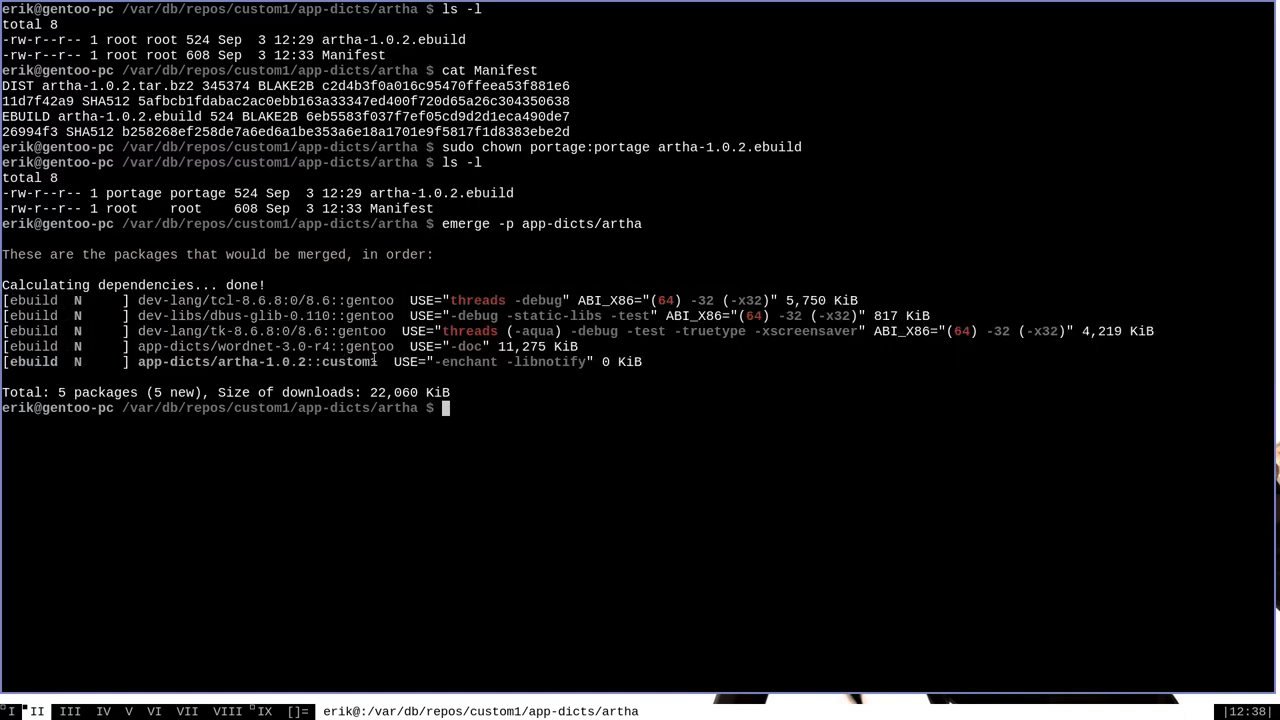
{"action": "double_click", "coordinate": [196, 362]}
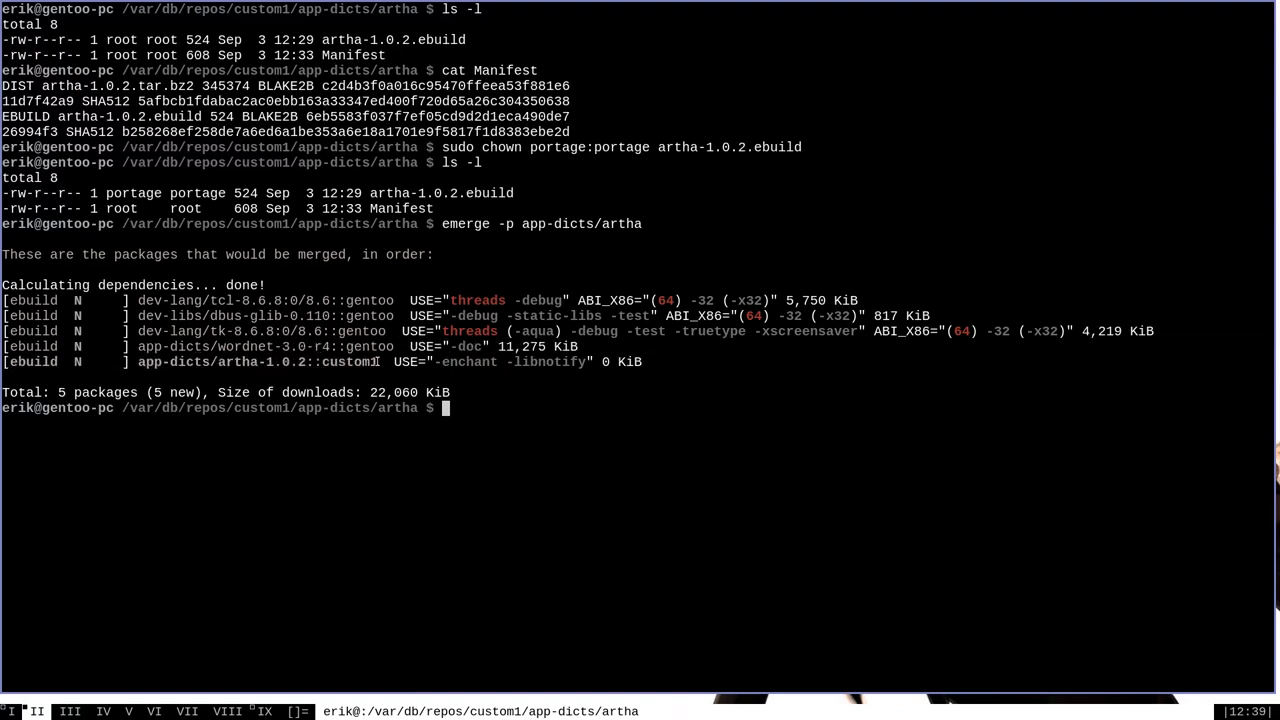
{"action": "mouse_move", "coordinate": [712, 366]}
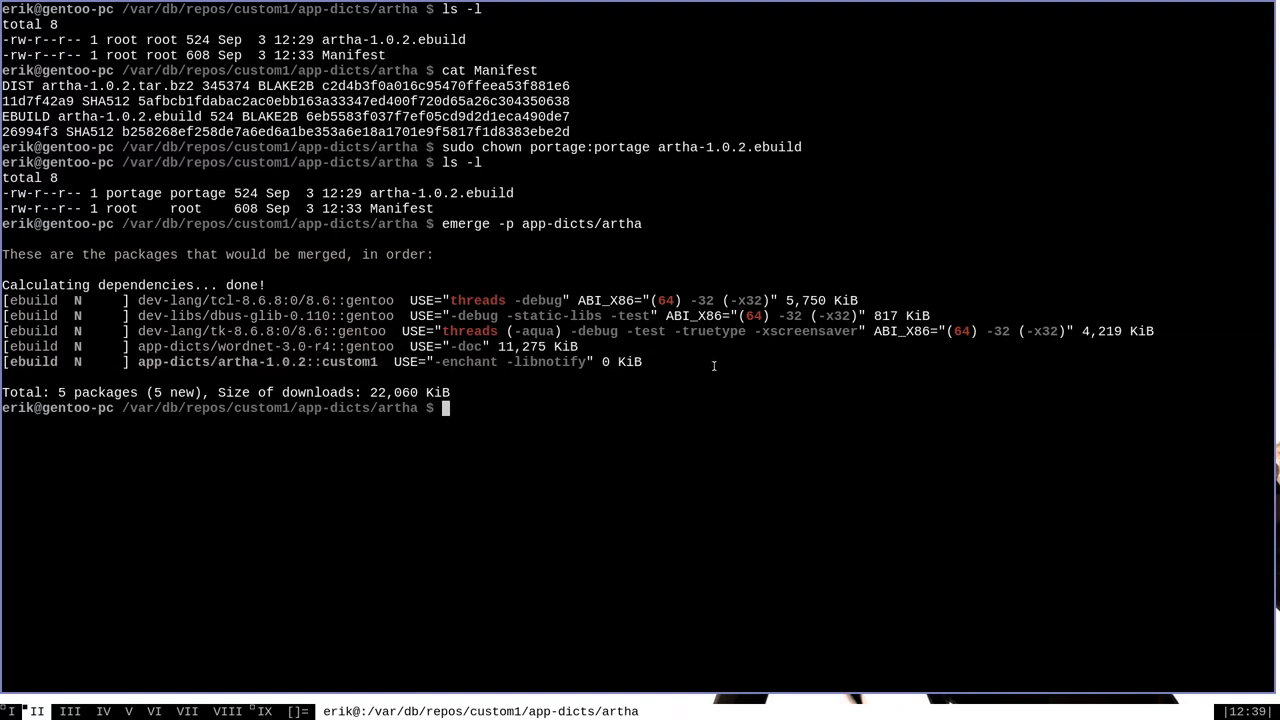